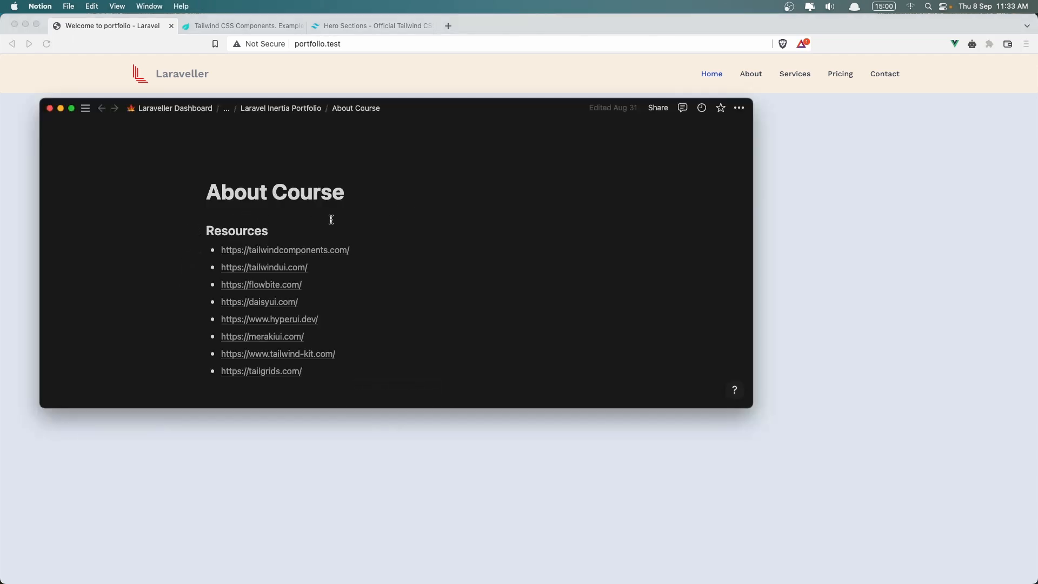
{"action": "mouse_move", "coordinate": [342, 272]}
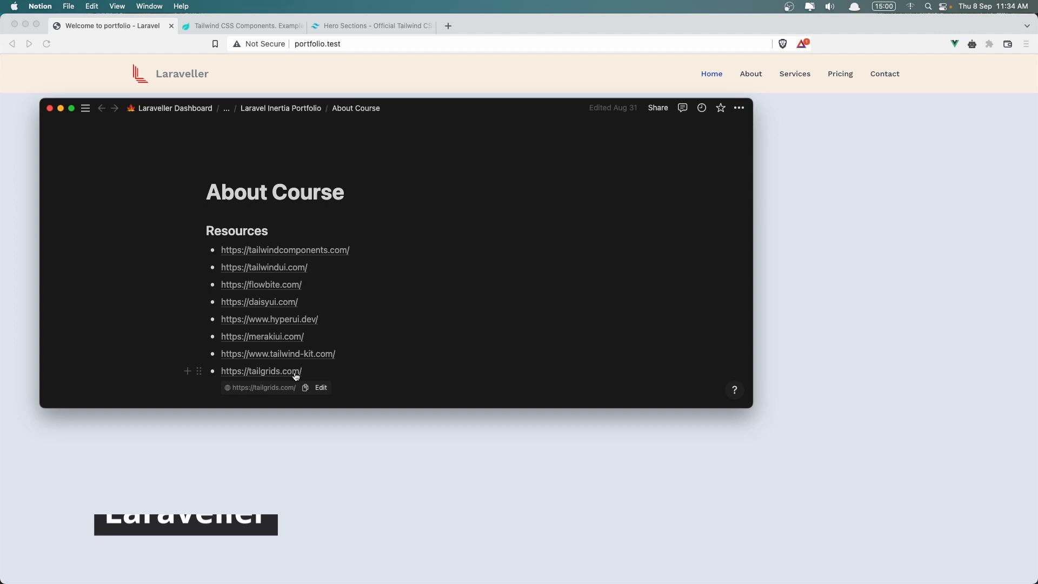
- Browse Tailwind hero examples, scrolling through Tailwind UI's official hero sections page
{"action": "left_click", "coordinate": [241, 26]}
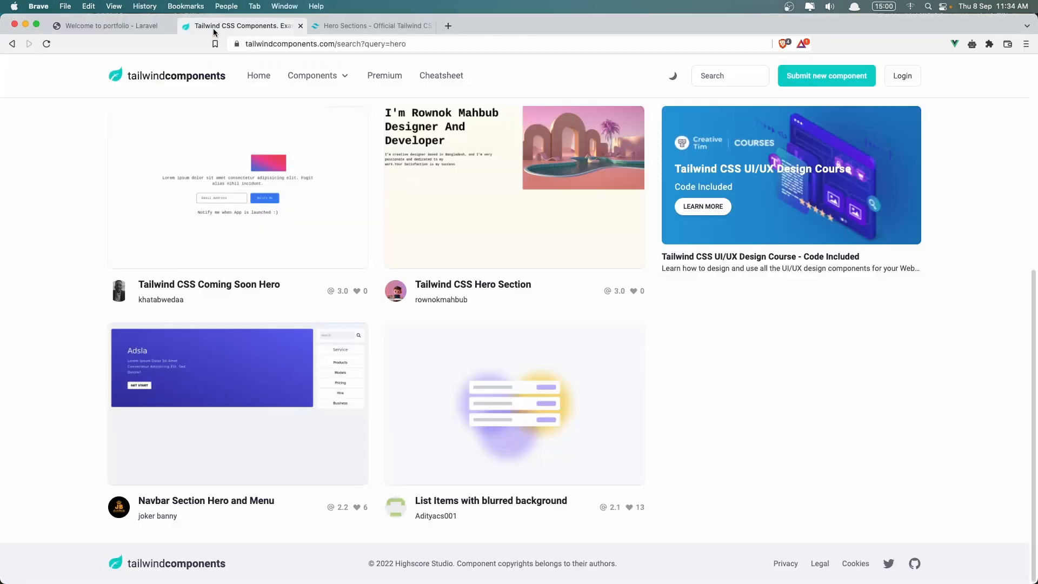
{"action": "mouse_move", "coordinate": [276, 113]}
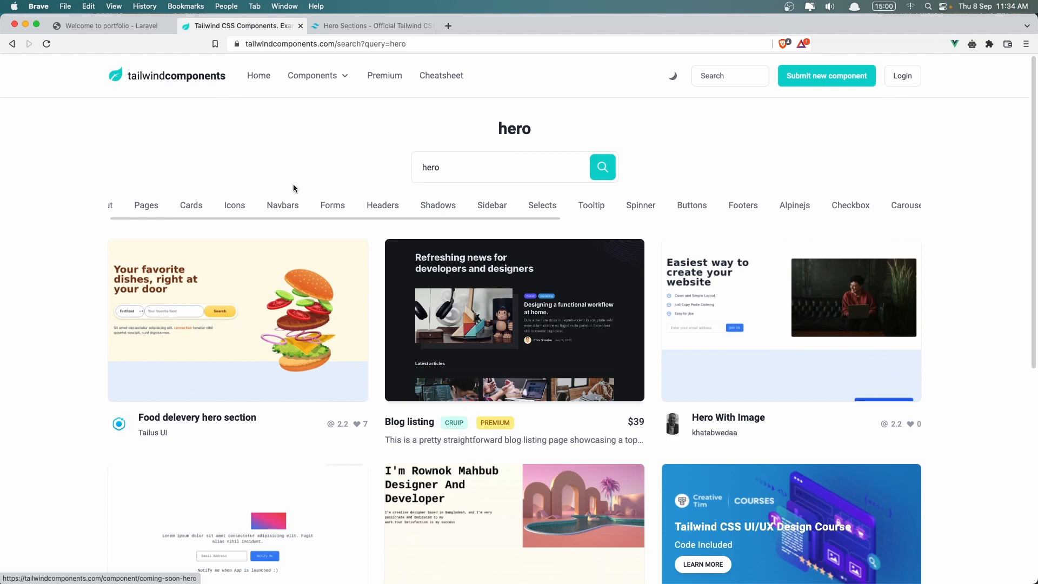
{"action": "left_click", "coordinate": [370, 26]}
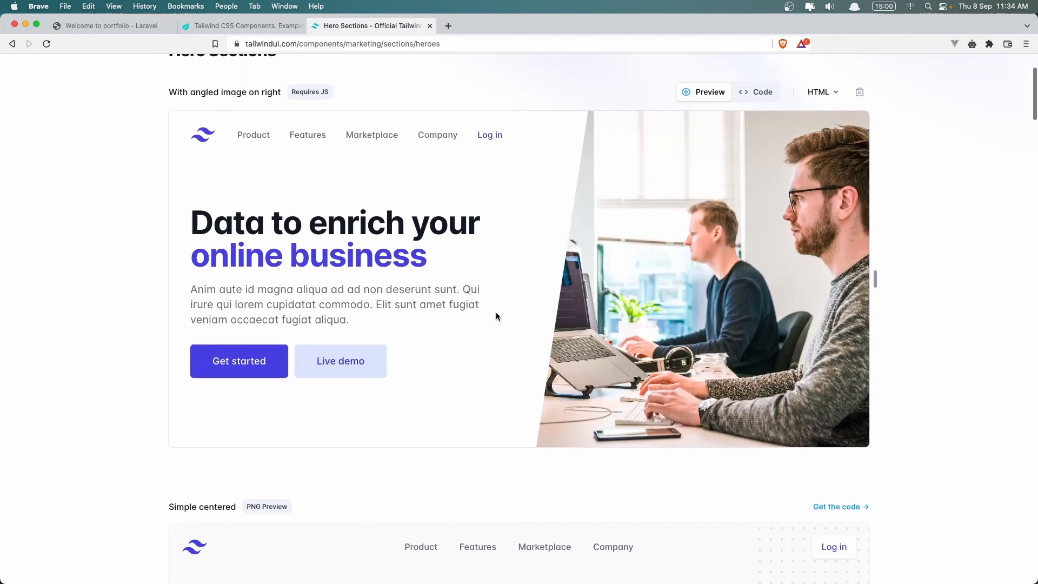
{"action": "scroll", "scroll_direction": "down", "scroll_amount": 3}
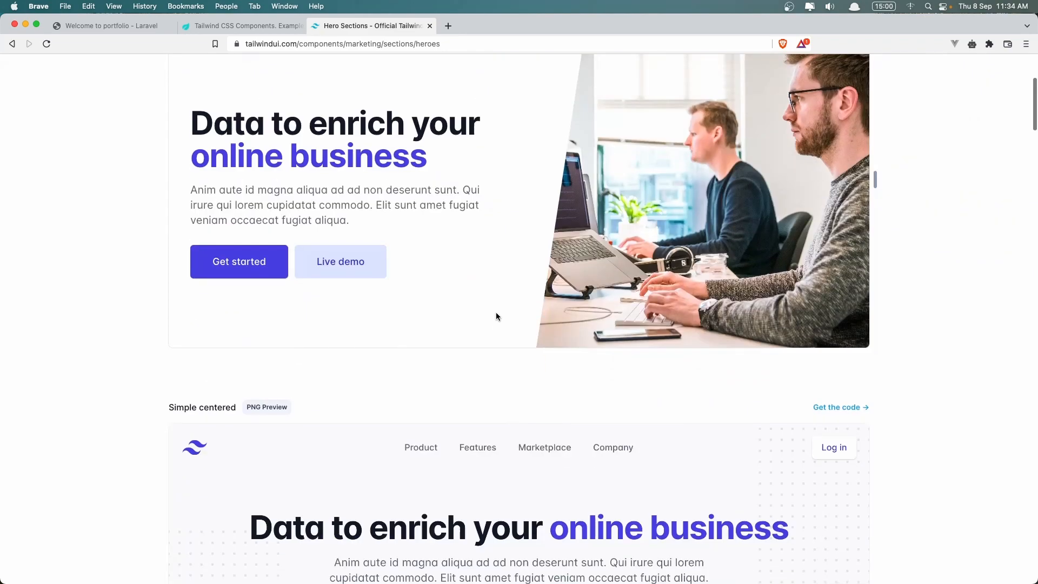
{"action": "scroll", "scroll_direction": "down", "scroll_amount": 3}
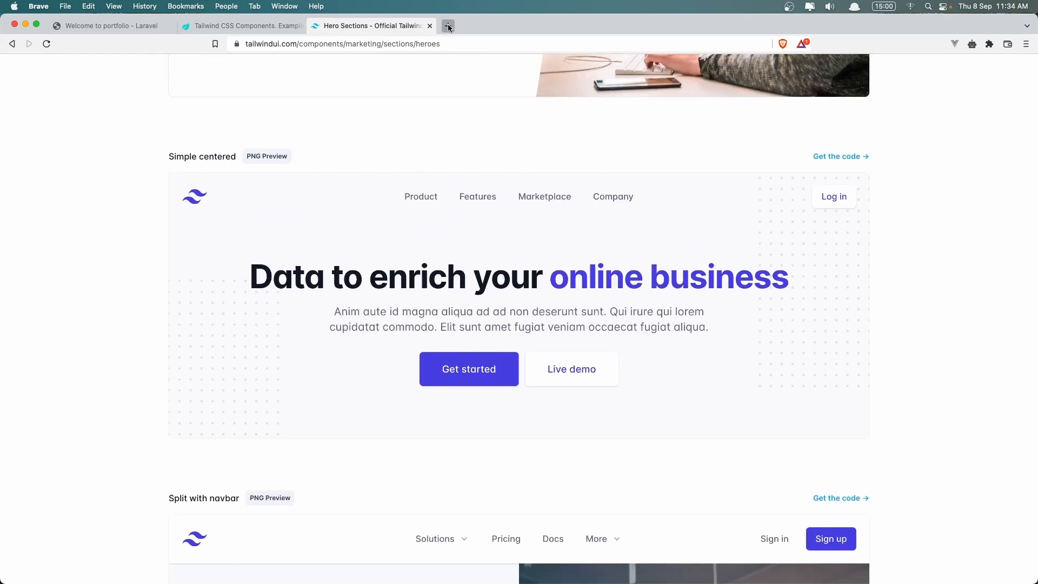
- Open tailgrids.com in a new tab and scroll through its Headers & Hero Area components
{"action": "left_click", "coordinate": [448, 25]}
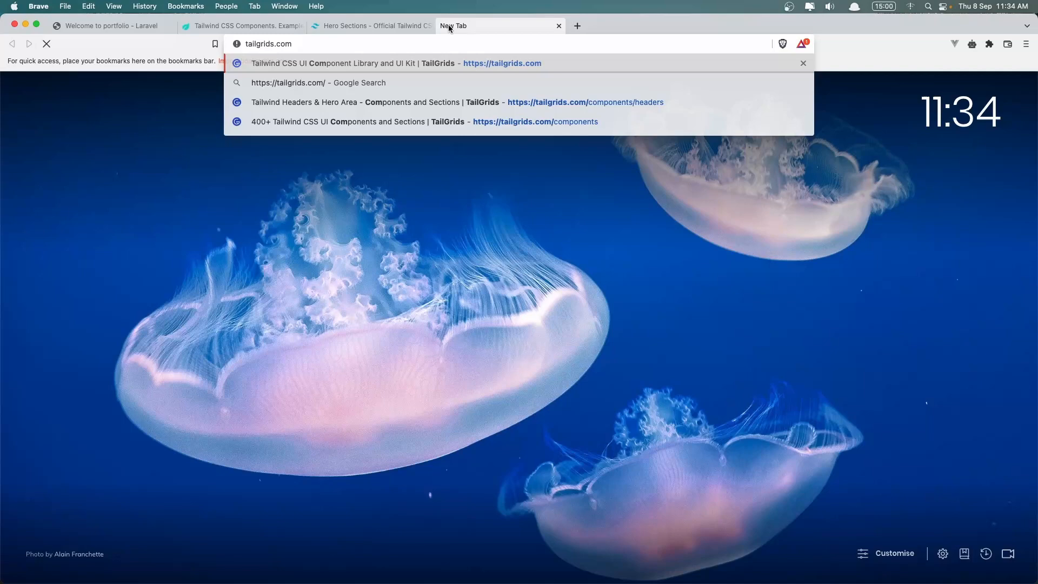
{"action": "left_click", "coordinate": [396, 63]}
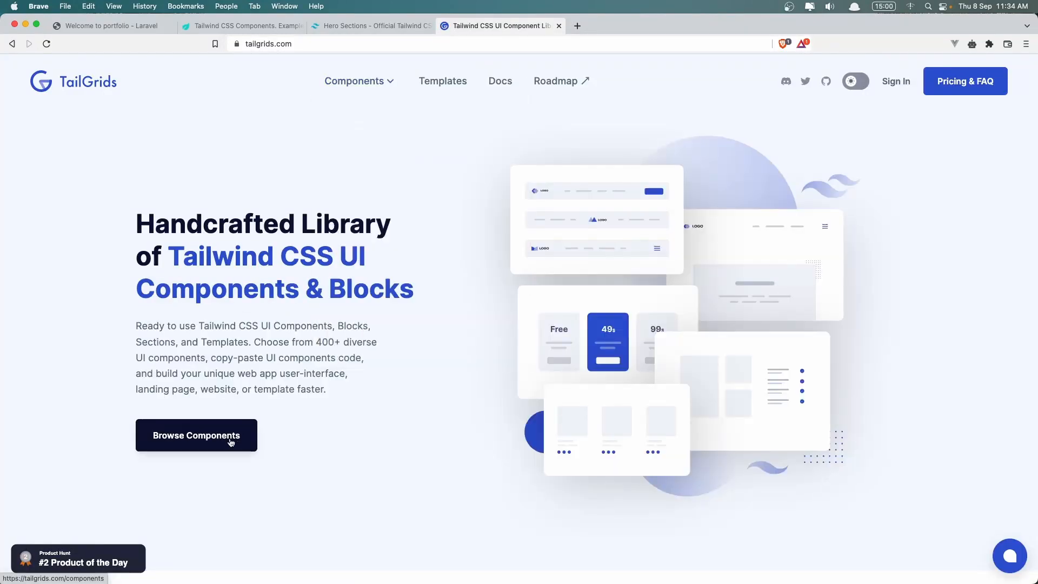
{"action": "left_click", "coordinate": [196, 435]}
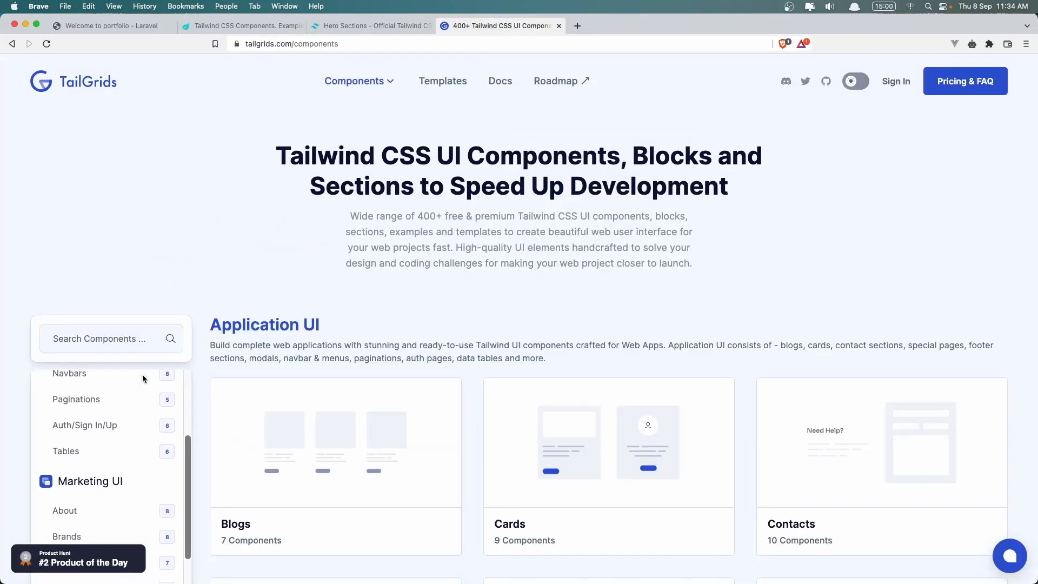
{"action": "scroll", "scroll_direction": "down", "scroll_amount": 3}
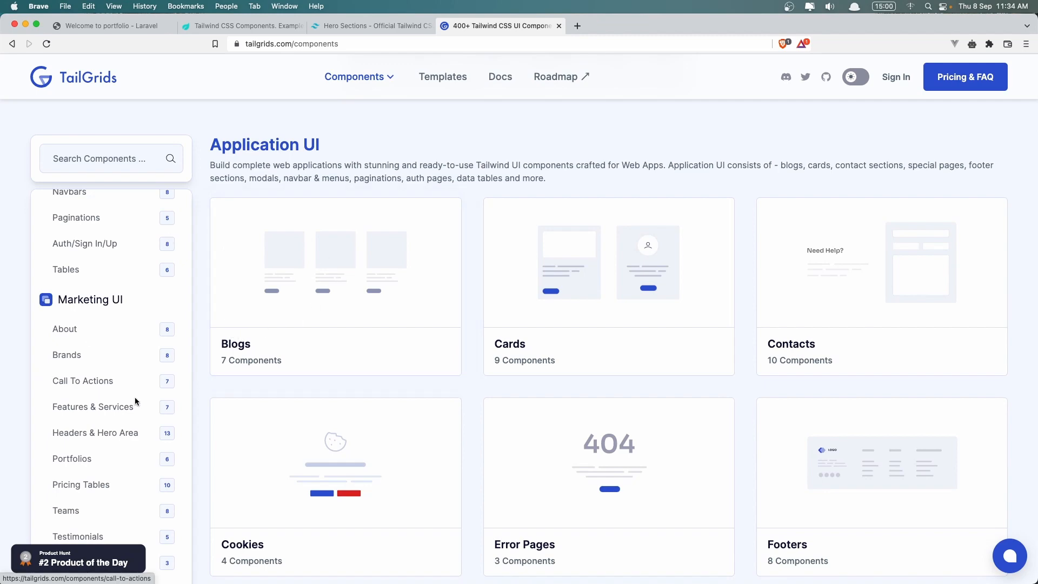
{"action": "left_click", "coordinate": [95, 432]}
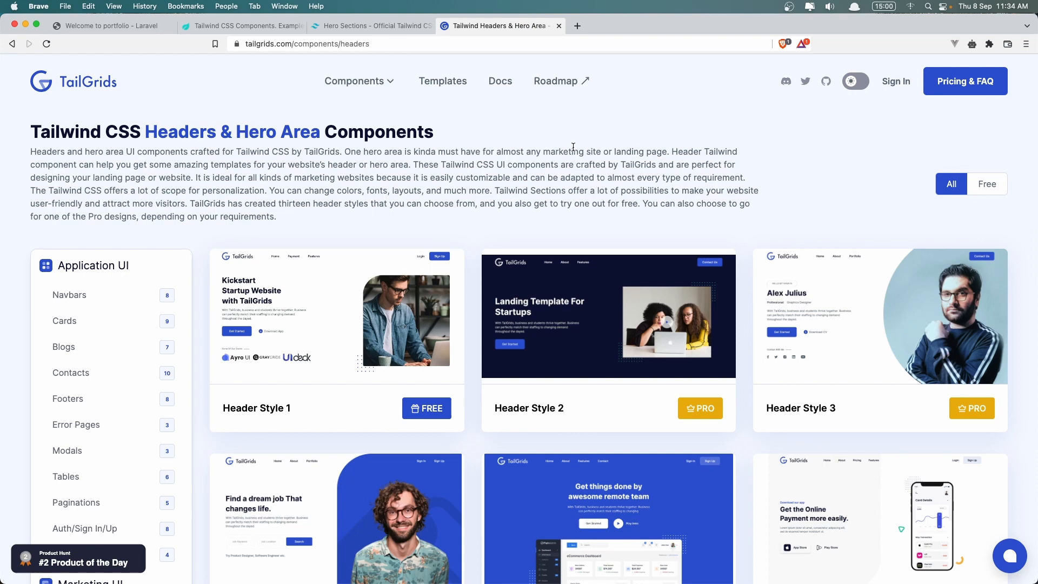
{"action": "scroll", "scroll_direction": "down", "scroll_amount": 3}
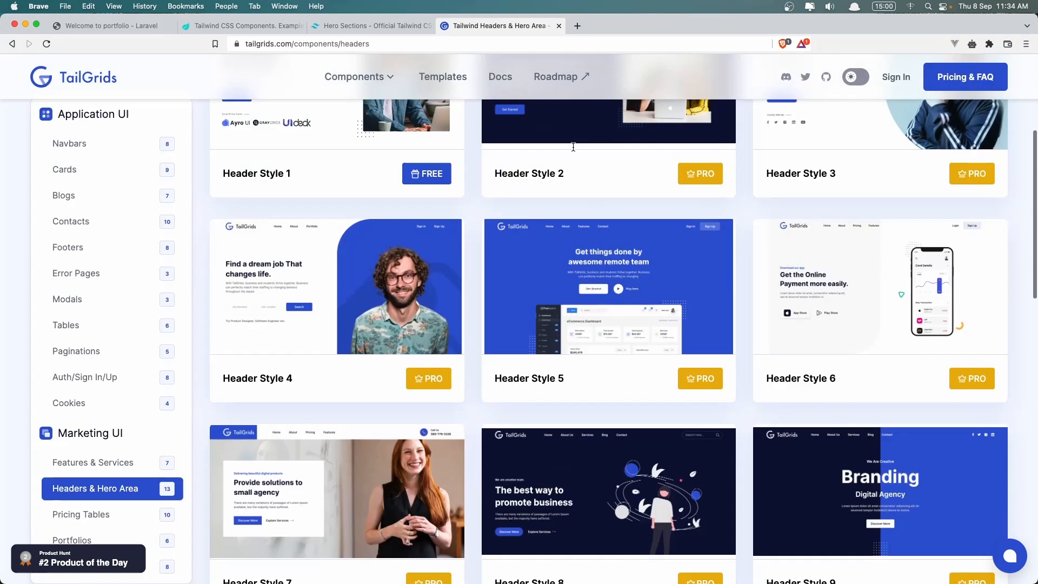
{"action": "scroll", "scroll_direction": "down", "scroll_amount": 3}
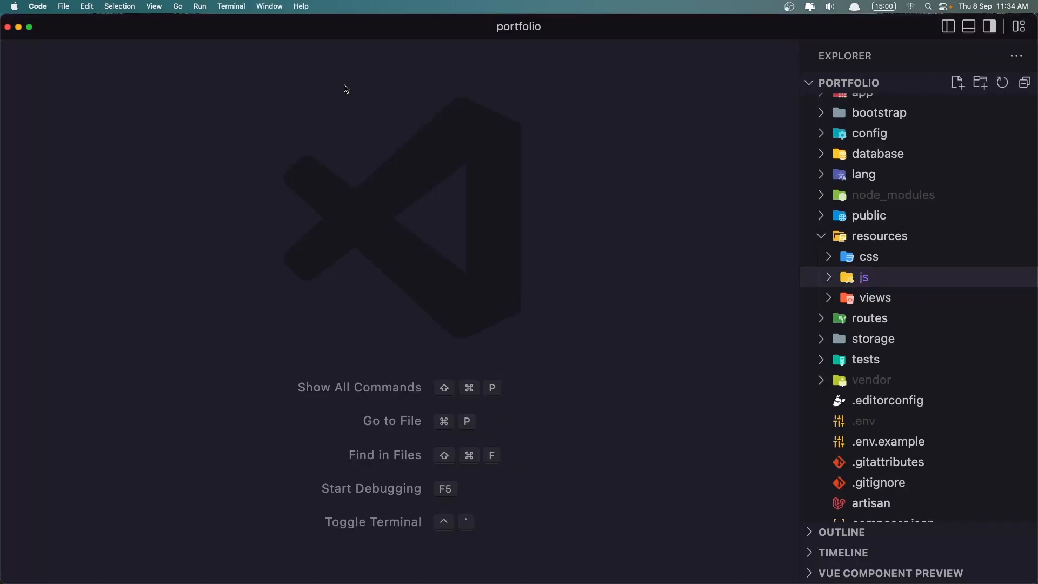
- Create a new file named Hero.vue in resources/js/Components/Frontend
{"action": "left_click", "coordinate": [863, 277]}
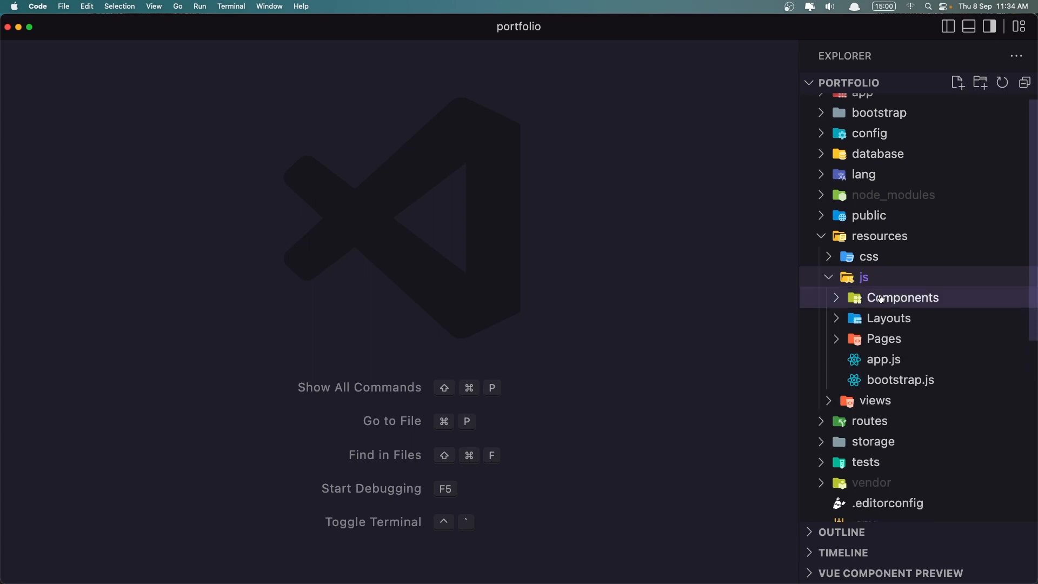
{"action": "left_click", "coordinate": [903, 298]}
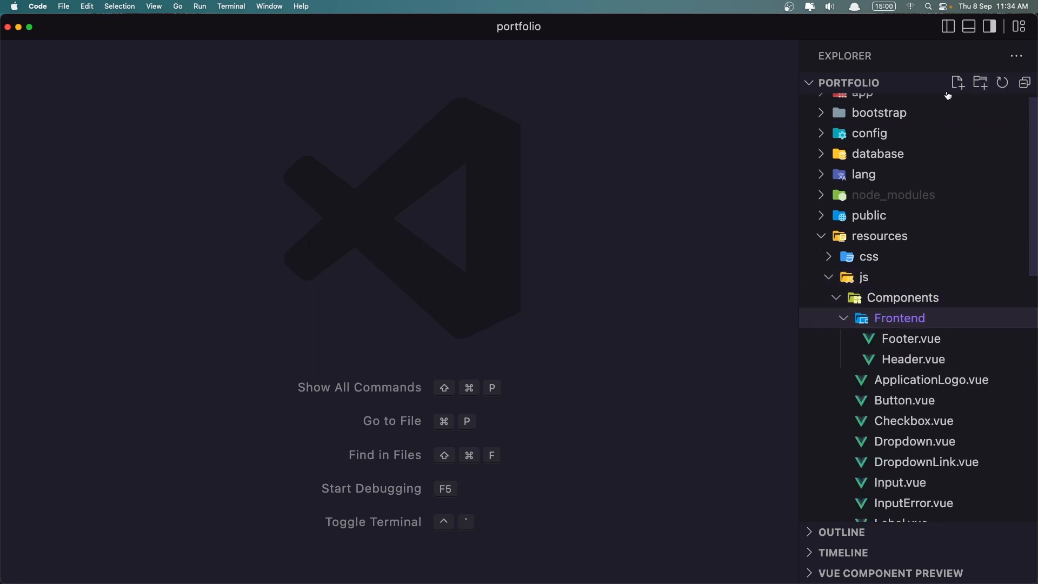
{"action": "left_click", "coordinate": [957, 82]}
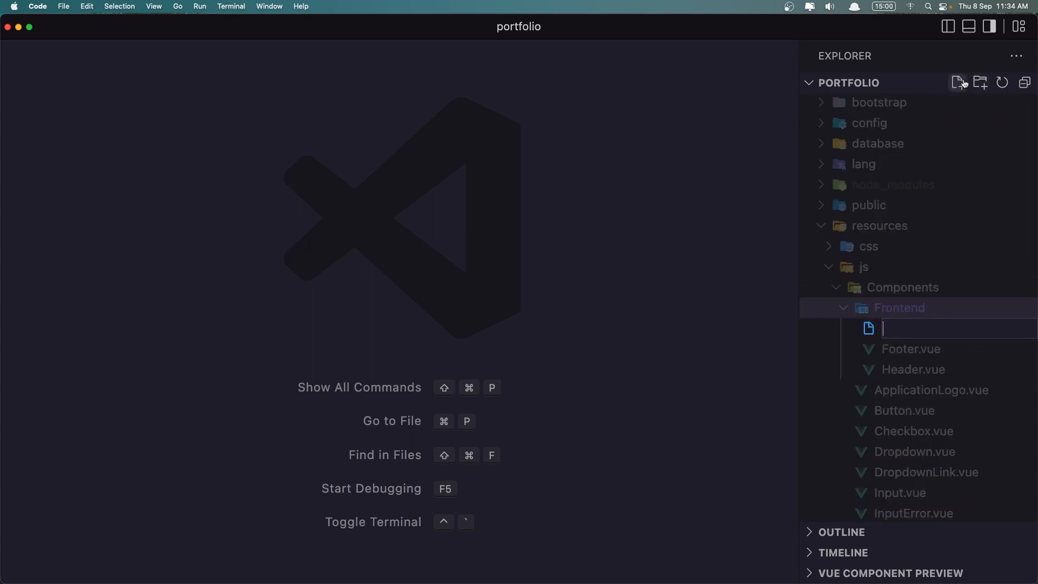
{"action": "type", "text": "Hero"}
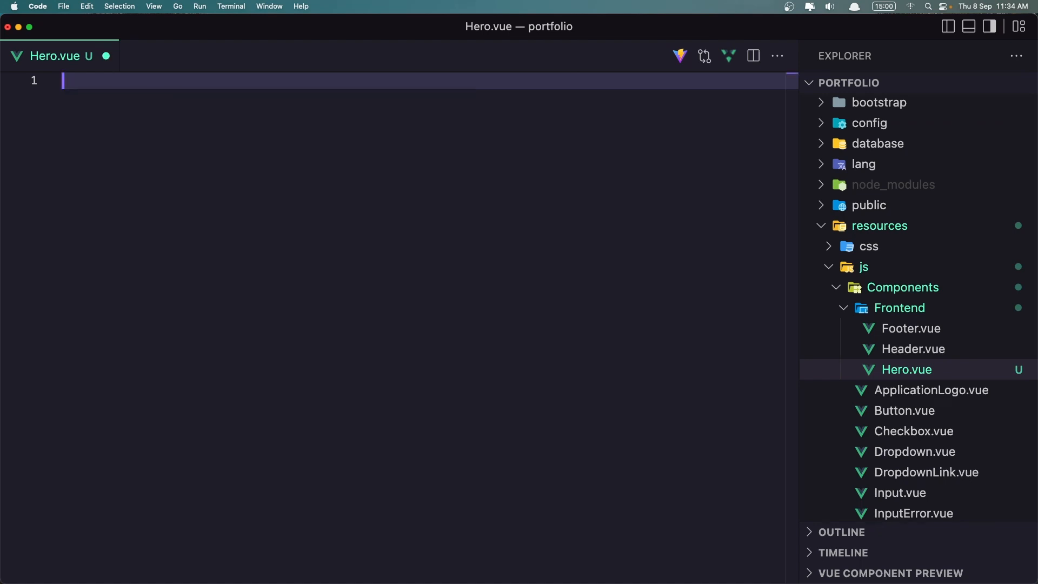
- Scaffold Hero.vue with a <script setup> block followed by a <template> block
{"action": "type", "text": "<scri"}
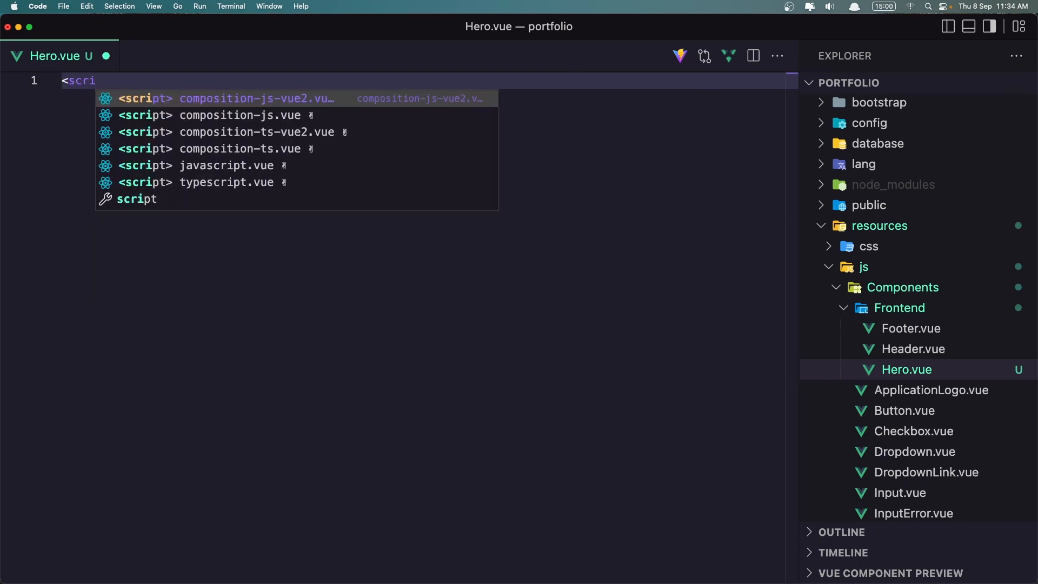
{"action": "type", "text": "pt se"}
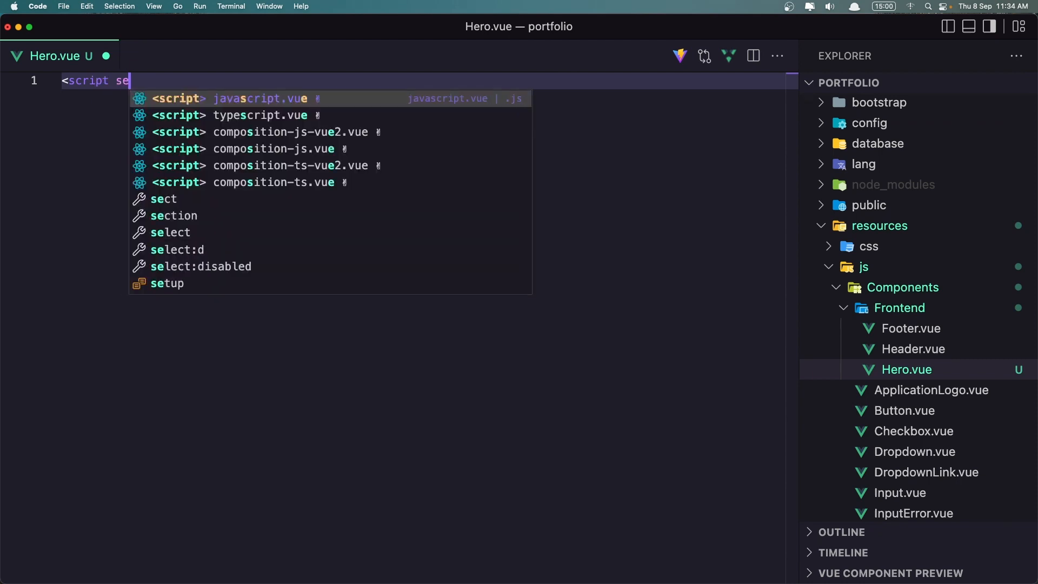
{"action": "key", "text": "Enter"}
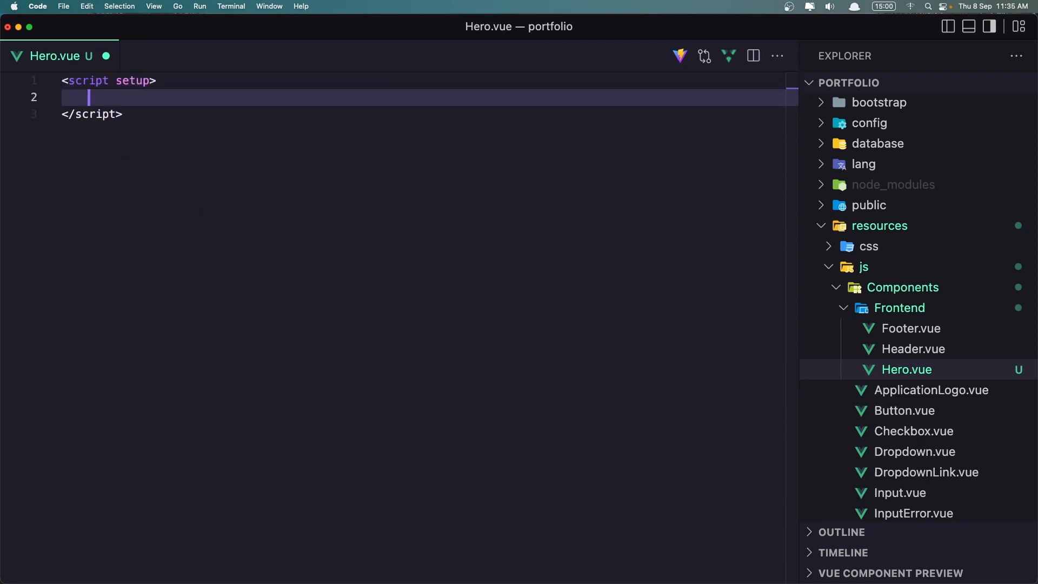
{"action": "key", "text": "Enter"}
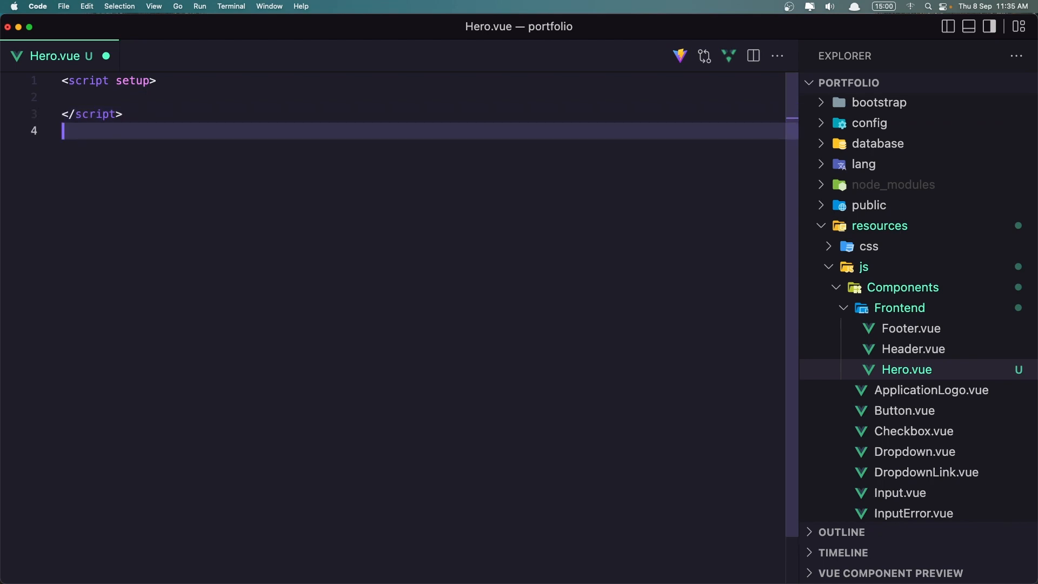
{"action": "type", "text": "<template>"}
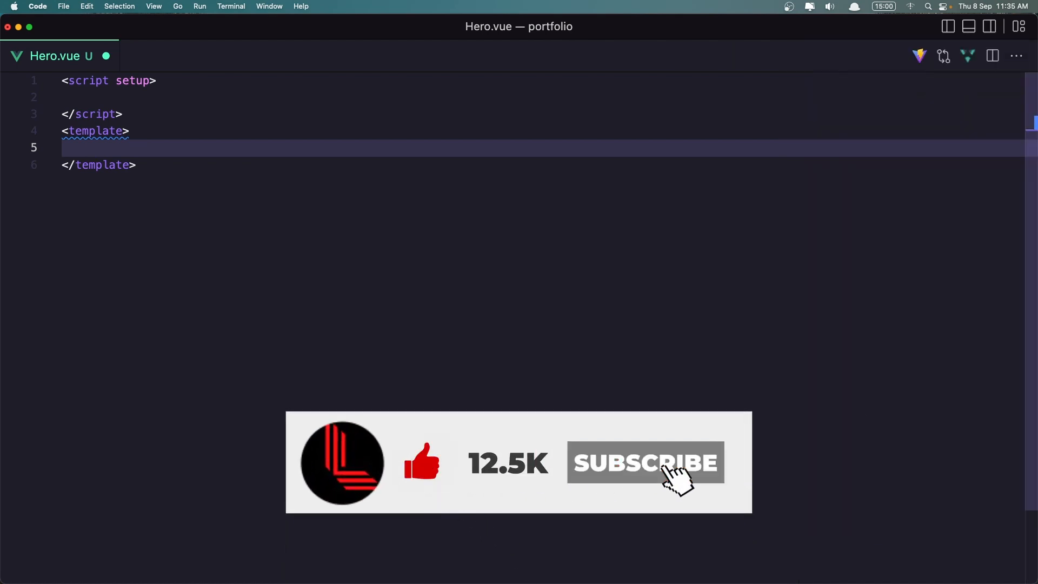
- Start the home section with classes lg:h-[85vh], flex and items-center
{"action": "type", "text": "<section id=\""}
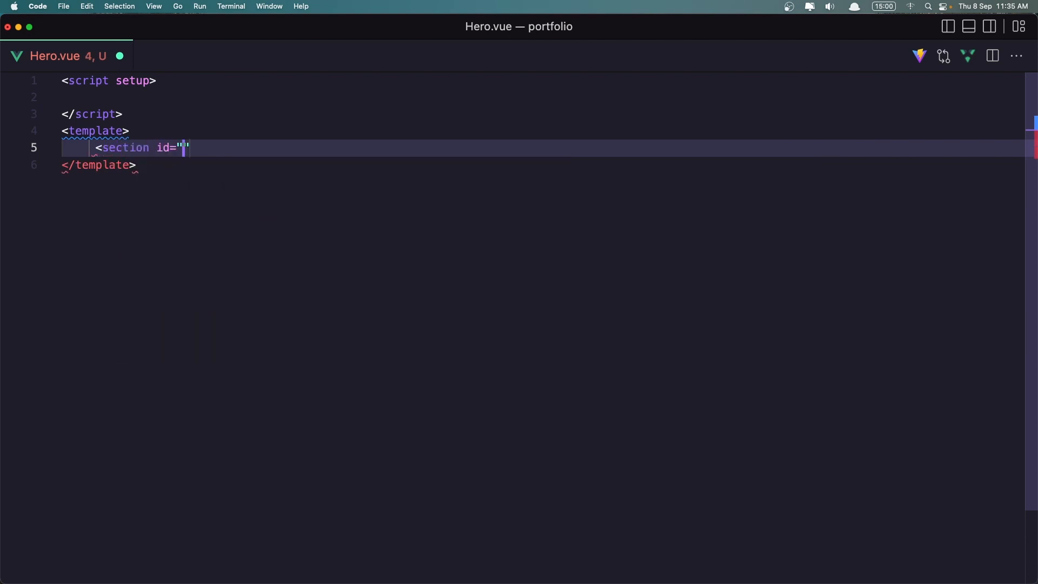
{"action": "type", "text": "ho"}
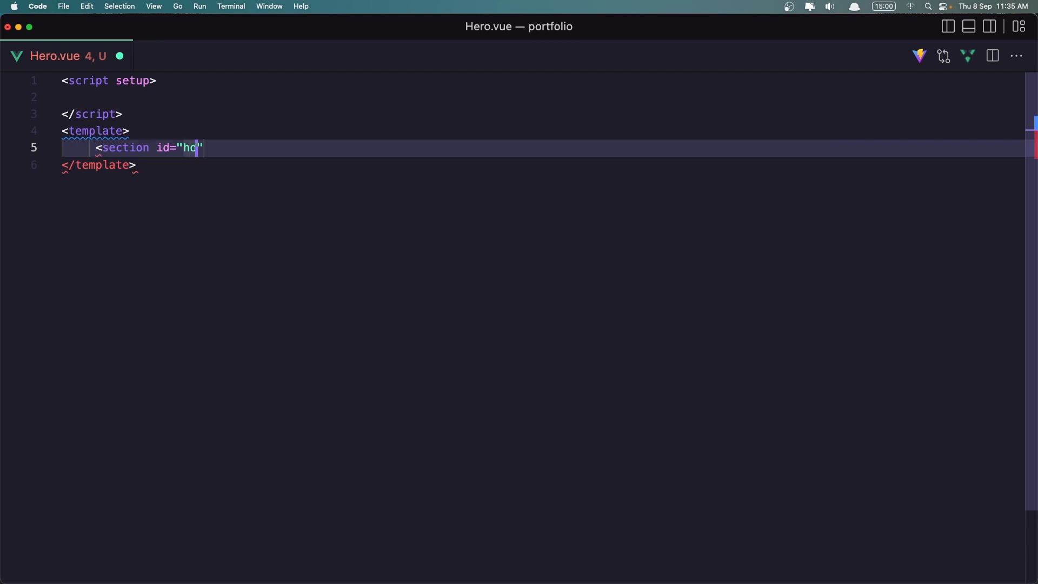
{"action": "type", "text": "me"}
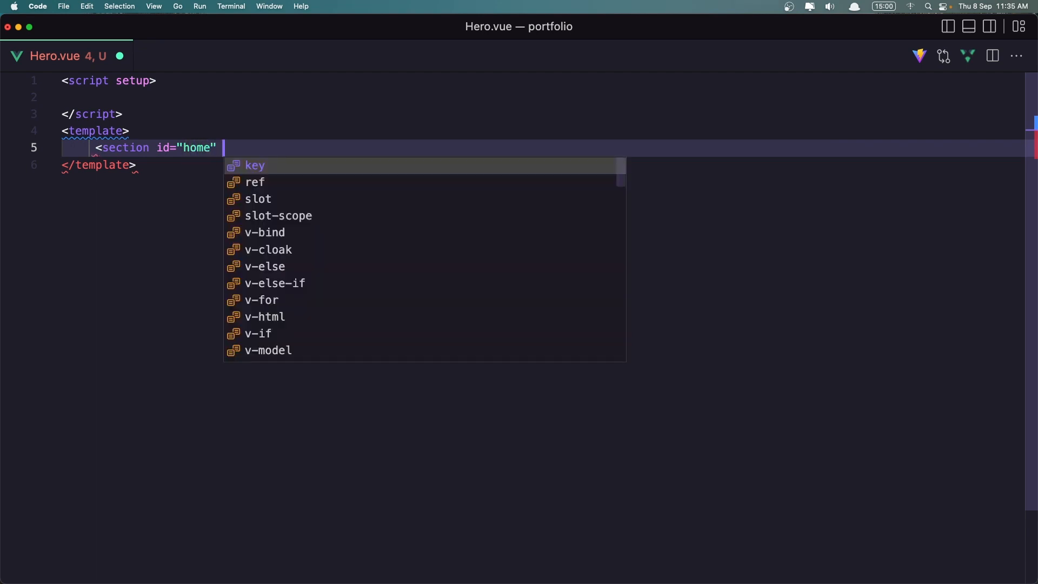
{"action": "type", "text": "class=\""}
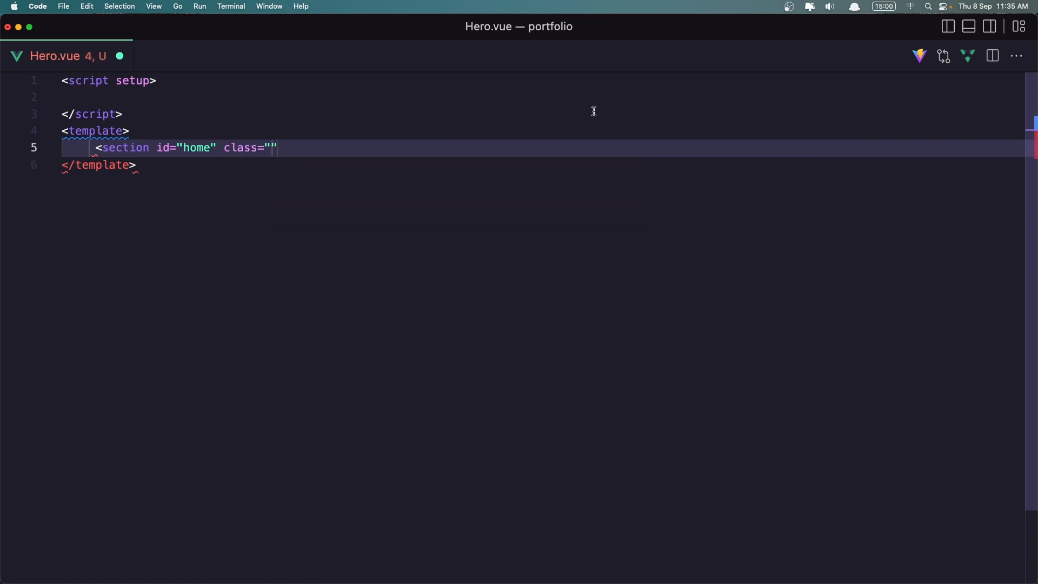
{"action": "type", "text": "lg"}
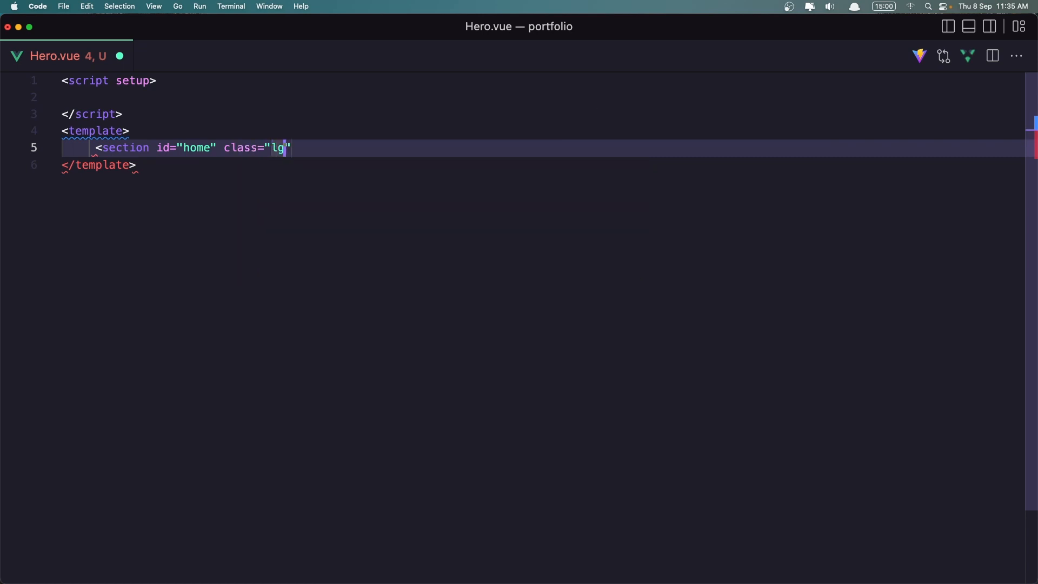
{"action": "type", "text": ":"}
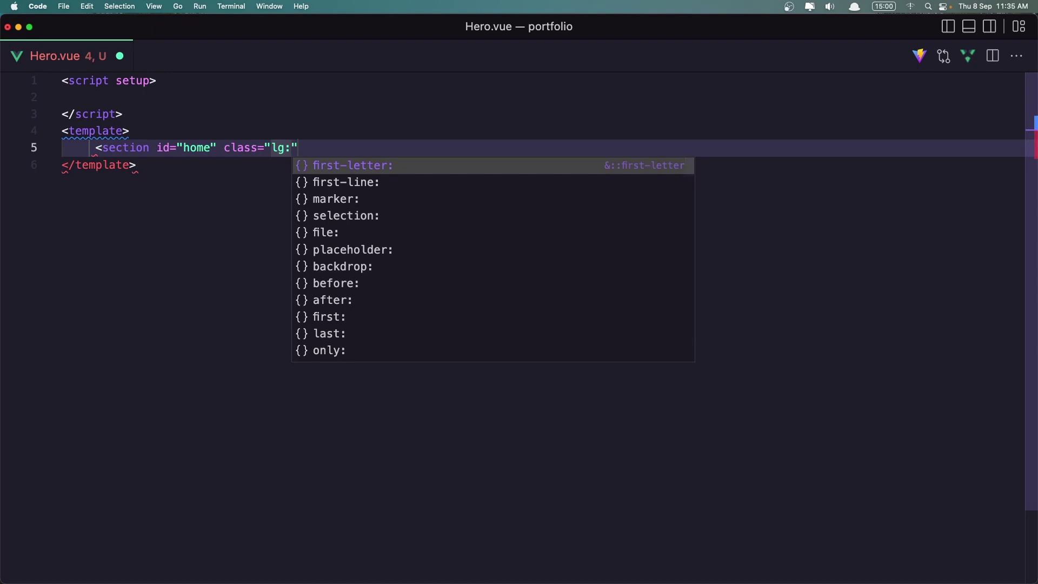
{"action": "type", "text": "h-"}
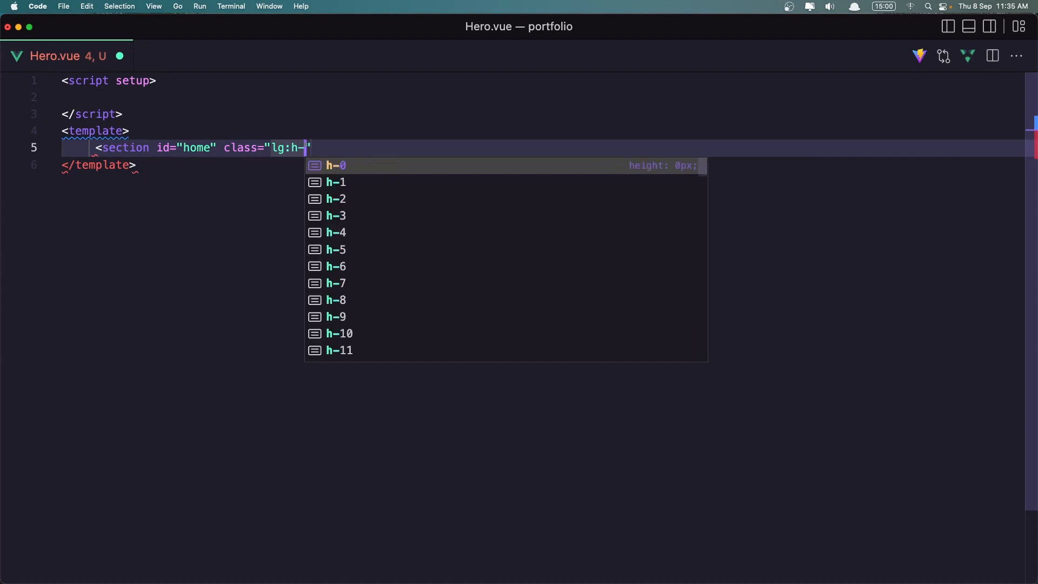
{"action": "type", "text": "[]"}
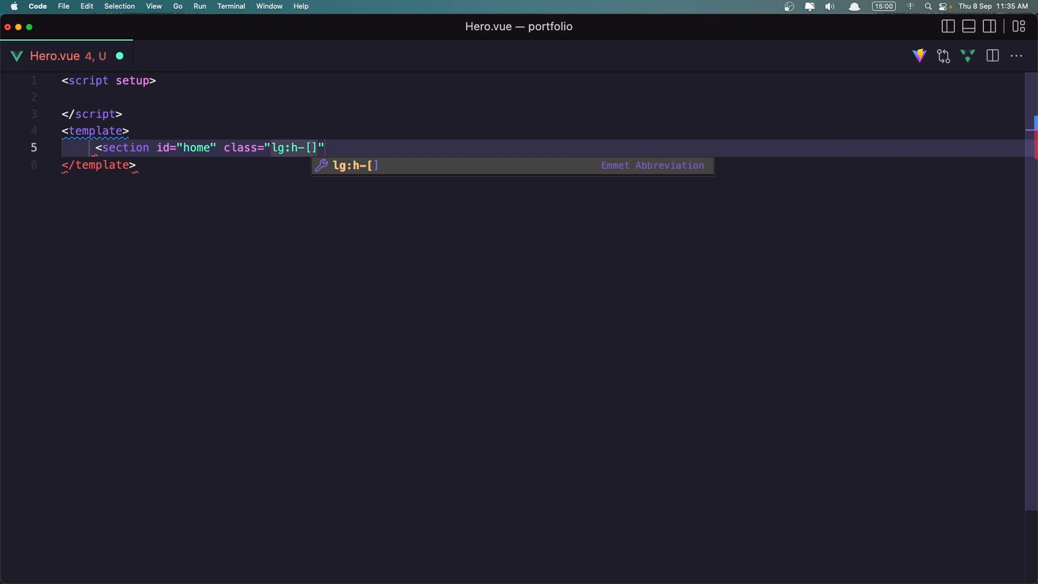
{"action": "type", "text": "85"}
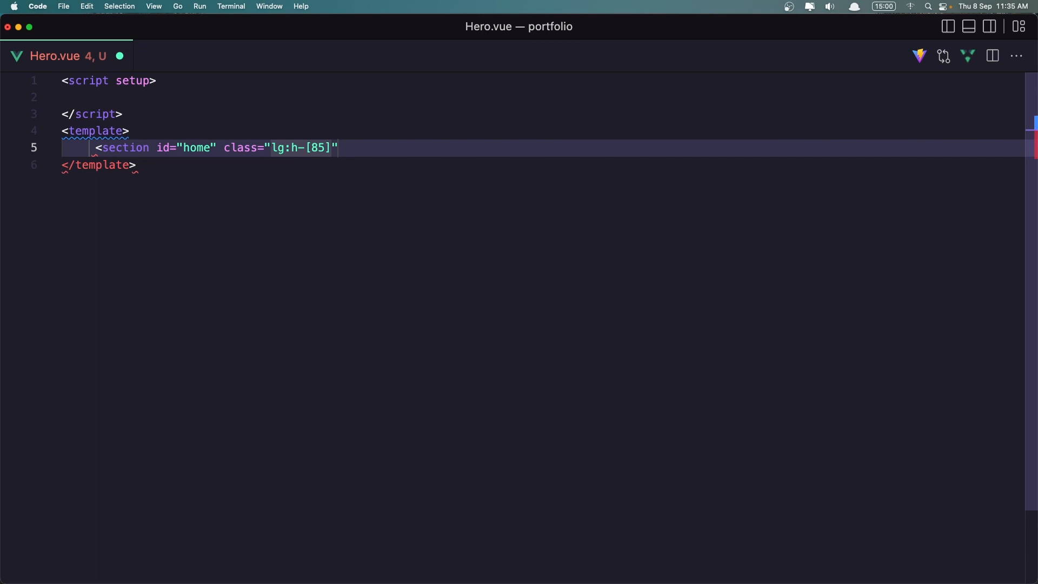
{"action": "type", "text": "vh"}
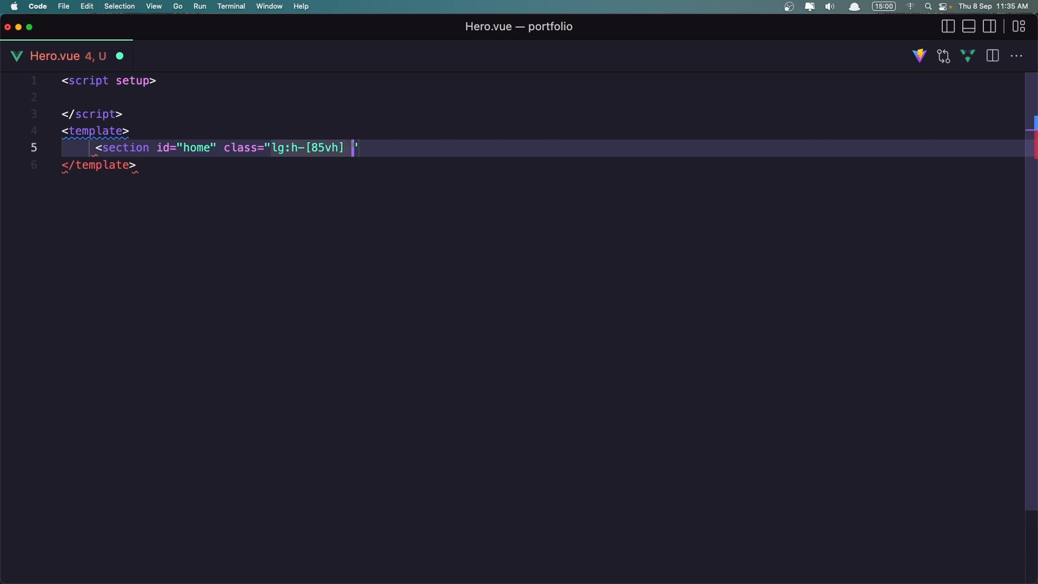
{"action": "type", "text": "flex ite"}
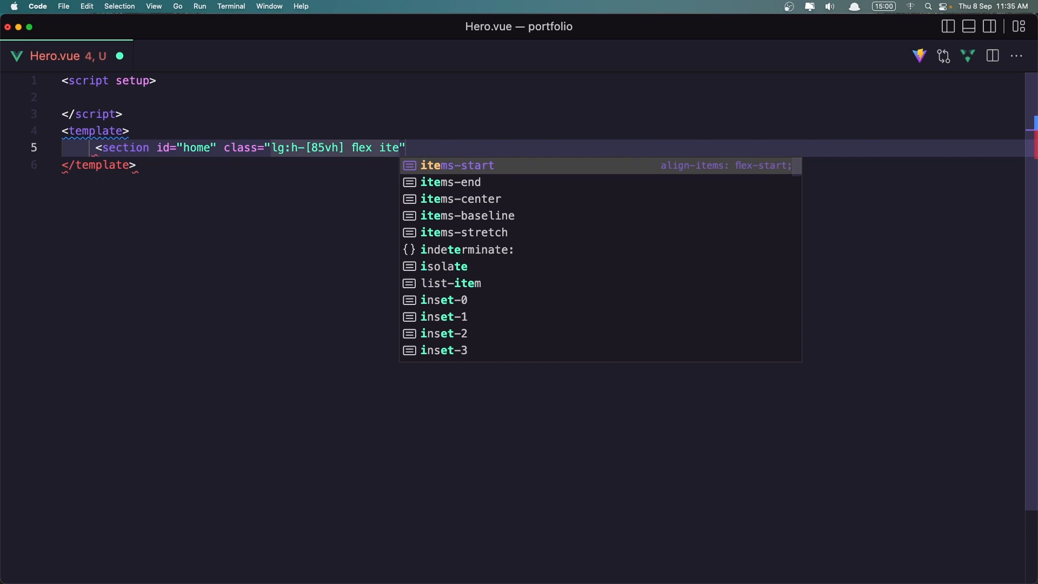
{"action": "left_click", "coordinate": [460, 198]}
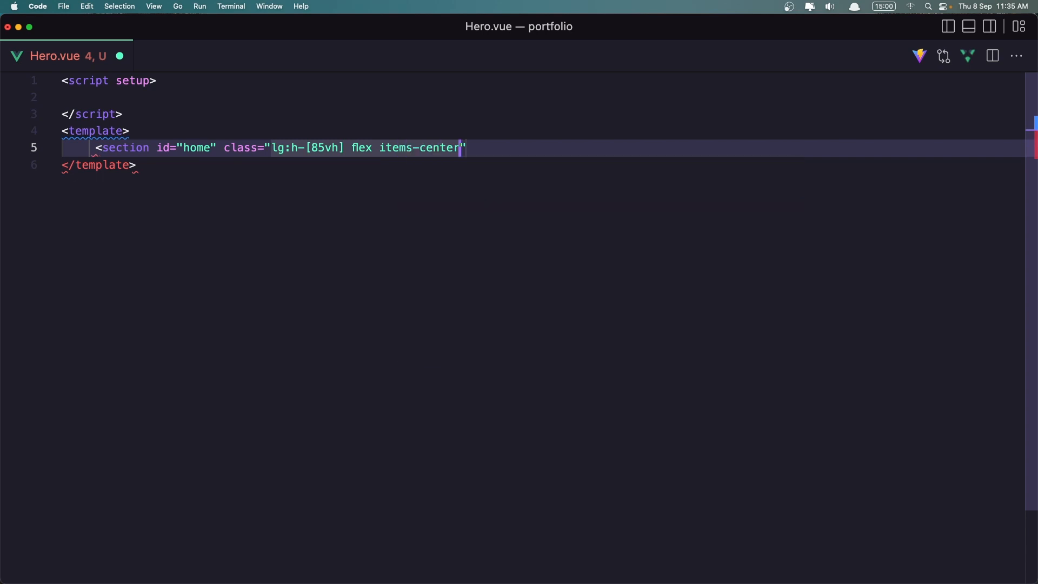
- Add bg-light-primary, dark:bg-dark-primary, py-32, lg:py-0 and overflow-hidden, then close the section tag
{"action": "type", "text": "bg-"}
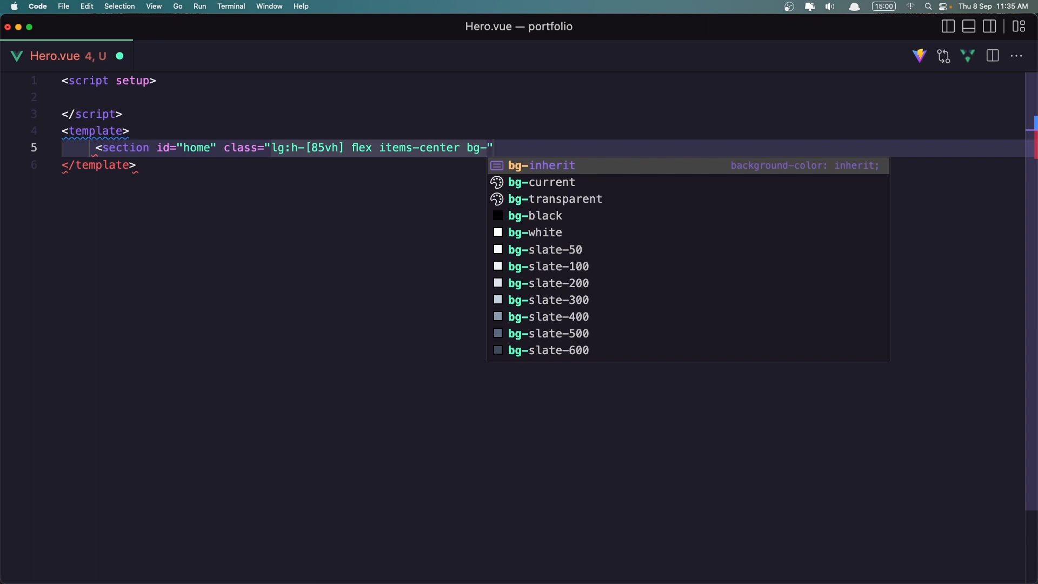
{"action": "type", "text": "light-primary"}
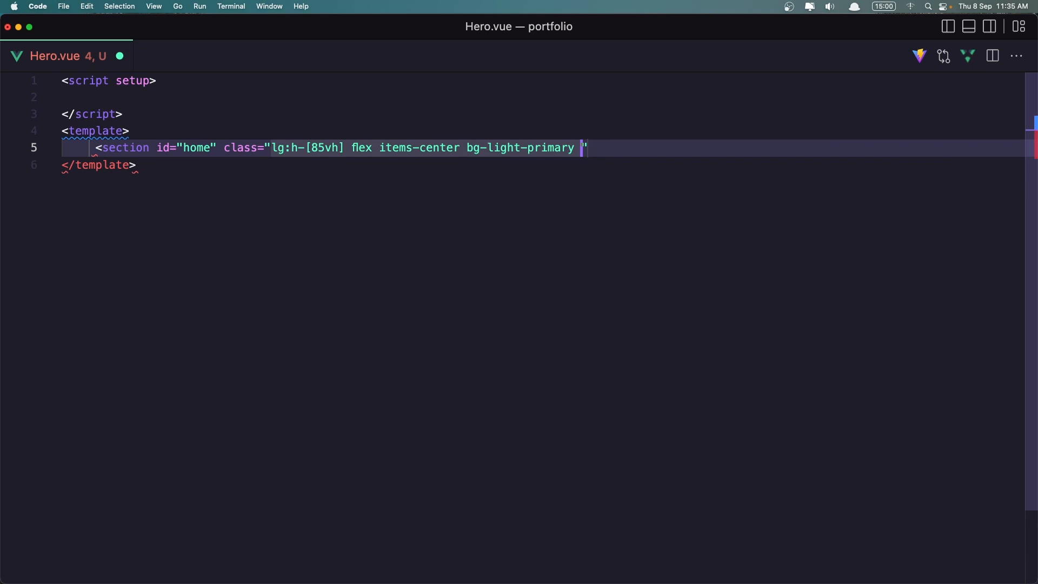
{"action": "type", "text": "dark:"}
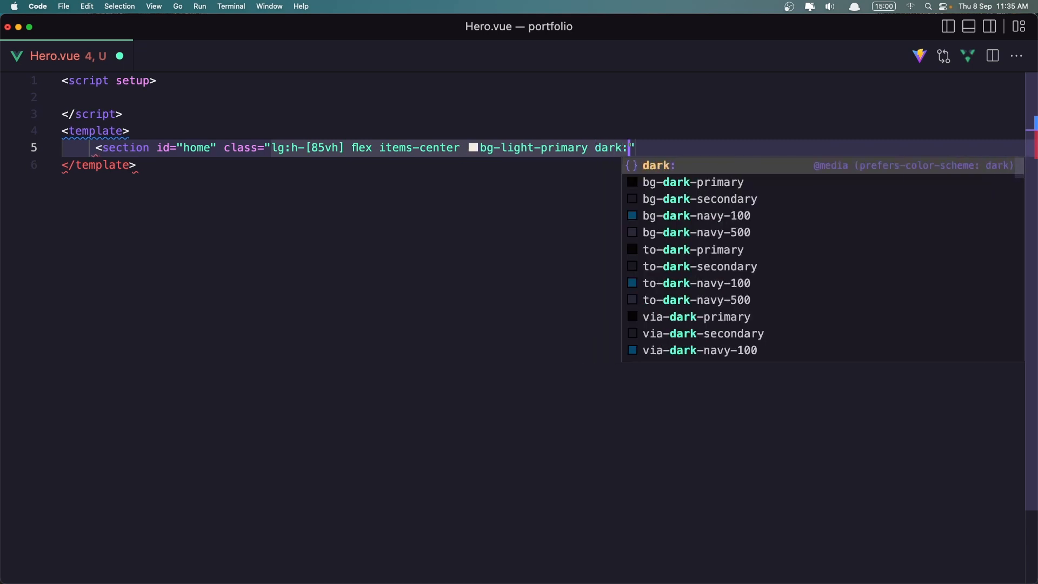
{"action": "type", "text": "b"}
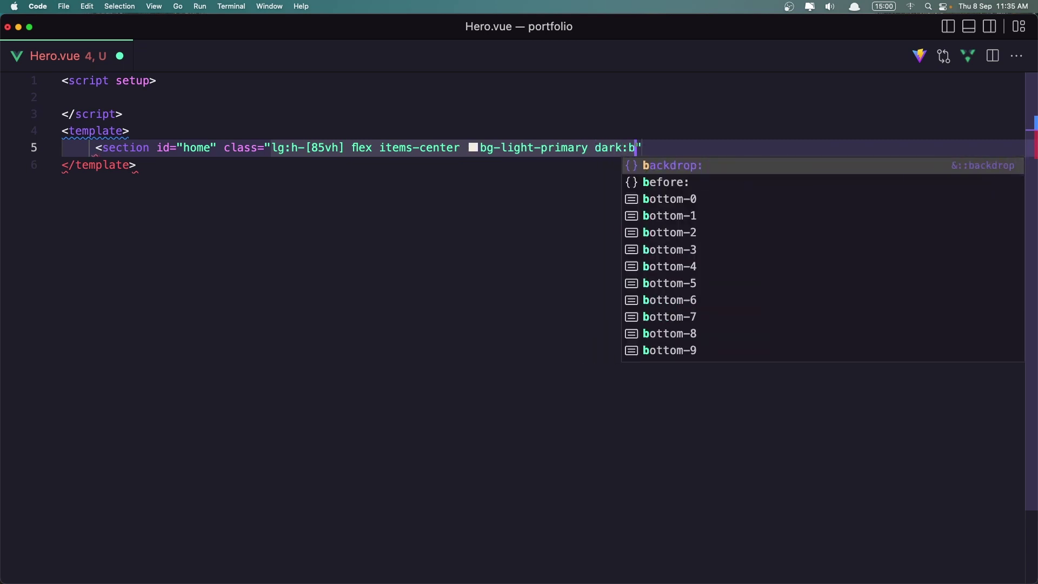
{"action": "type", "text": "g-"}
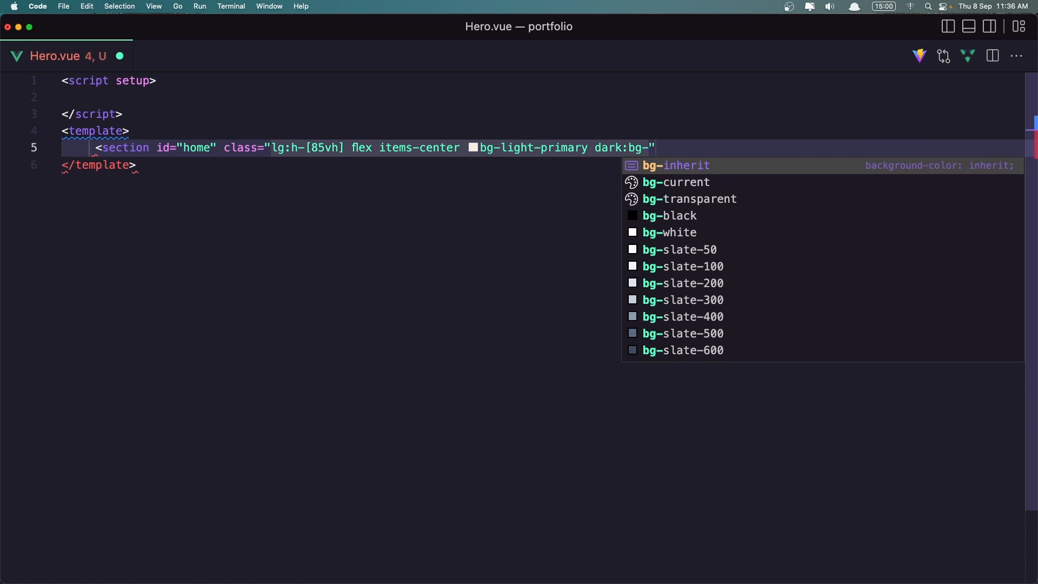
{"action": "type", "text": "dark-primary"}
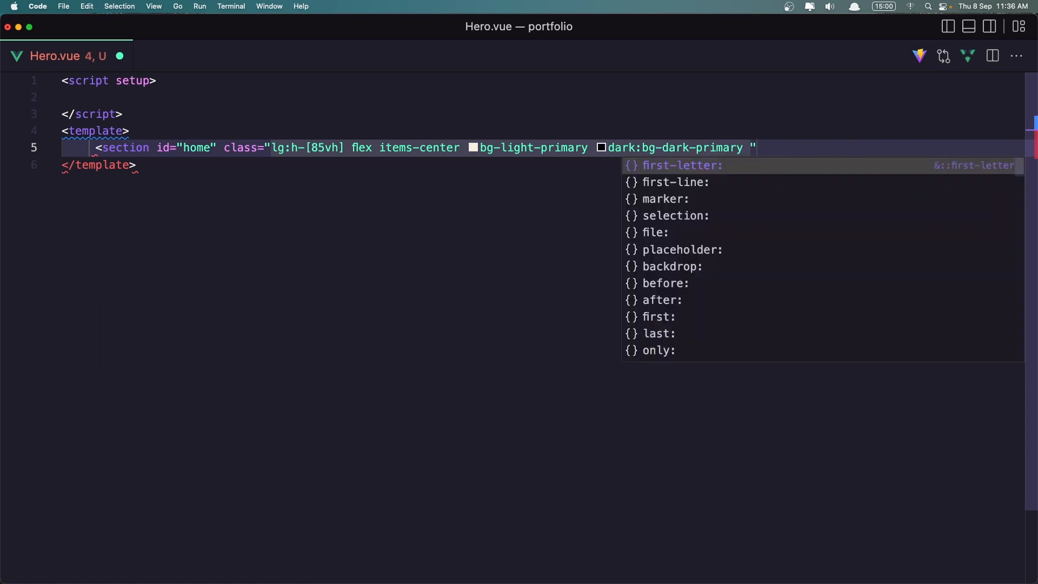
{"action": "type", "text": "py-"}
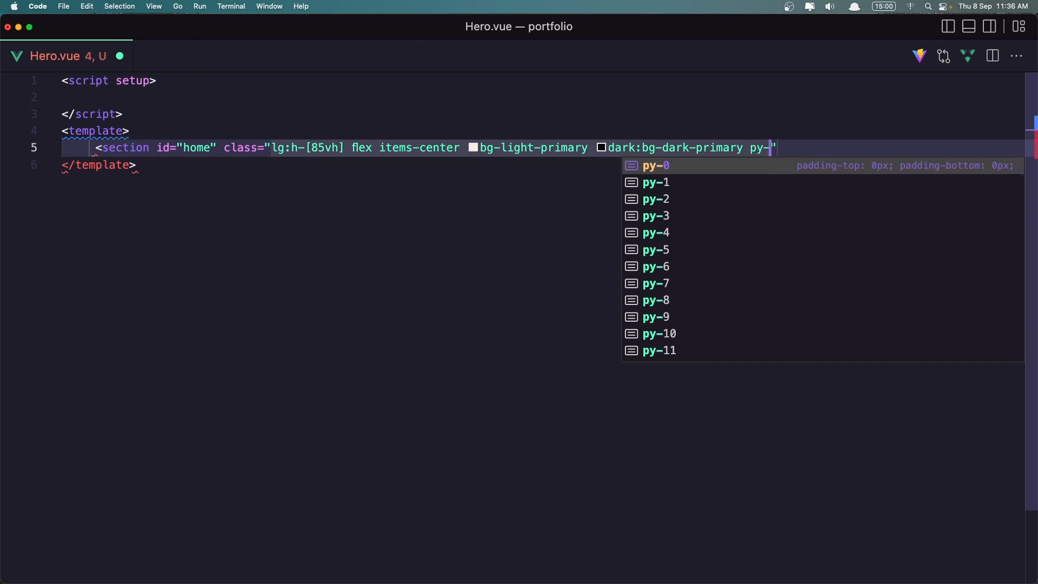
{"action": "type", "text": "32"}
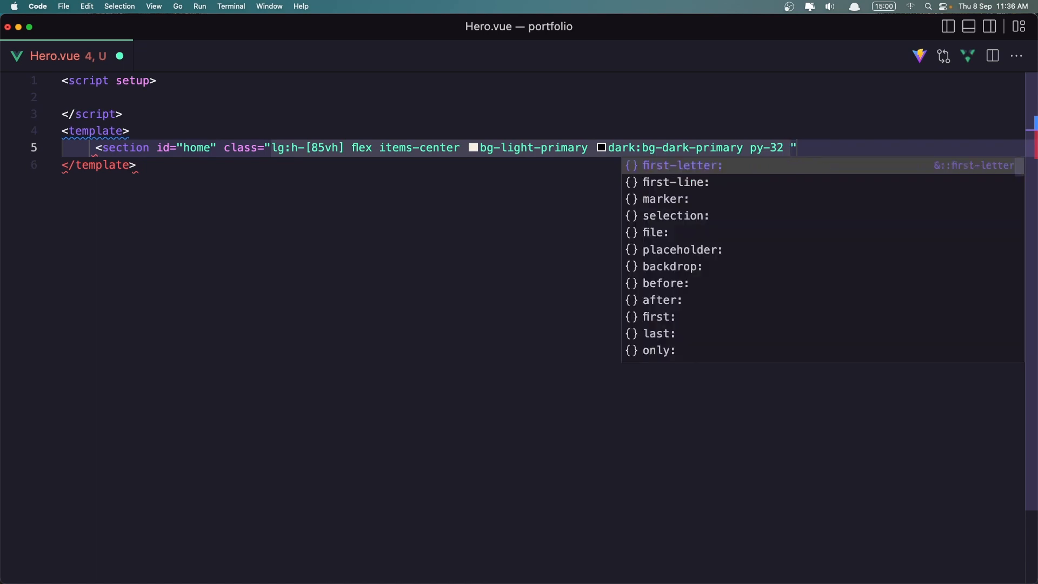
{"action": "type", "text": "lg"}
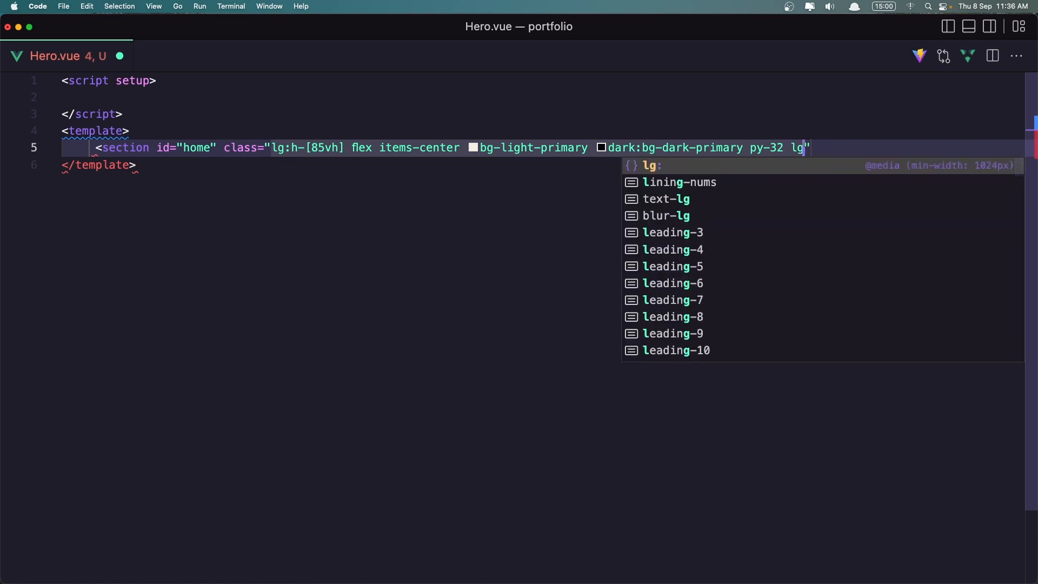
{"action": "type", "text": "p"}
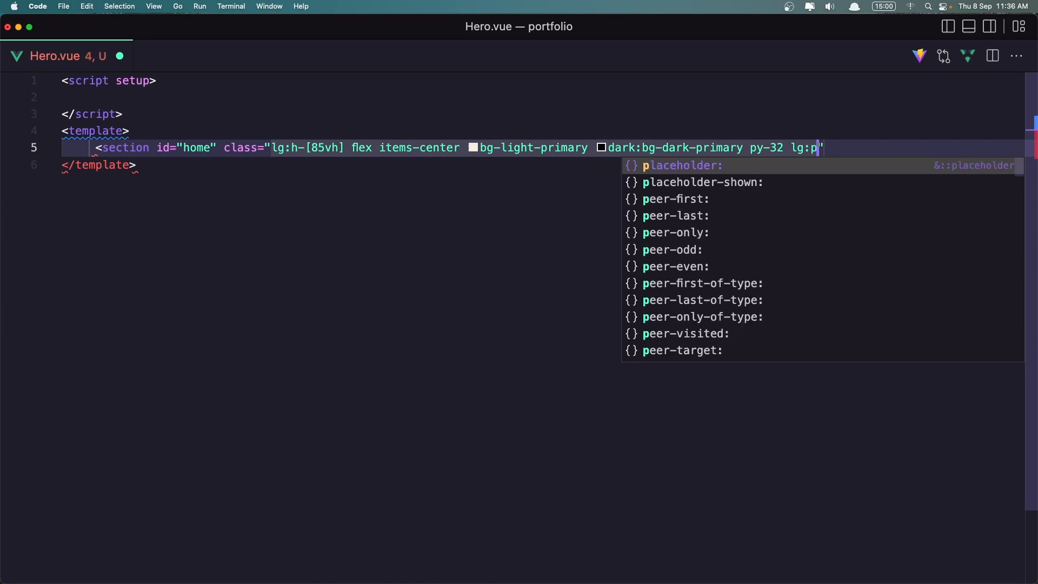
{"action": "type", "text": "y-0"}
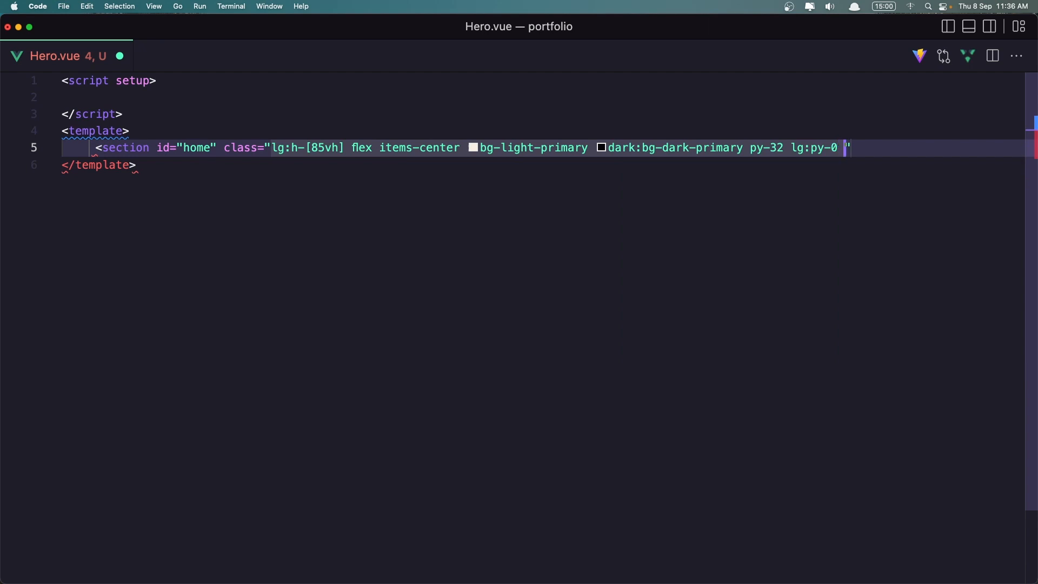
{"action": "type", "text": "overflow-hidden"}
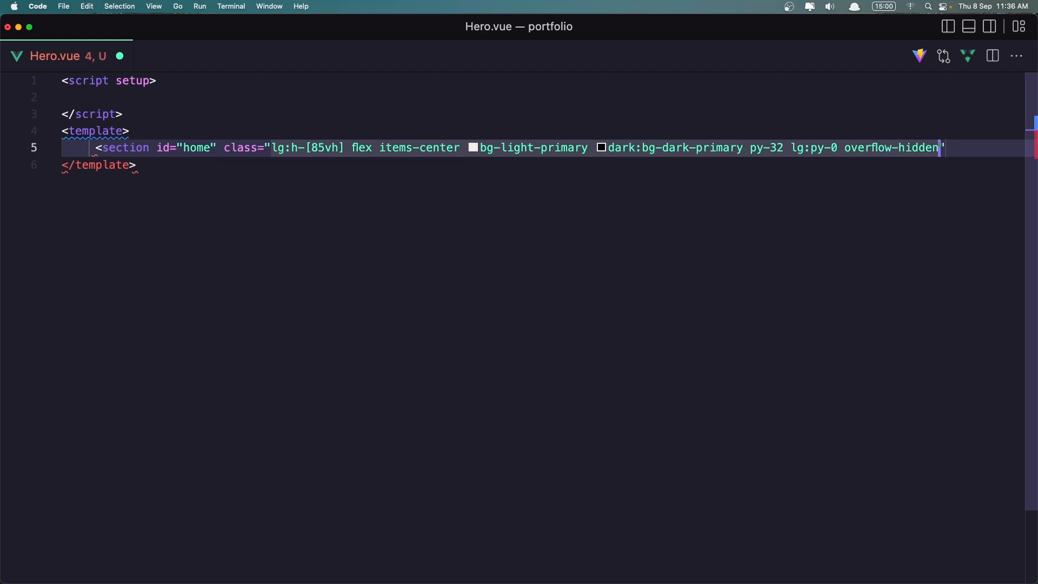
{"action": "type", "text": ">"}
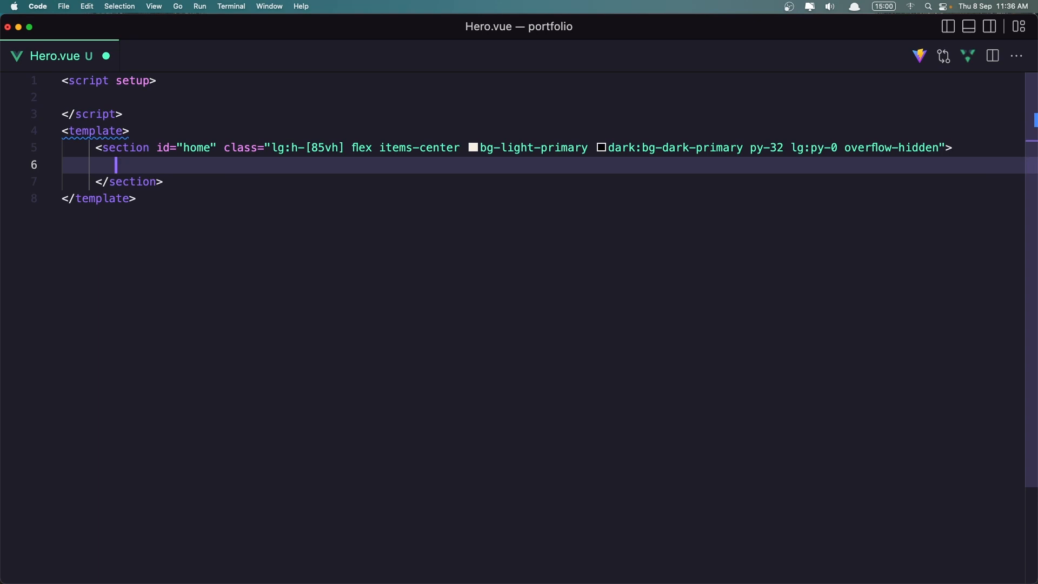
- Add a div with container, mx-auto and h-full classes inside the home section
{"action": "type", "text": "<div class=\"con"}
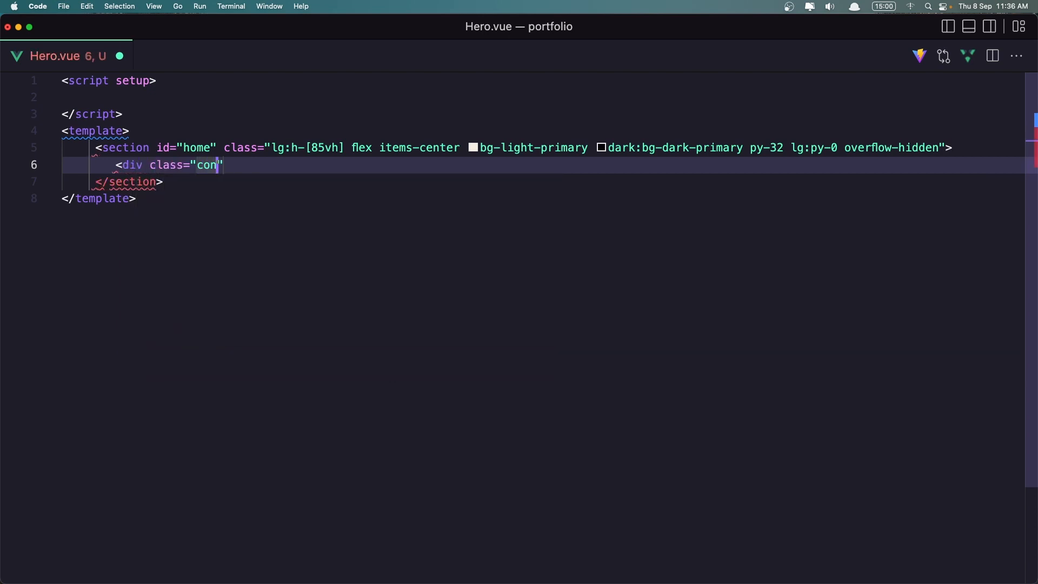
{"action": "type", "text": "tainer mc"}
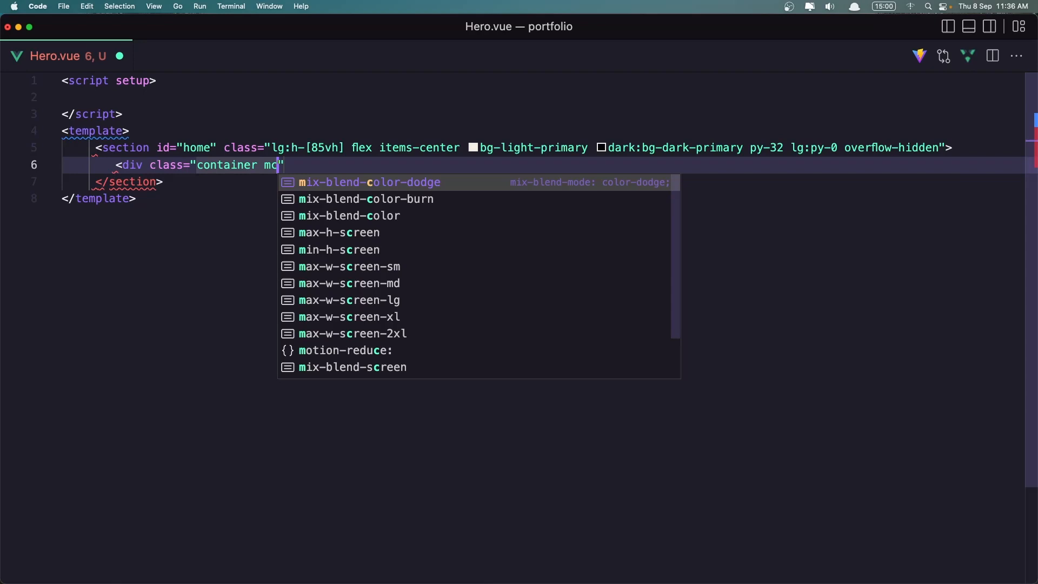
{"action": "type", "text": "x-auto"}
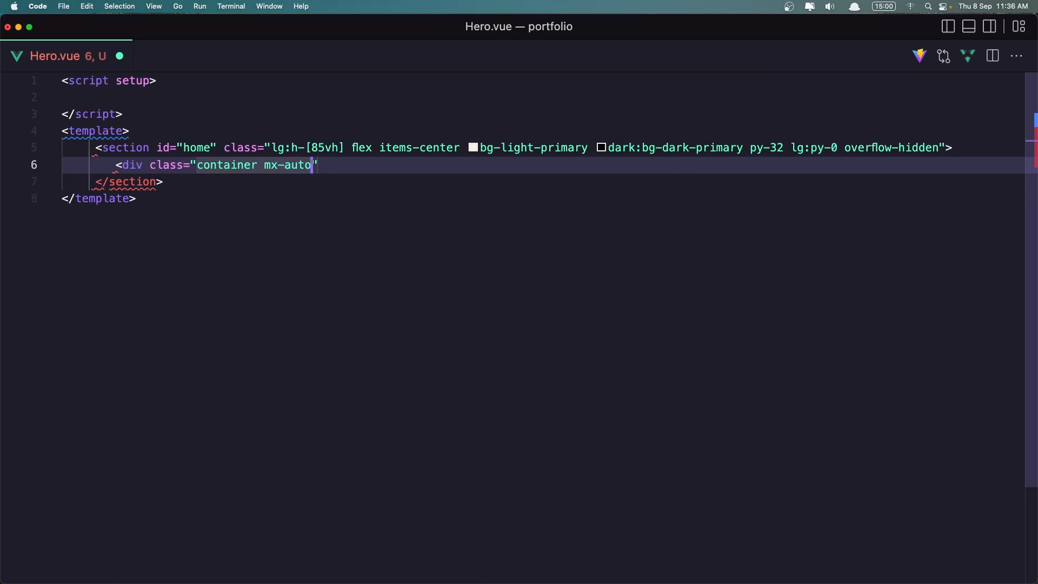
{"action": "type", "text": "h"}
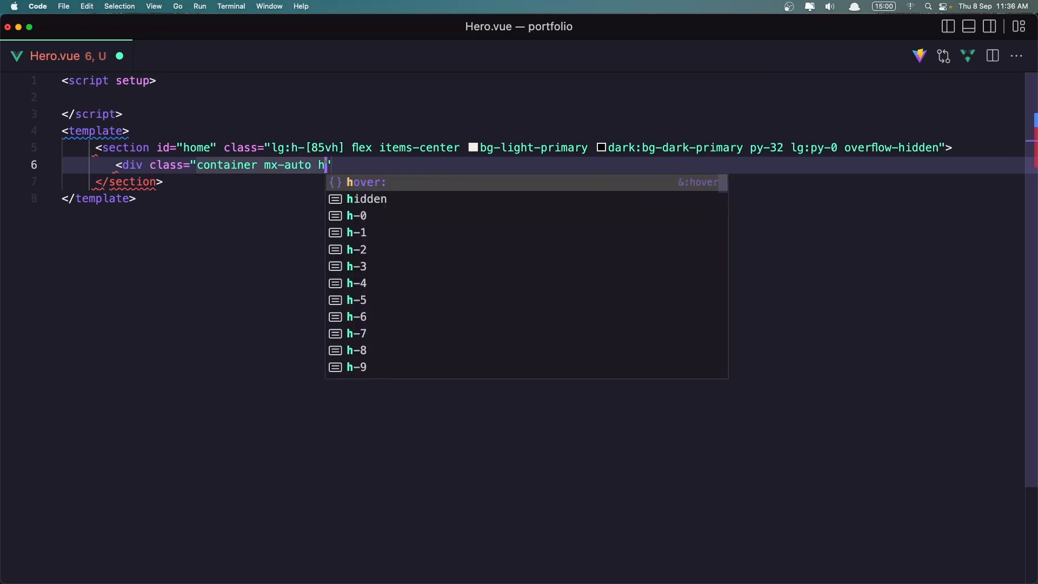
{"action": "type", "text": "-full"}
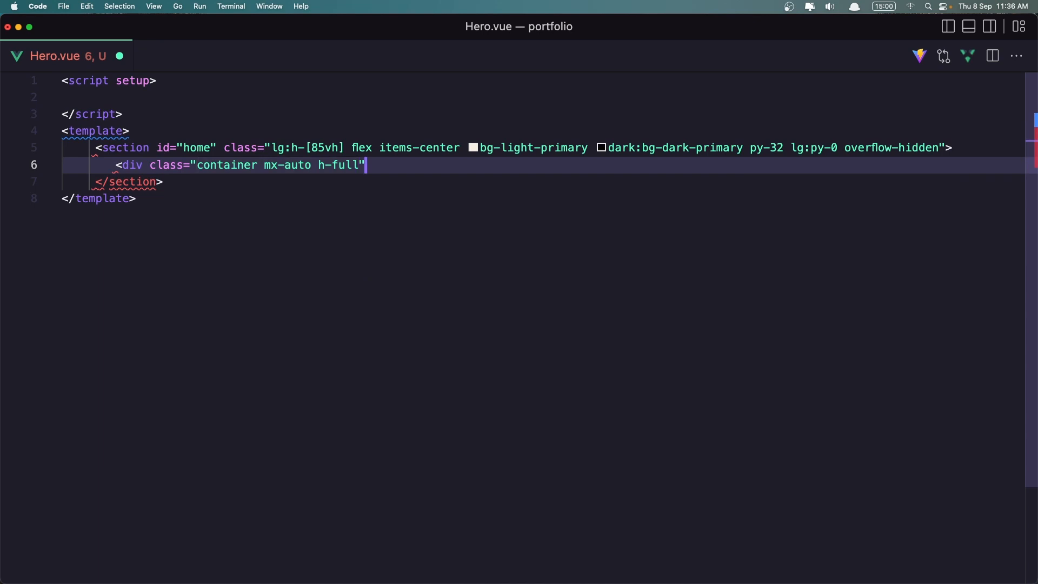
{"action": "type", "text": ">"}
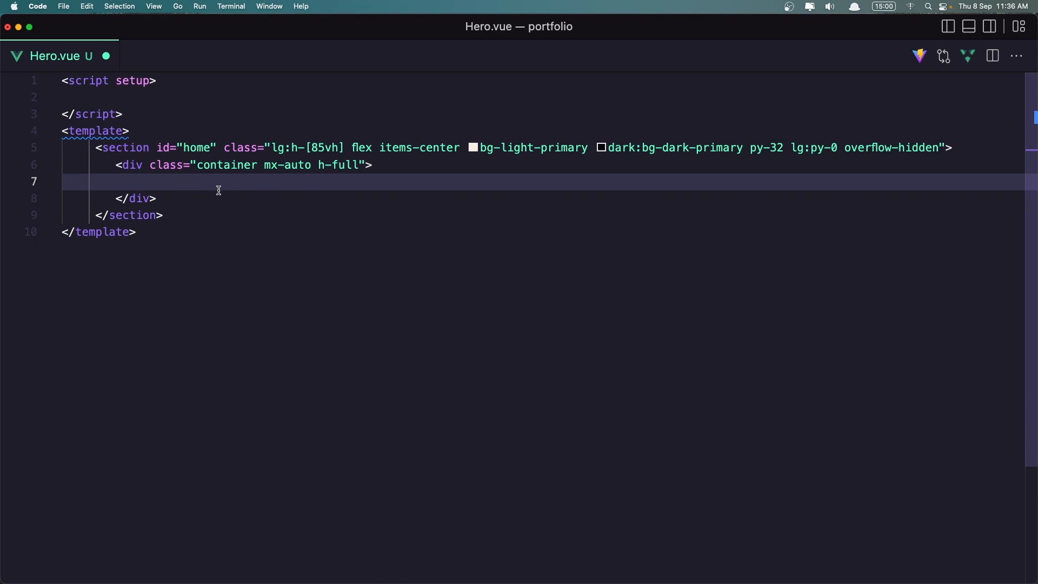
{"action": "mouse_move", "coordinate": [197, 188]}
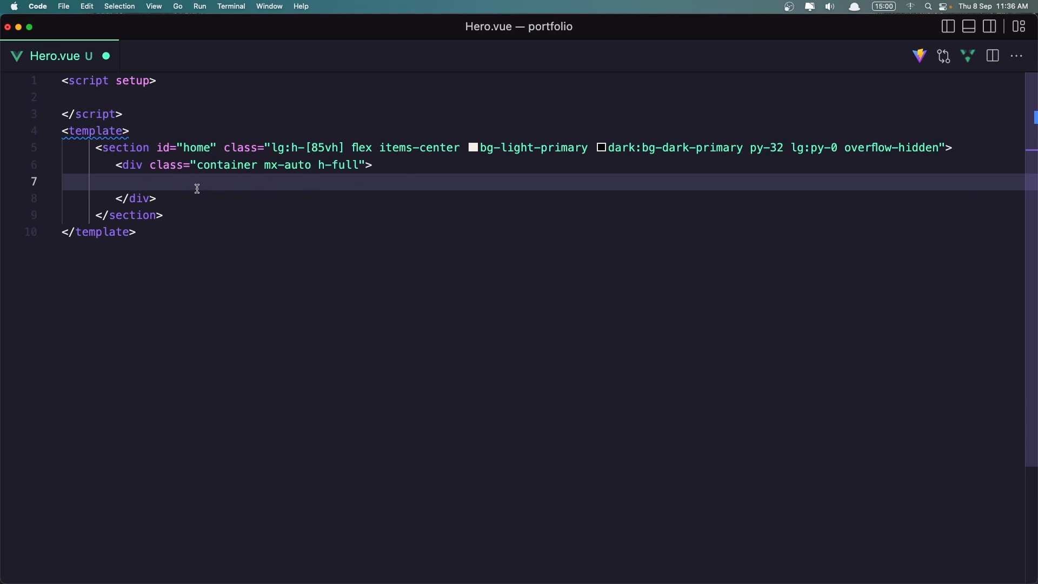
{"action": "mouse_move", "coordinate": [179, 186]}
{"action": "type", "text": "<div class=\"flex items-center h-full pt-8\"></div>"}
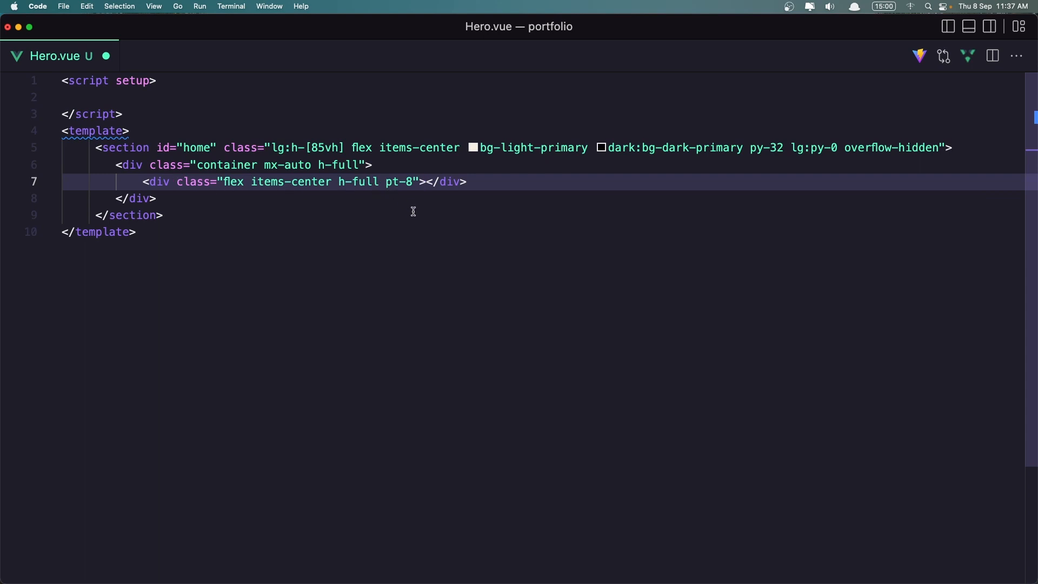
- Add a flex-1 flex-col column div (items-center, lg:items-start) for the accent greeting, and save
{"action": "key", "text": "Enter"}
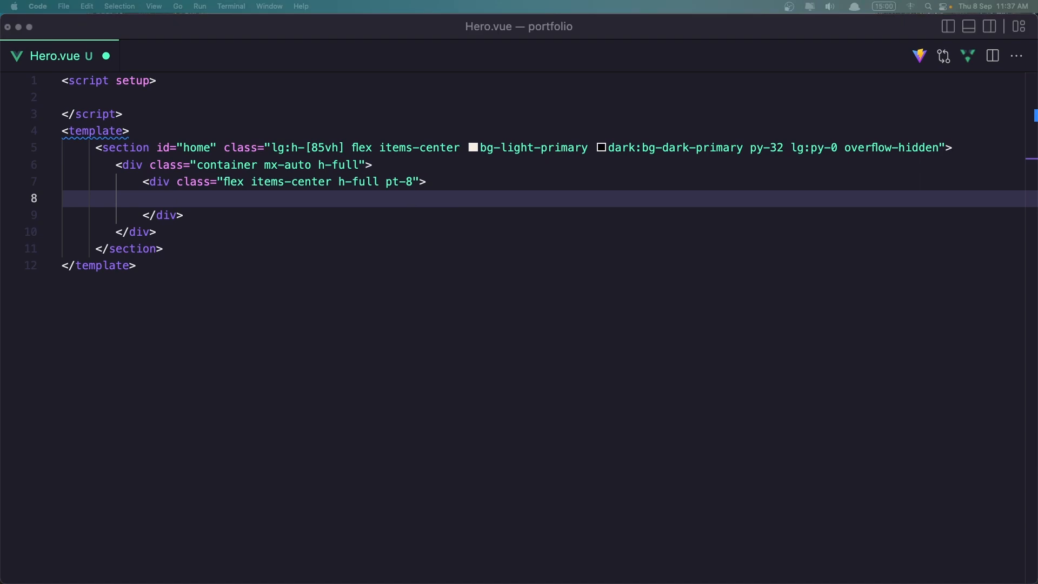
{"action": "type", "text": "<div class=\"flex-1 flex flex-col items-center lg:items-start\">"}
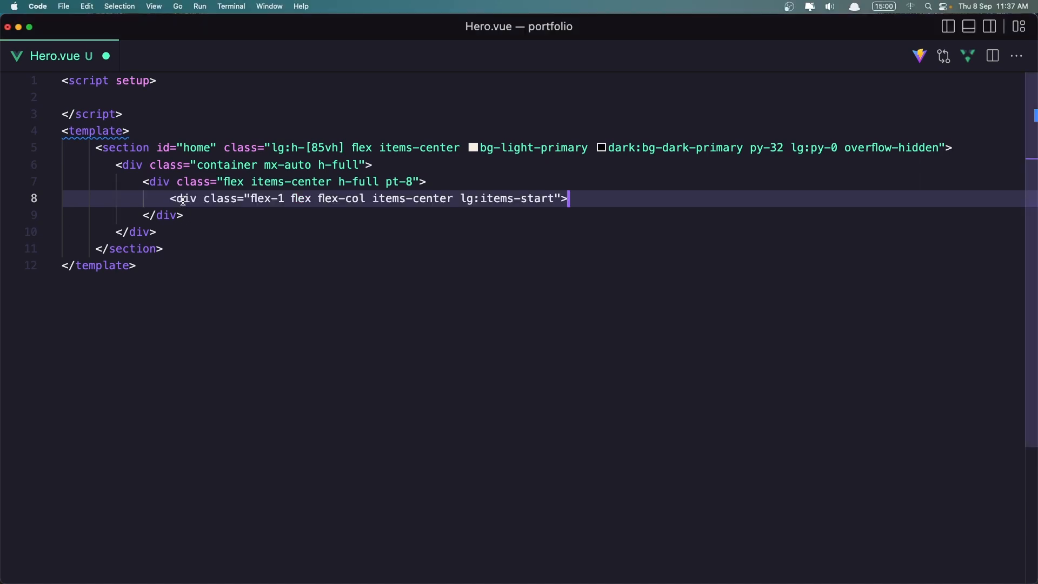
{"action": "key", "text": "Return"}
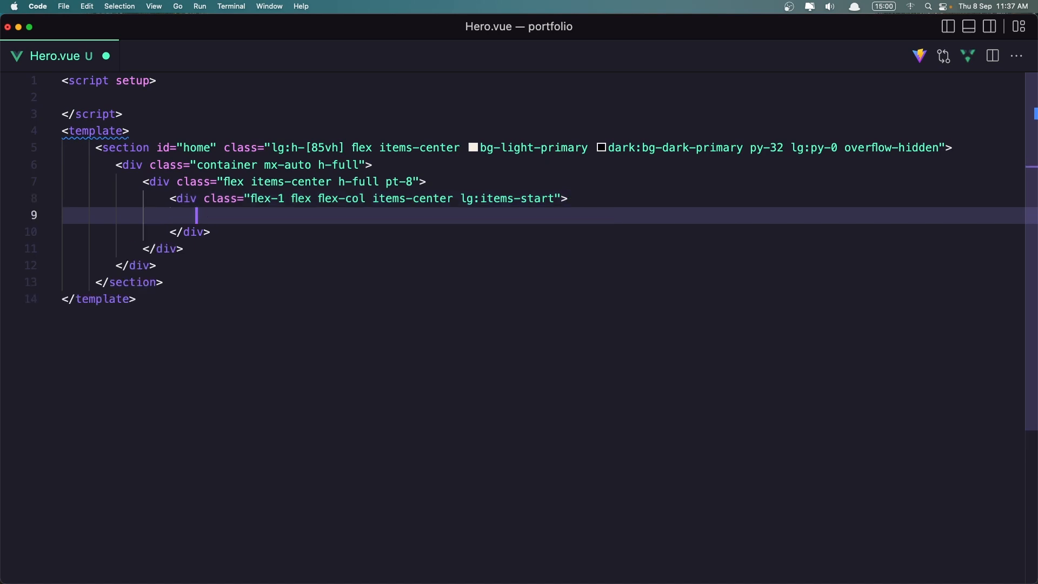
{"action": "mouse_move", "coordinate": [317, 204]}
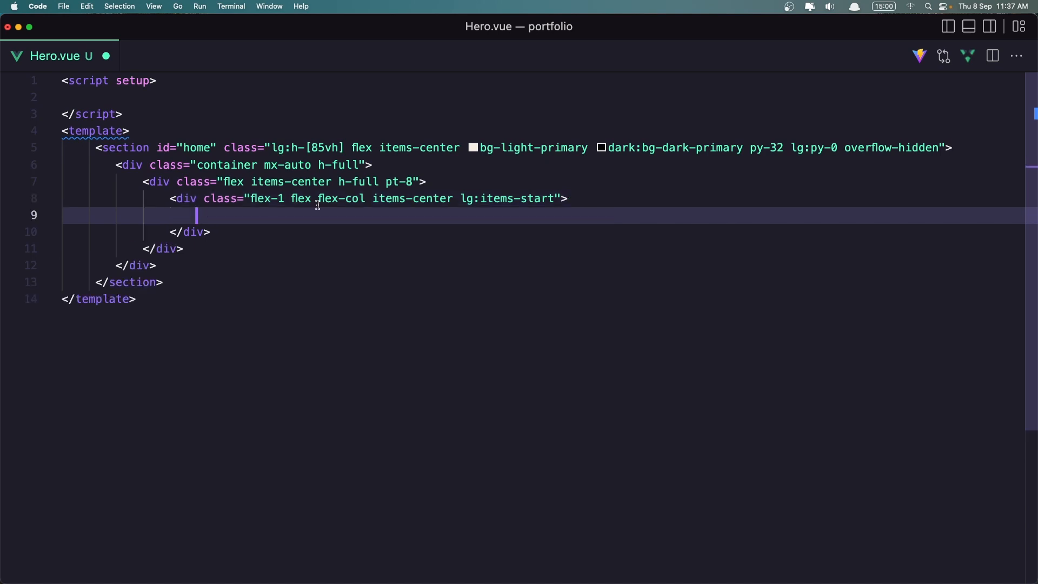
{"action": "mouse_move", "coordinate": [406, 214]}
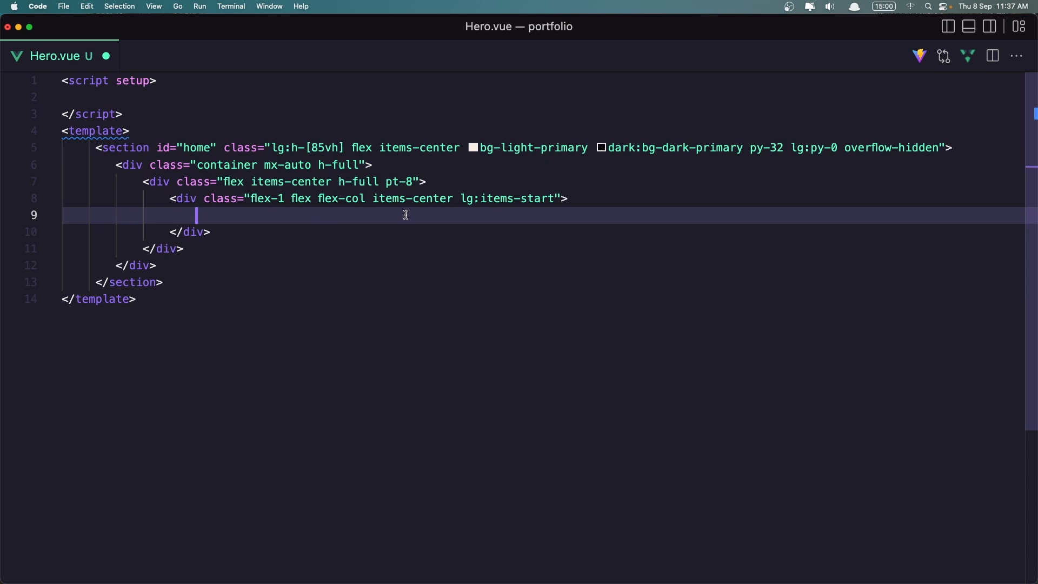
{"action": "mouse_move", "coordinate": [485, 215]}
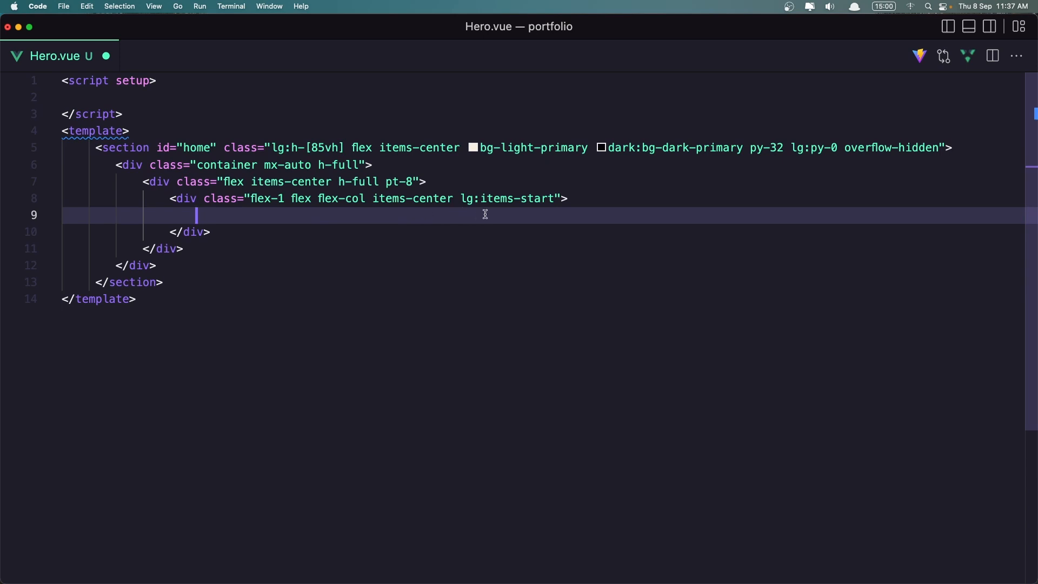
{"action": "left_click", "coordinate": [9, 215]}
{"action": "type", "text": "<p class=\"text-lg text-accent text-md mb-[22px]\">Hey, I'm Jane! 👋</p>"}
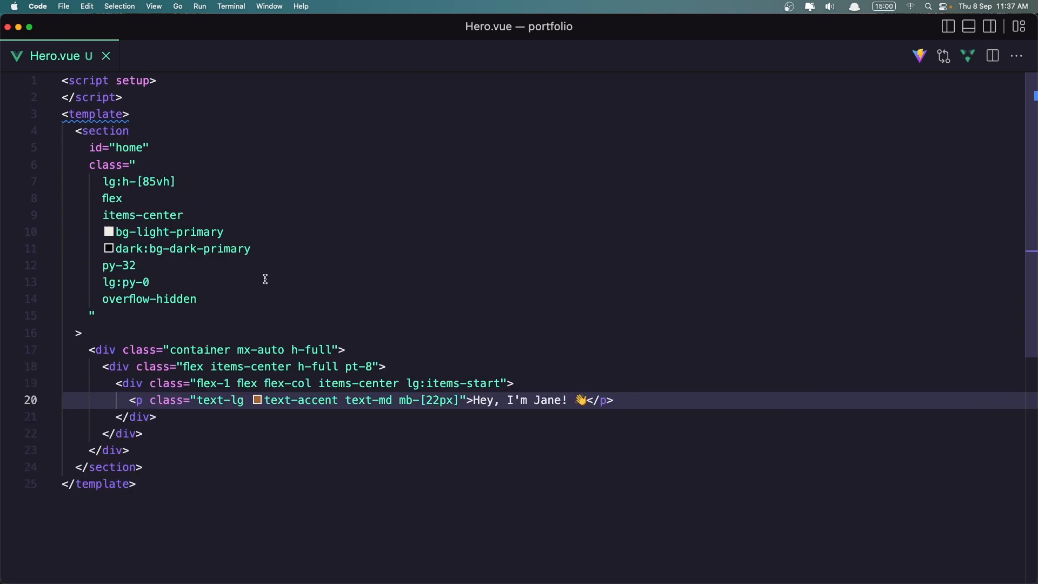
- Change the greeting name to Tony and add a text-4xl/md:text-5xl/lg:text-7xl h1 headline
{"action": "scroll", "scroll_direction": "down", "scroll_amount": 3}
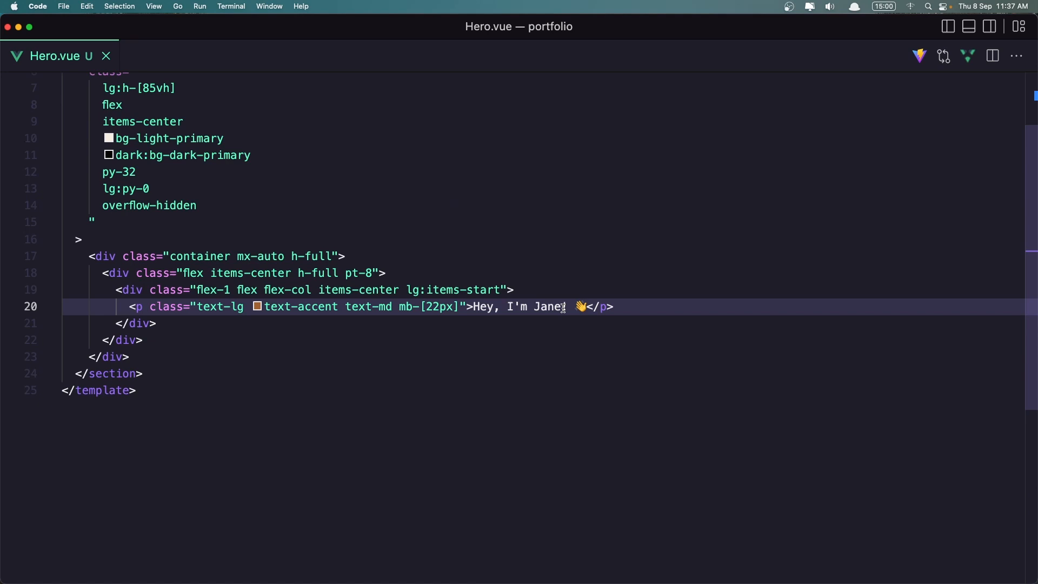
{"action": "type", "text": "!"}
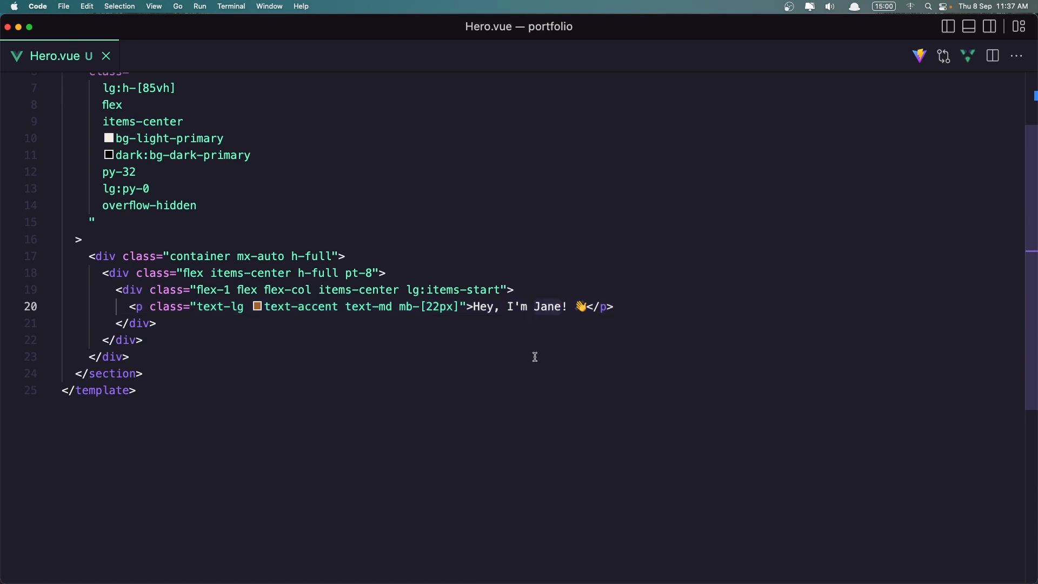
{"action": "type", "text": "Tony"}
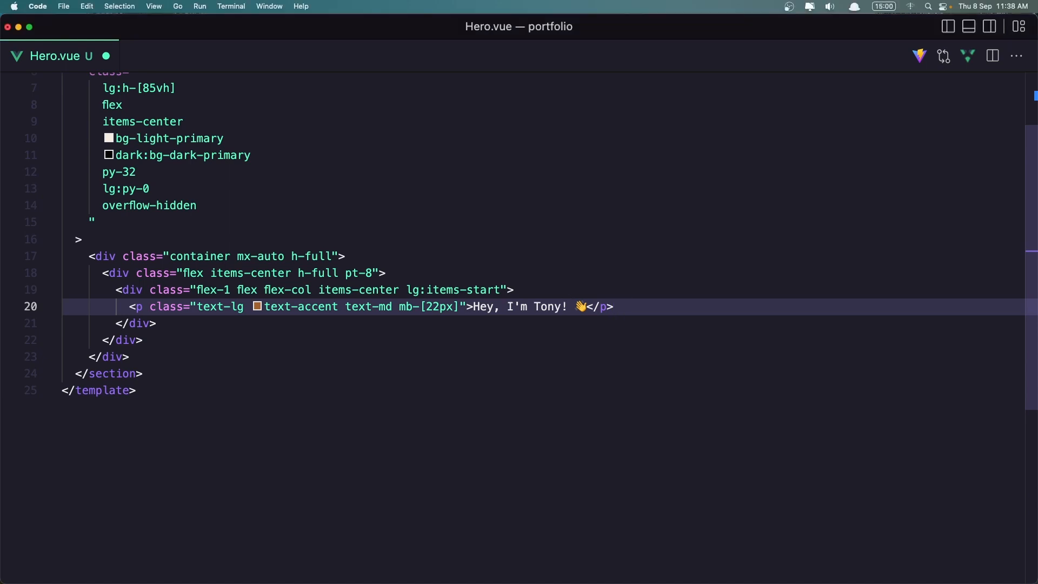
{"action": "type", "text": "<h1 class=\"text-4xl leading-[44px] md:text-5xl md:leading-tight lg:text-7xl lg:leading-[1.2] font-bold md:tracking-[-2px]\">"}
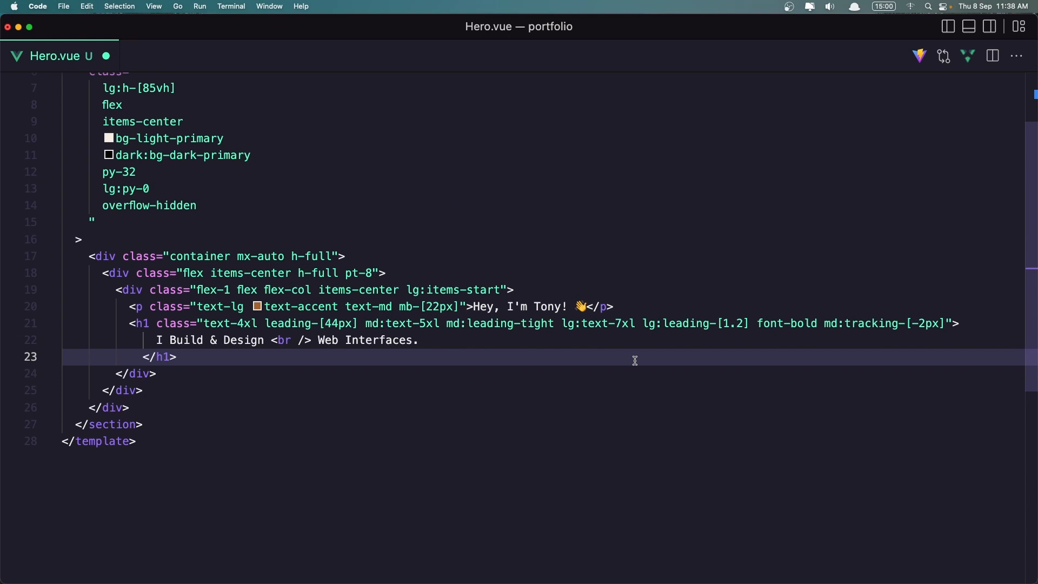
{"action": "mouse_move", "coordinate": [265, 324]}
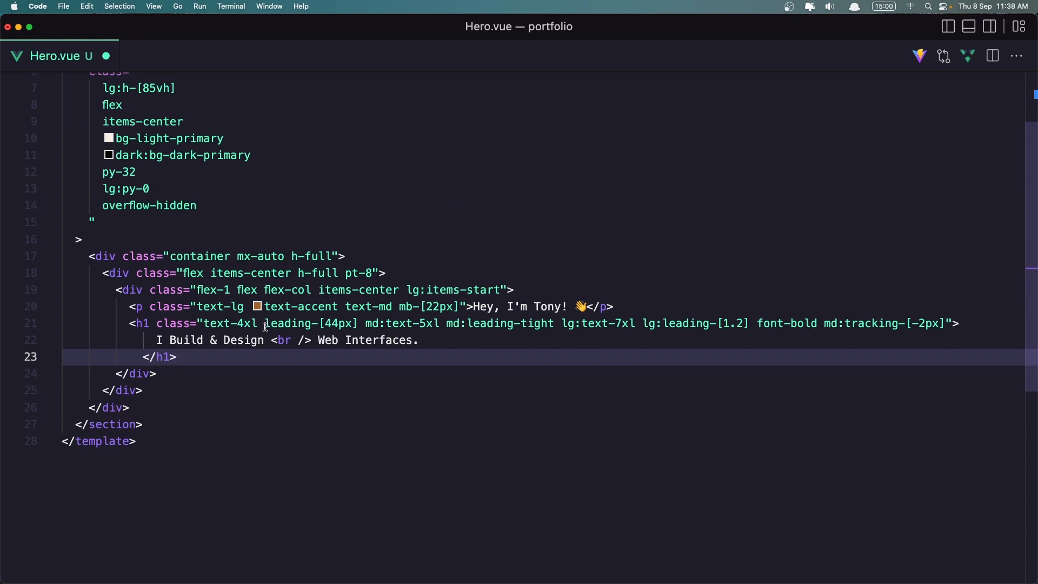
{"action": "mouse_move", "coordinate": [328, 323]}
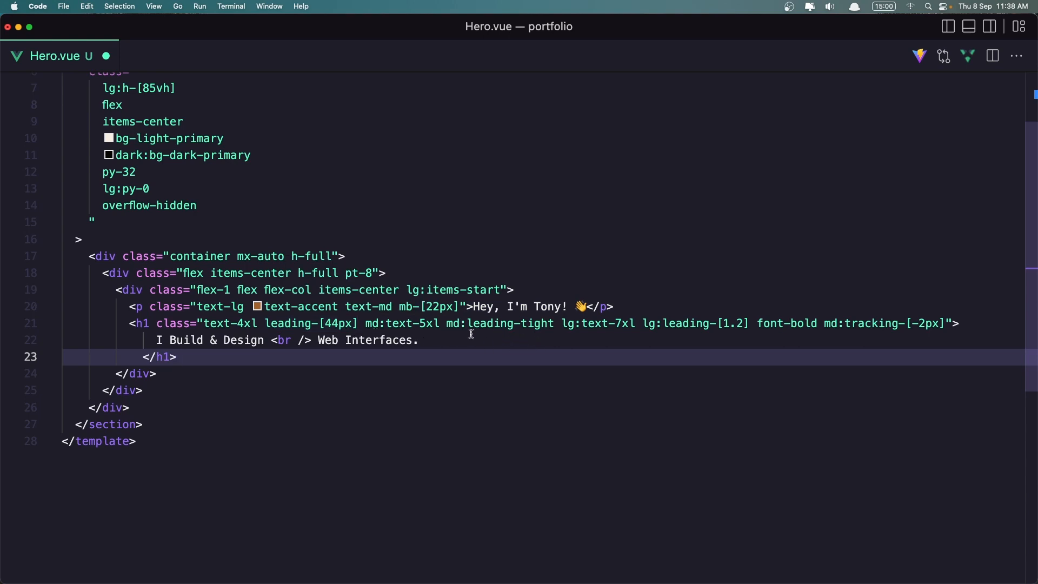
{"action": "mouse_move", "coordinate": [596, 324]}
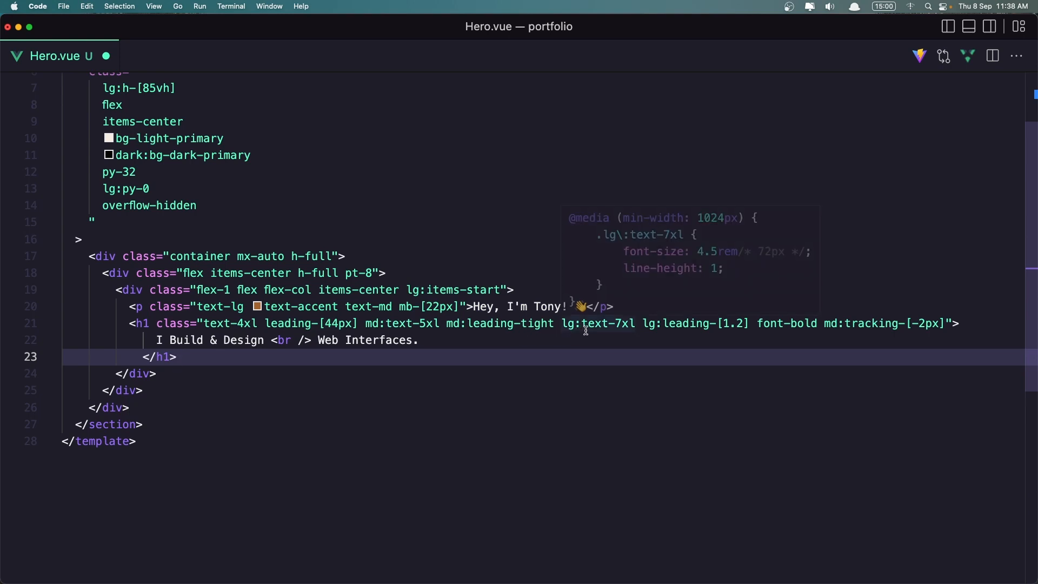
{"action": "mouse_move", "coordinate": [616, 324]}
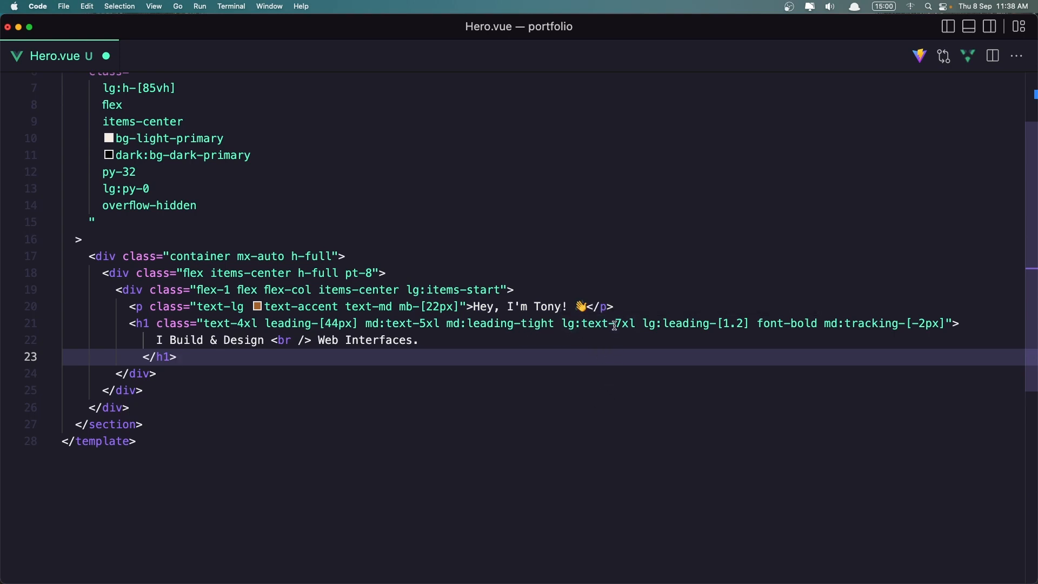
{"action": "left_click", "coordinate": [627, 323]}
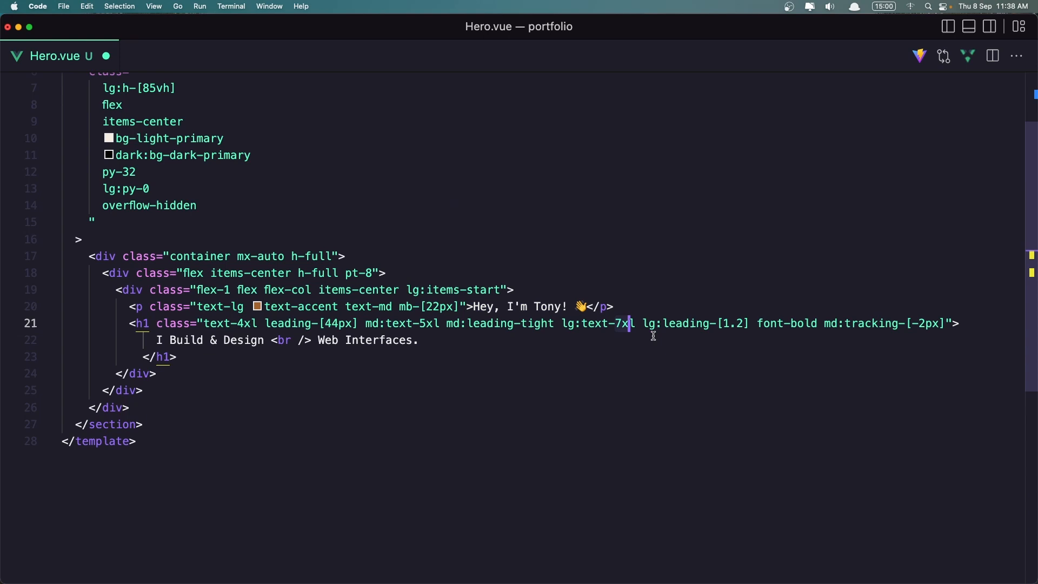
{"action": "mouse_move", "coordinate": [738, 331]}
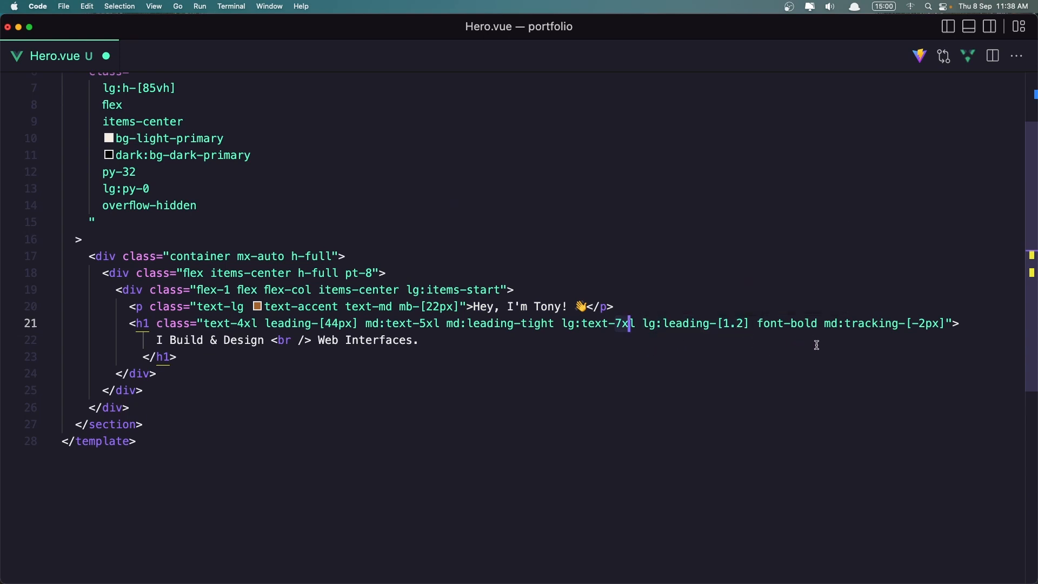
{"action": "mouse_move", "coordinate": [885, 338]}
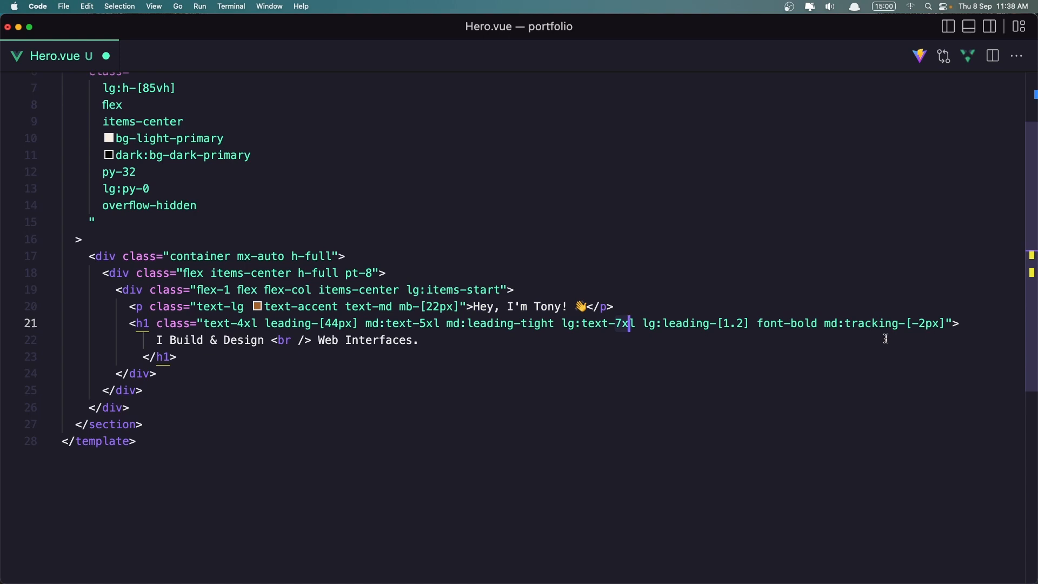
{"action": "mouse_move", "coordinate": [923, 355]}
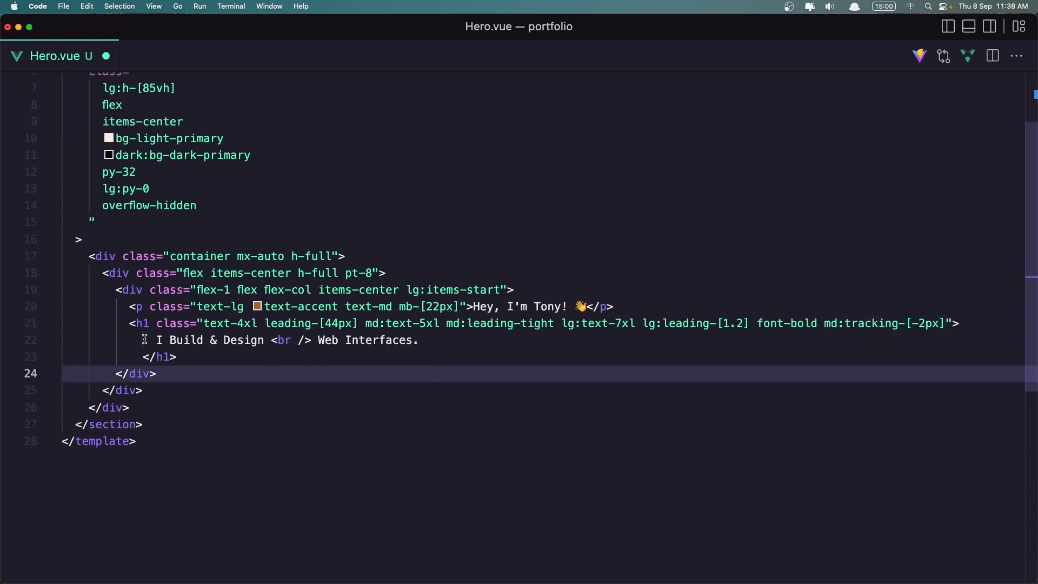
{"action": "mouse_move", "coordinate": [357, 343]}
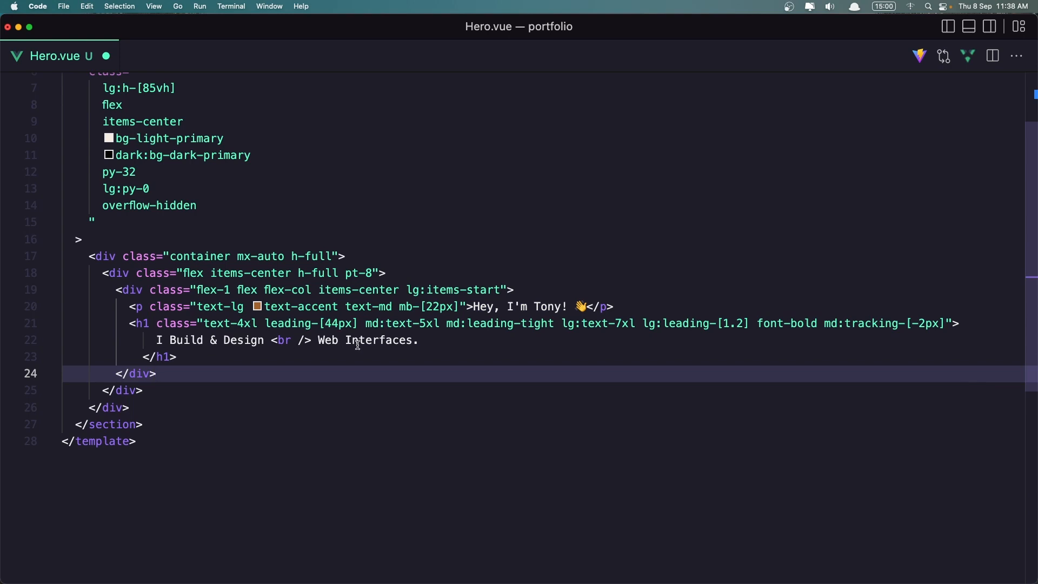
{"action": "mouse_move", "coordinate": [322, 359]}
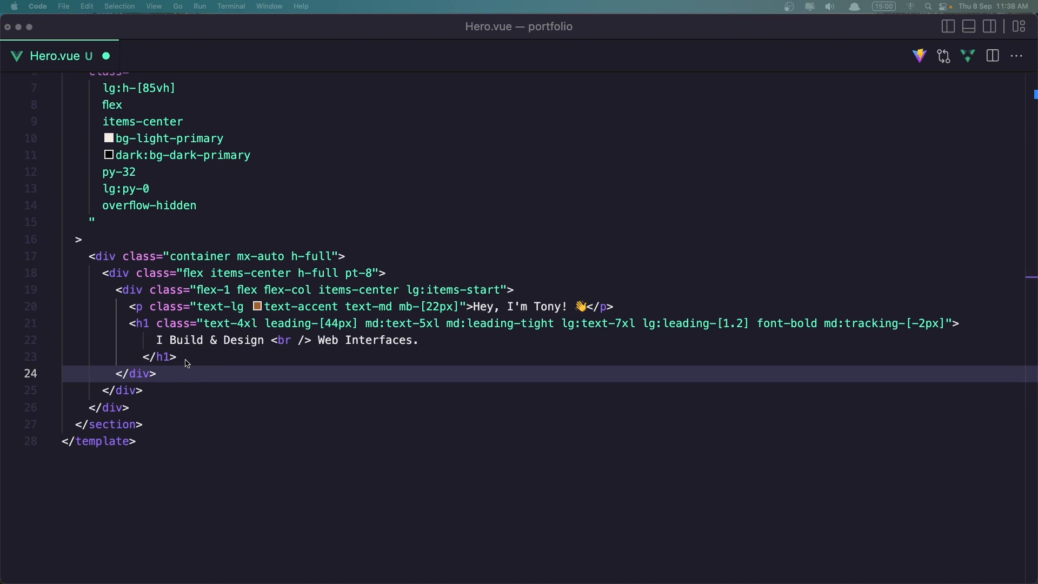
- Add a lorem ipsum paragraph below the h1 with max-w-[480px], text-center and lg:text-left
{"action": "left_click", "coordinate": [203, 357]}
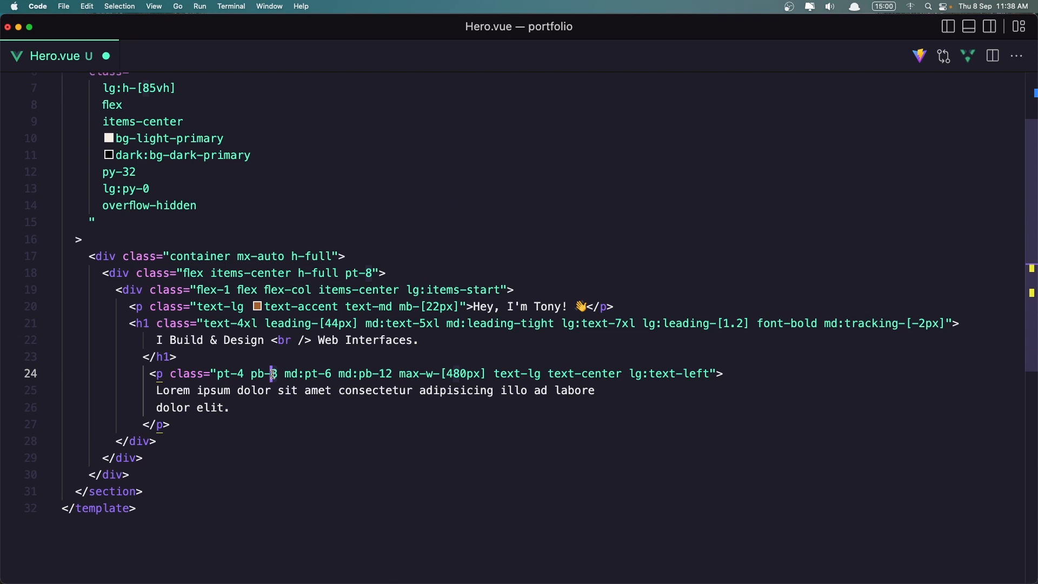
{"action": "mouse_move", "coordinate": [294, 374]}
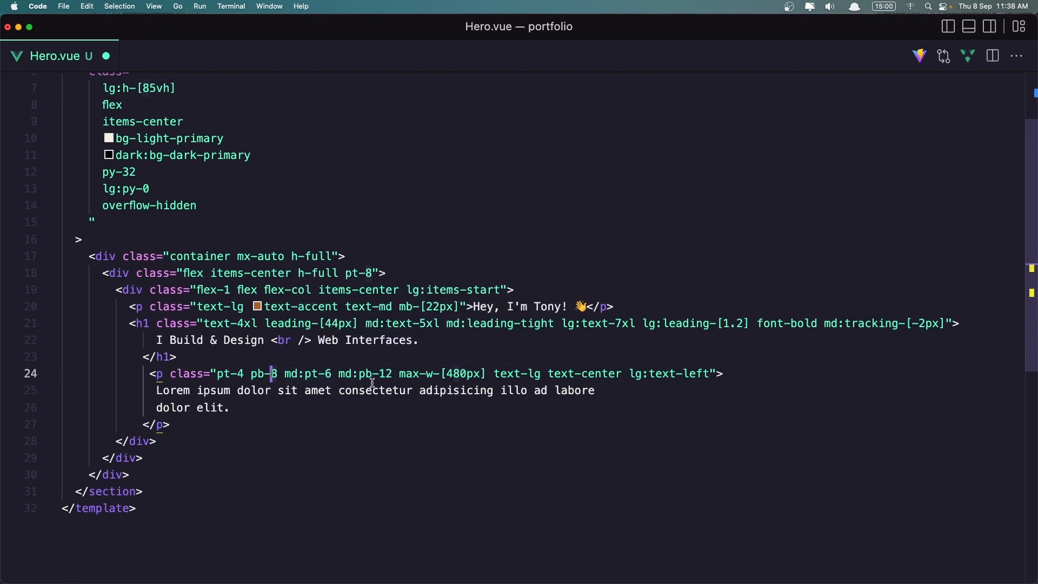
{"action": "mouse_move", "coordinate": [393, 374]}
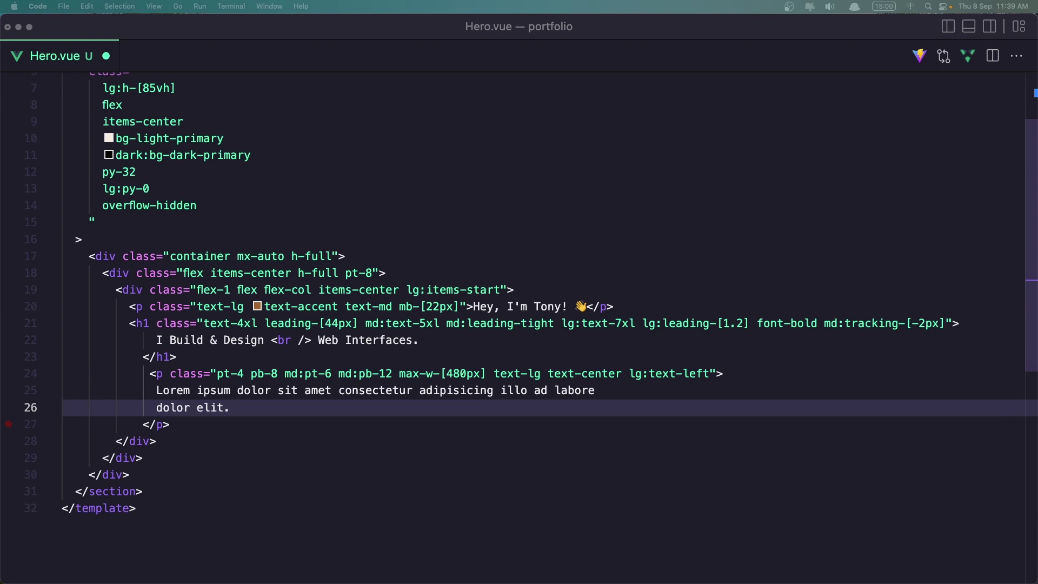
{"action": "key", "text": "Enter"}
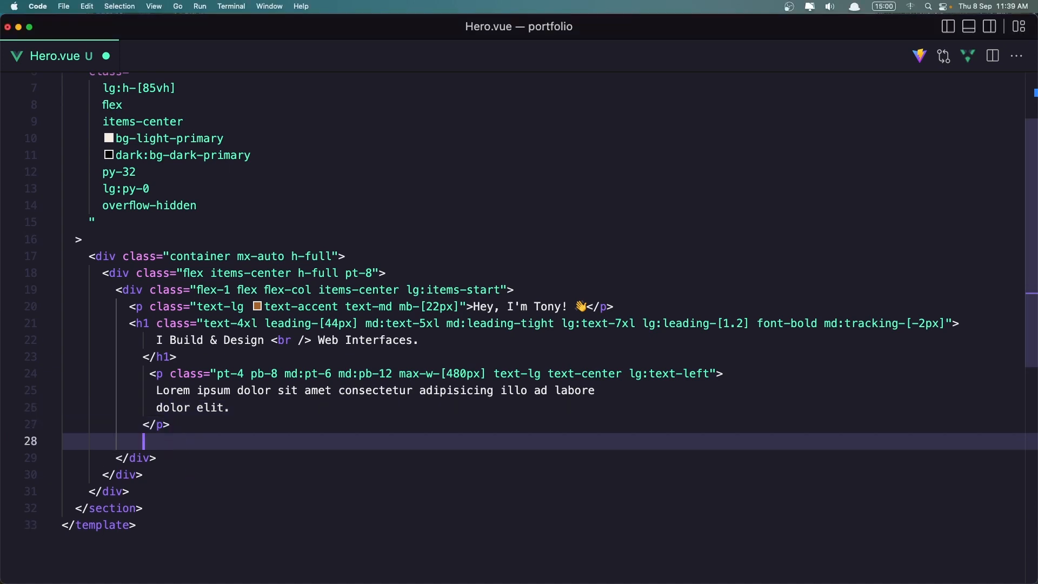
{"action": "type", "text": "<button class=\"btn btn-md bg-accent hover:bg-light-secondary md:btn-lg transition-all\">"}
{"action": "type", "text": "Work with me"}
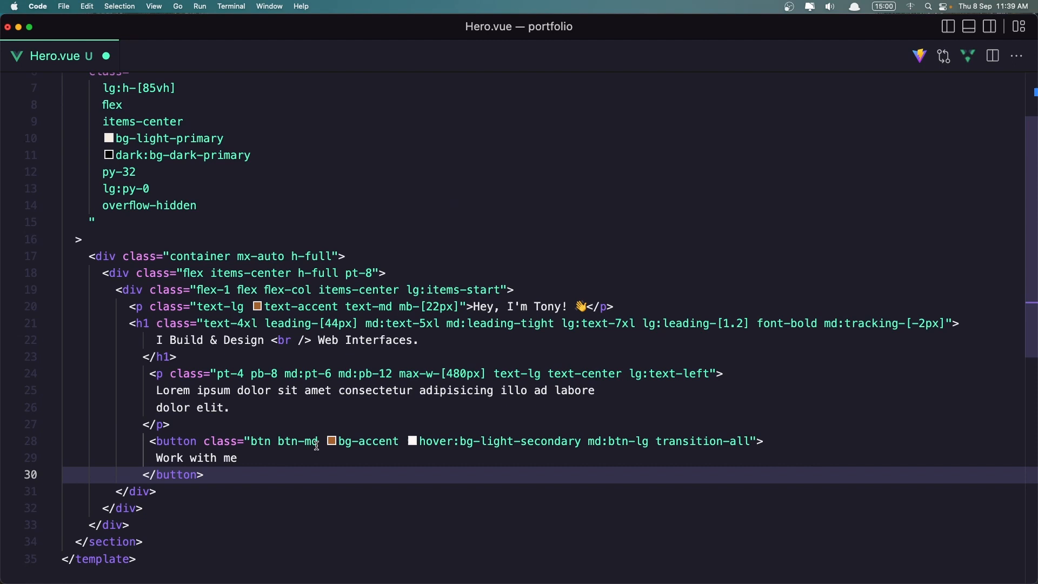
{"action": "mouse_move", "coordinate": [437, 456]}
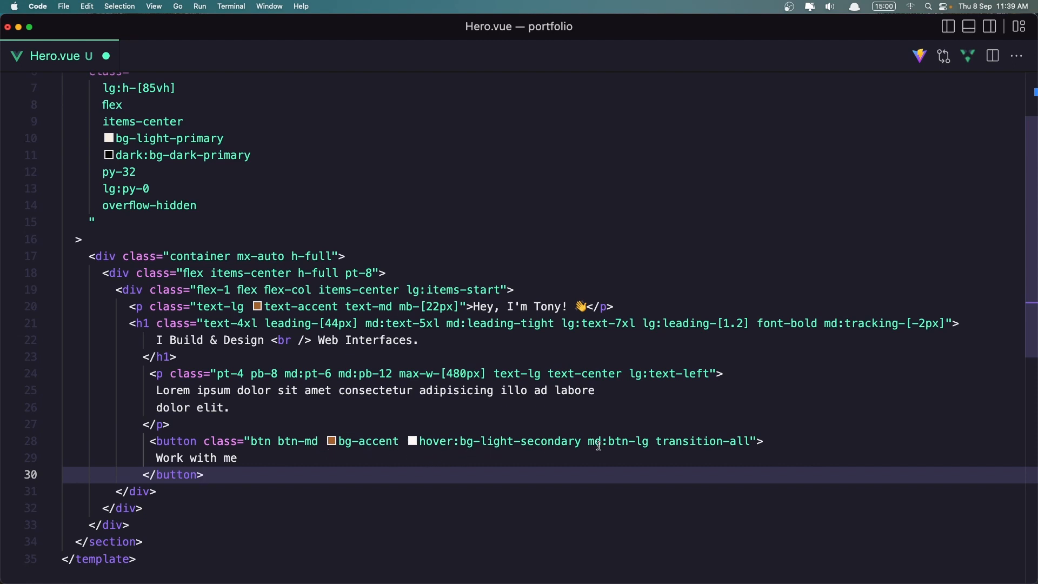
{"action": "mouse_move", "coordinate": [644, 454]}
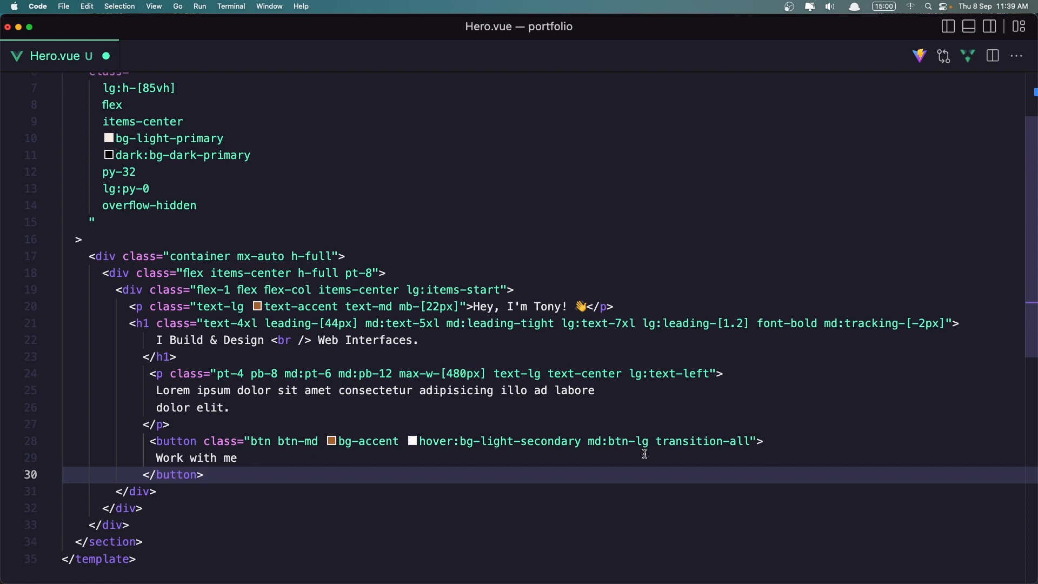
{"action": "mouse_move", "coordinate": [698, 453]}
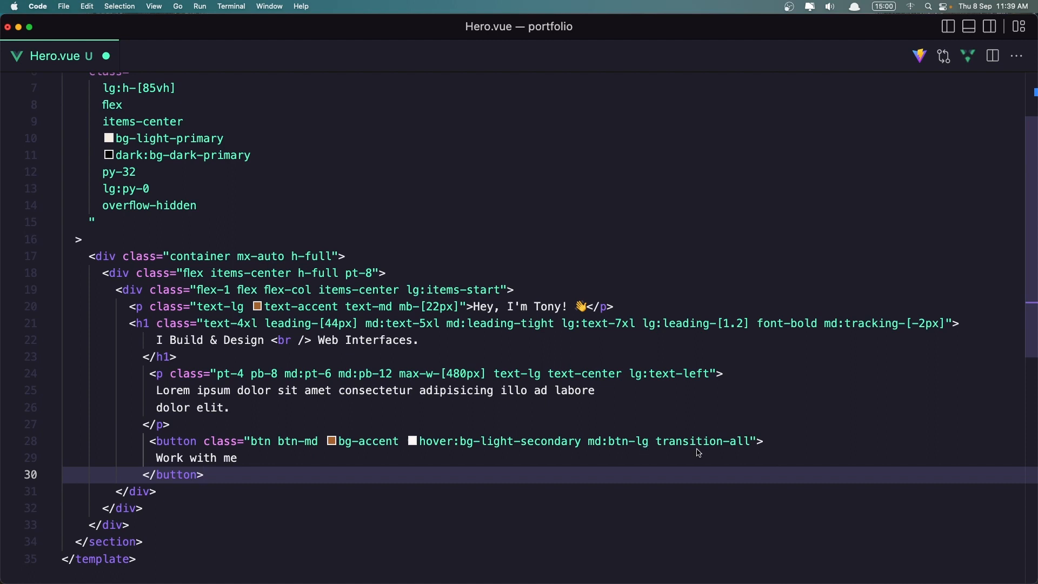
{"action": "mouse_move", "coordinate": [163, 463]}
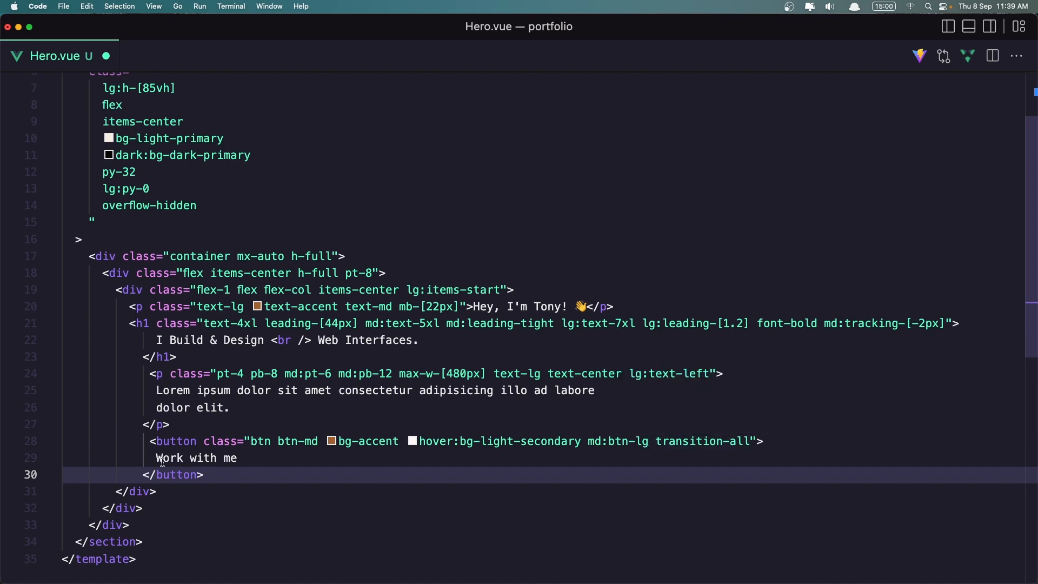
{"action": "mouse_move", "coordinate": [206, 441]}
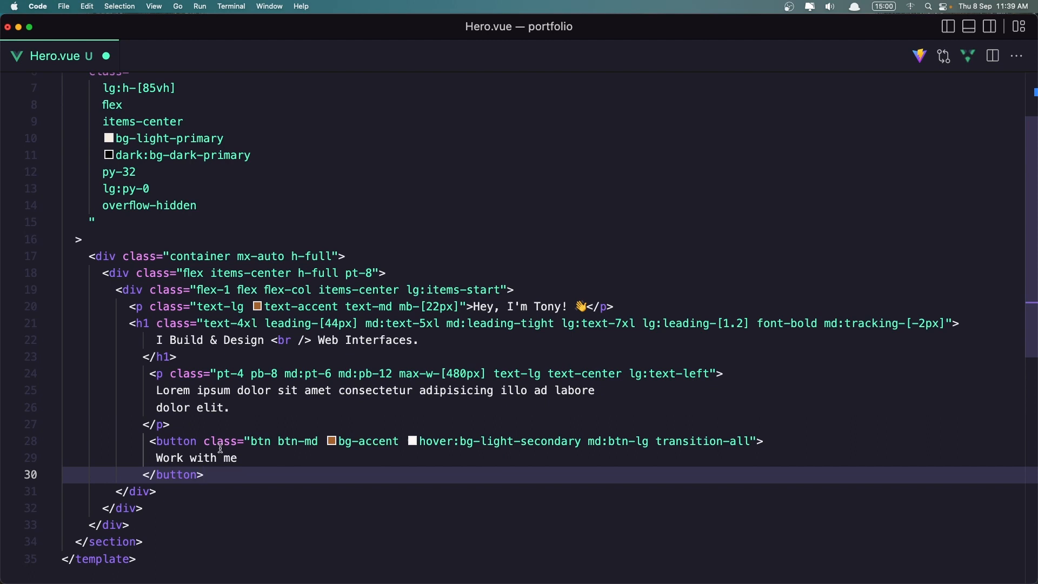
{"action": "mouse_move", "coordinate": [187, 441]}
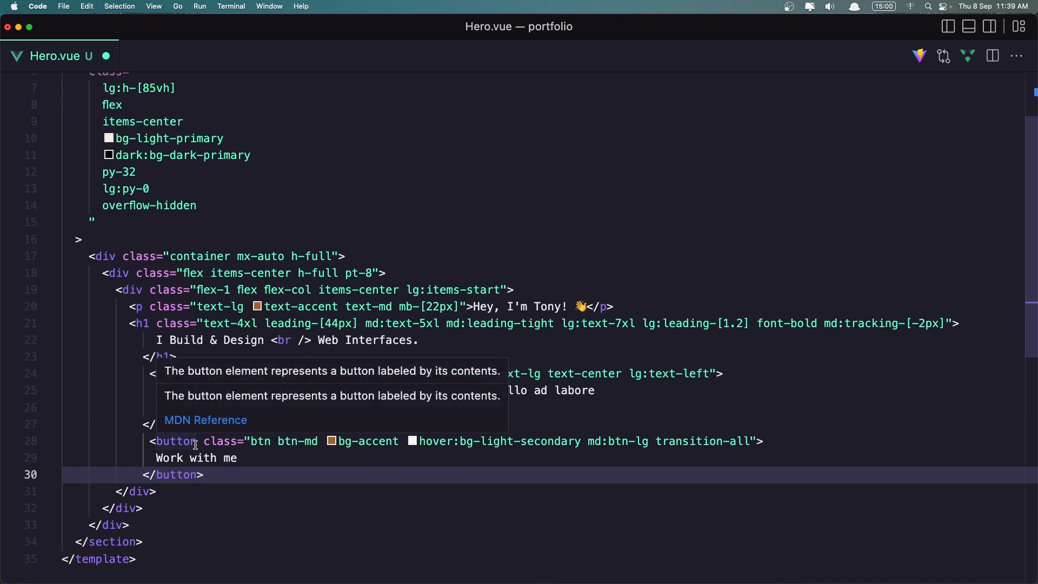
{"action": "mouse_move", "coordinate": [289, 390]}
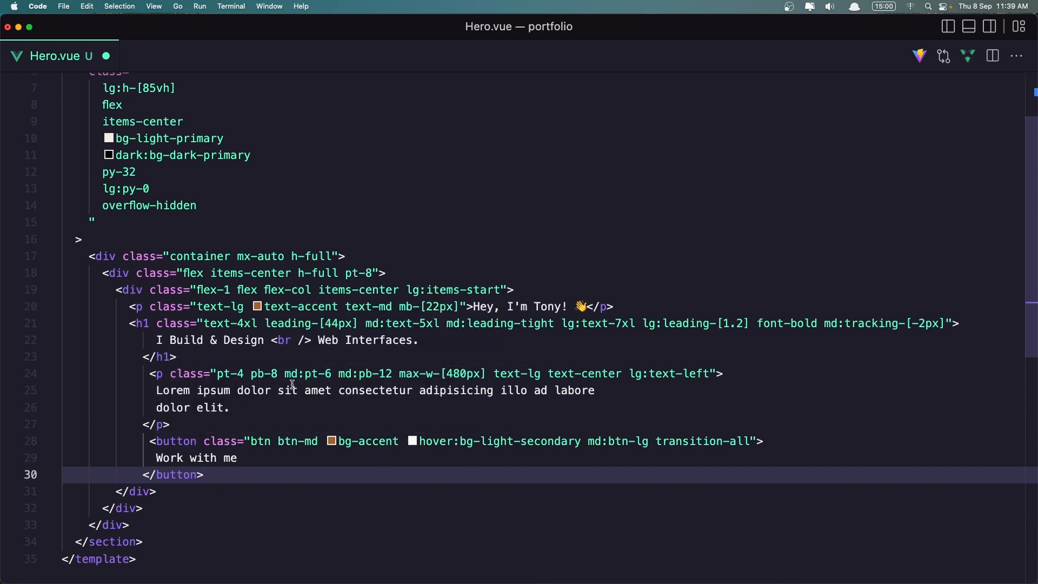
{"action": "left_click", "coordinate": [7, 407]}
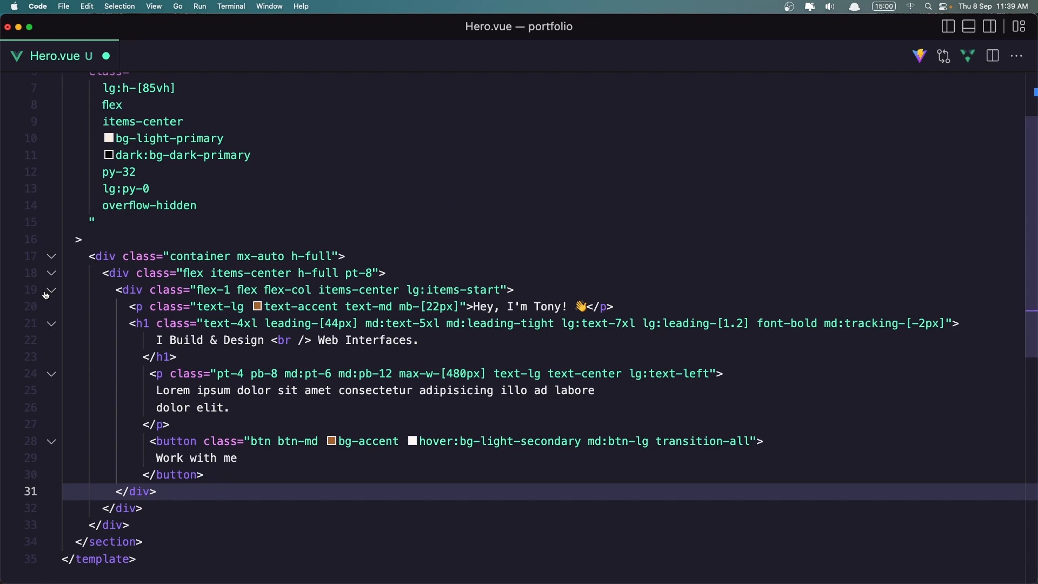
- Add a hidden lg:flex flex-1 justify-end image column holding an empty img tag, and save
{"action": "left_click", "coordinate": [53, 289]}
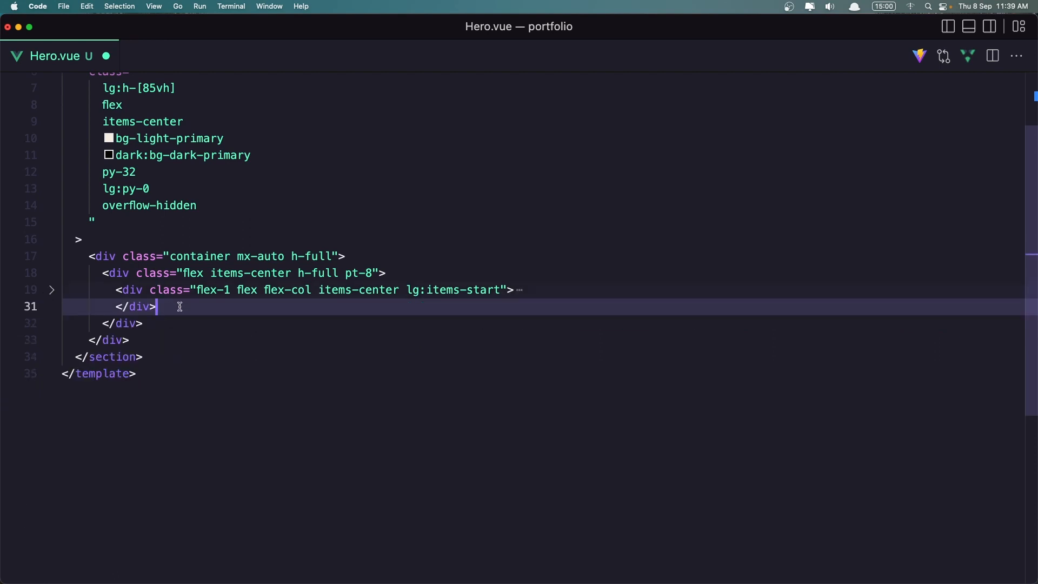
{"action": "type", "text": "<div class=\"hidden lg:flex flex-1 justify-end items-end h-full\"></div>"}
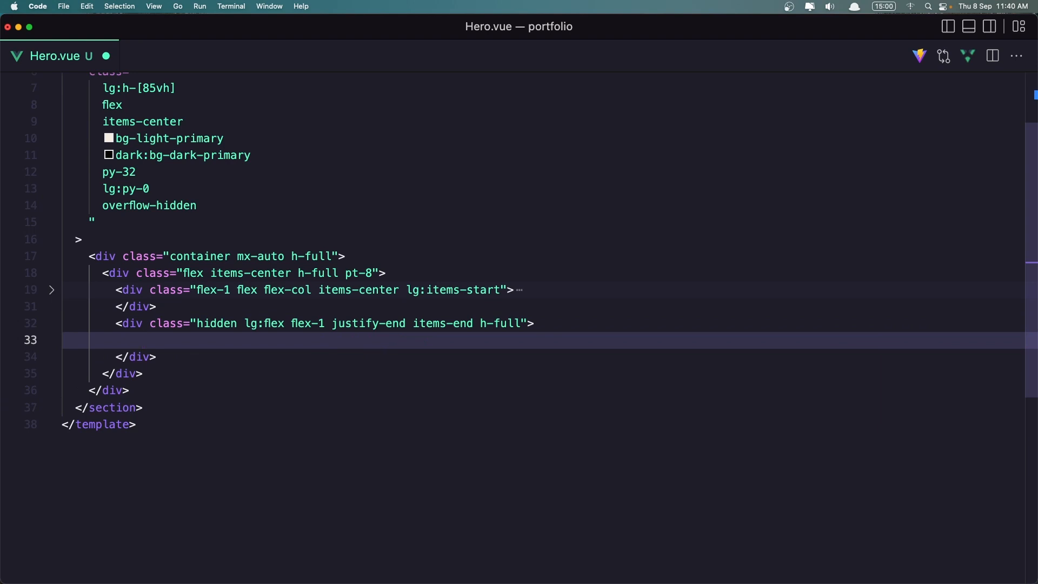
{"action": "mouse_move", "coordinate": [282, 331]}
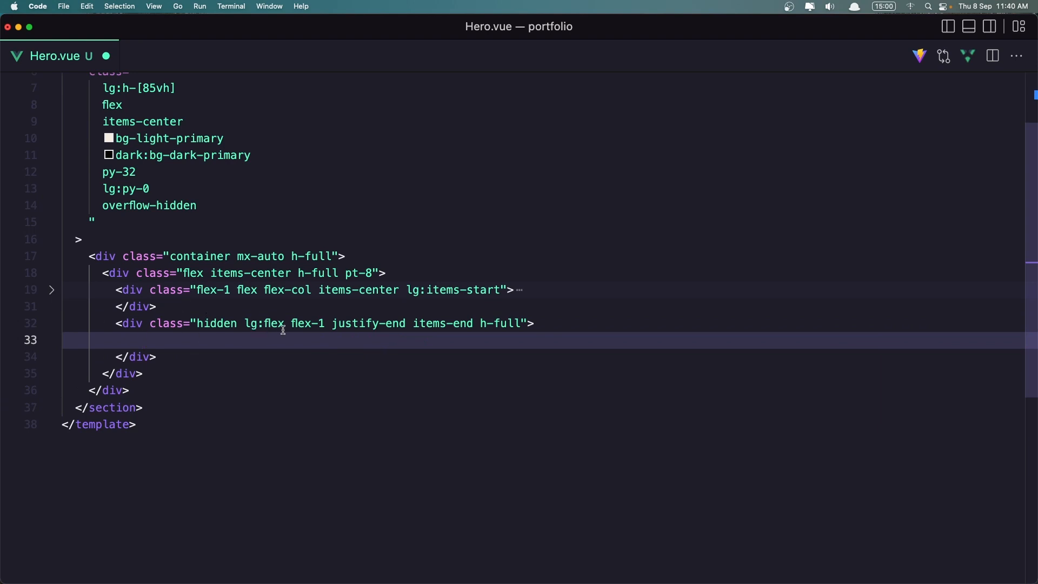
{"action": "mouse_move", "coordinate": [399, 342]}
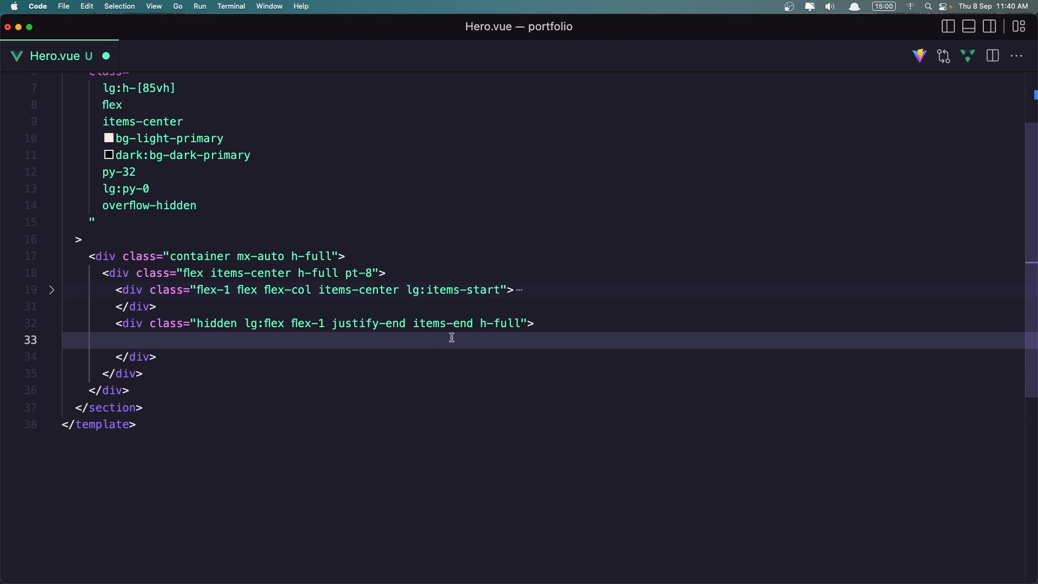
{"action": "mouse_move", "coordinate": [499, 334]}
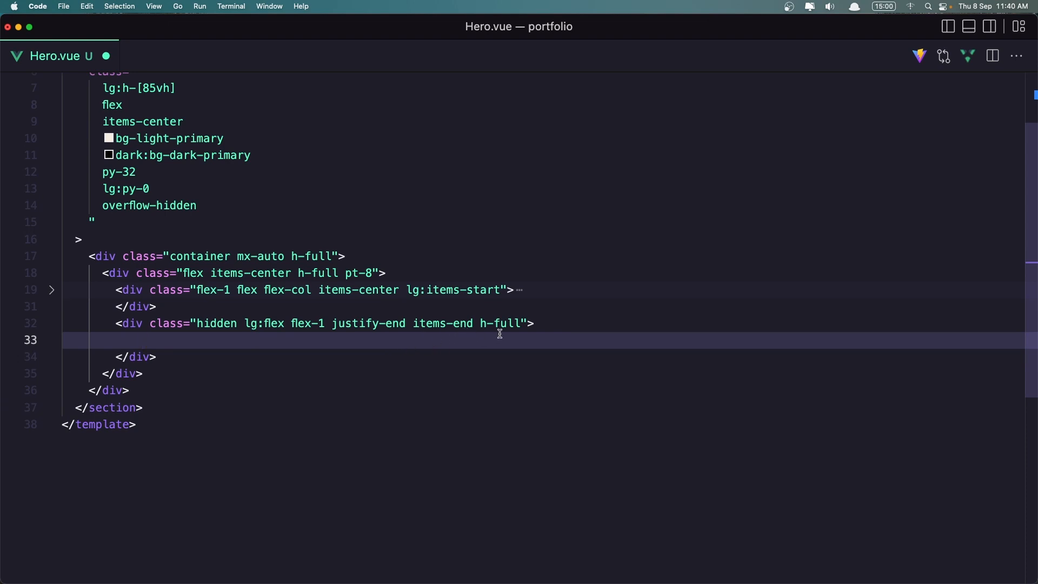
{"action": "mouse_move", "coordinate": [497, 337]}
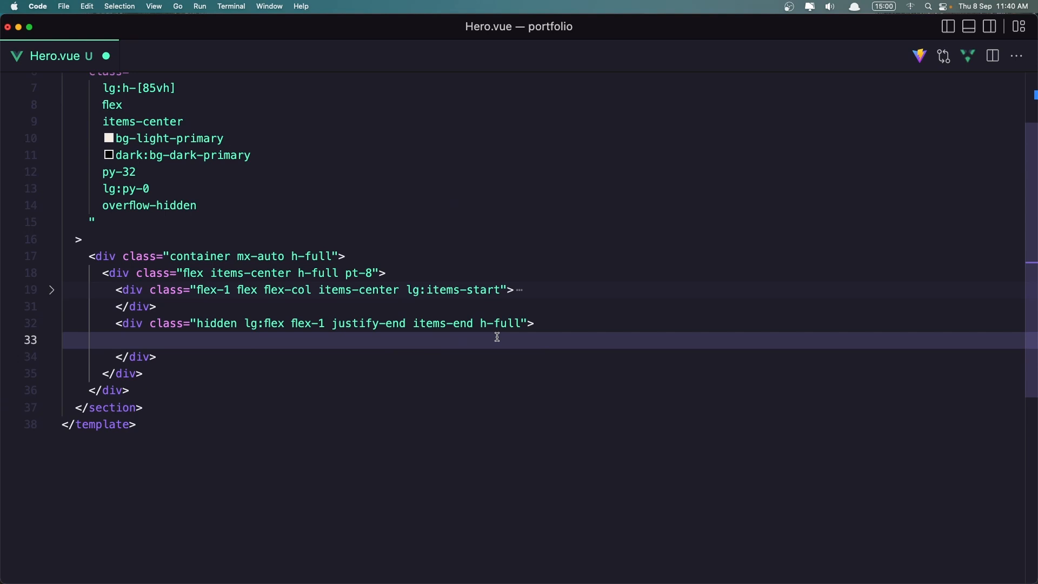
{"action": "mouse_move", "coordinate": [212, 357]}
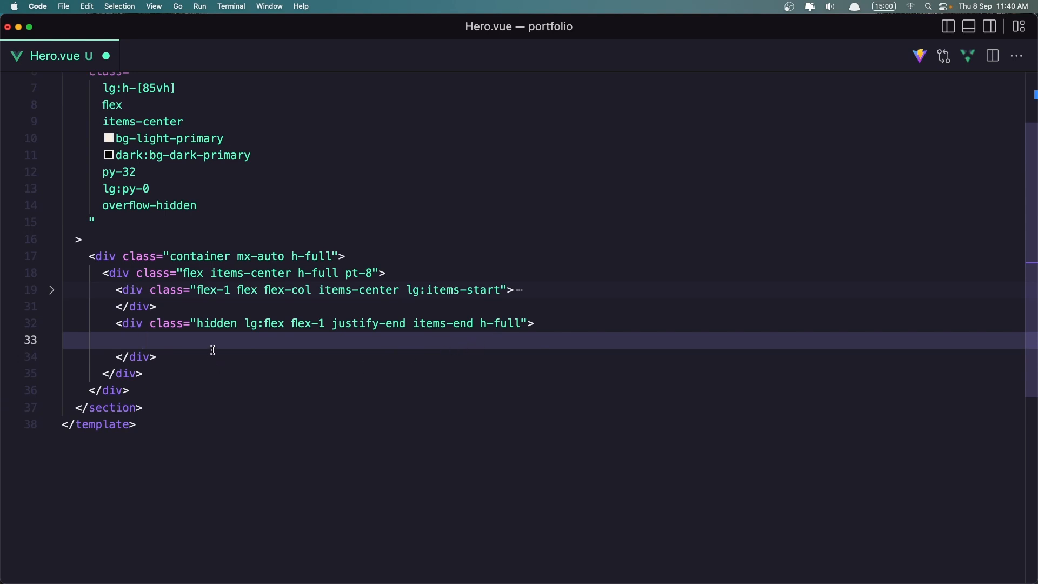
{"action": "type", "text": "<img"}
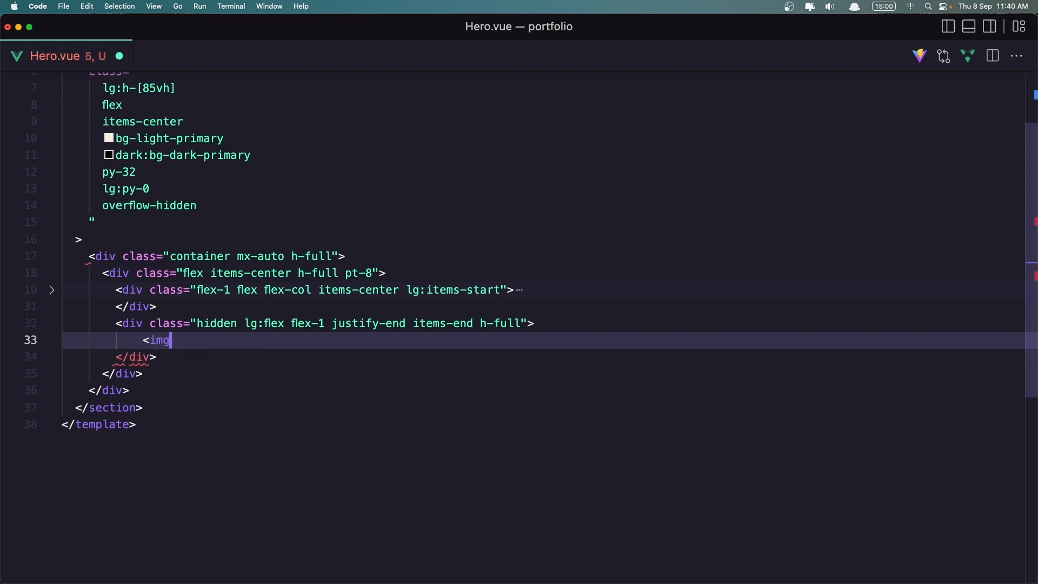
{"action": "type", "text": "src=\"\" alt=\"\" />"}
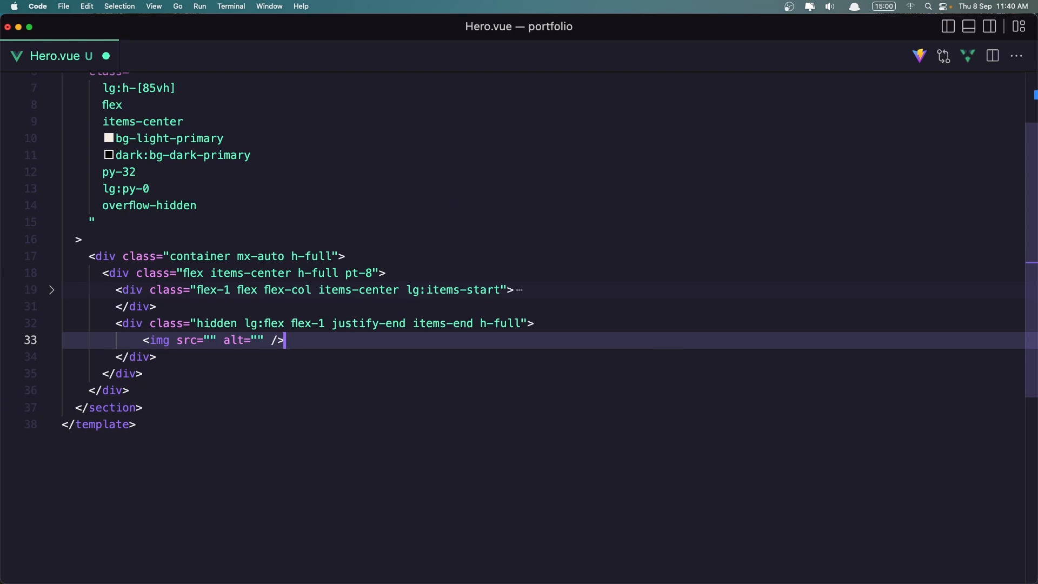
{"action": "left_click", "coordinate": [52, 289]}
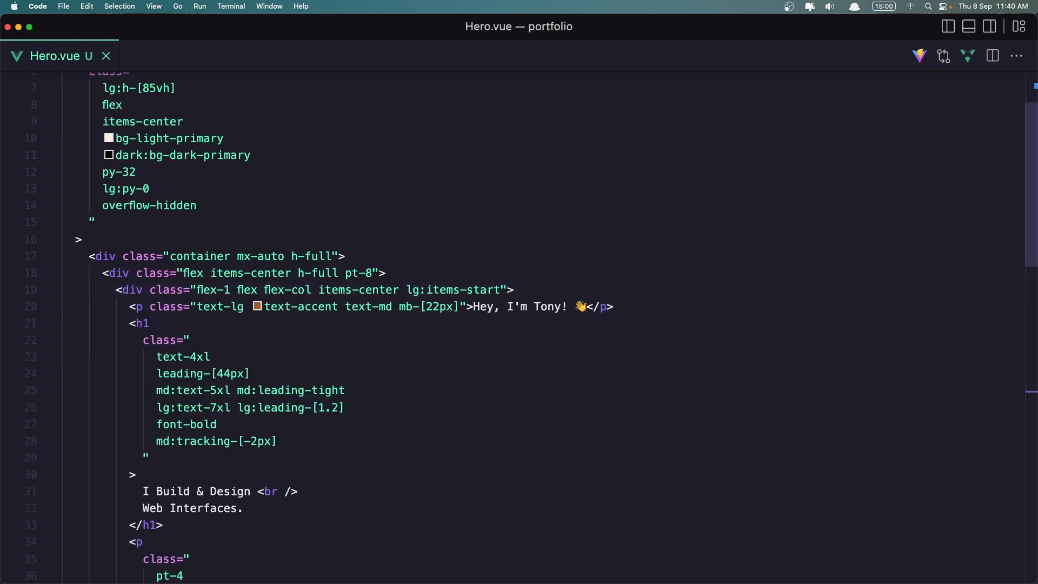
- Open Welcome.vue and begin typing the <Hero> tag below the Hero primary comment
{"action": "type", "text": "we"}
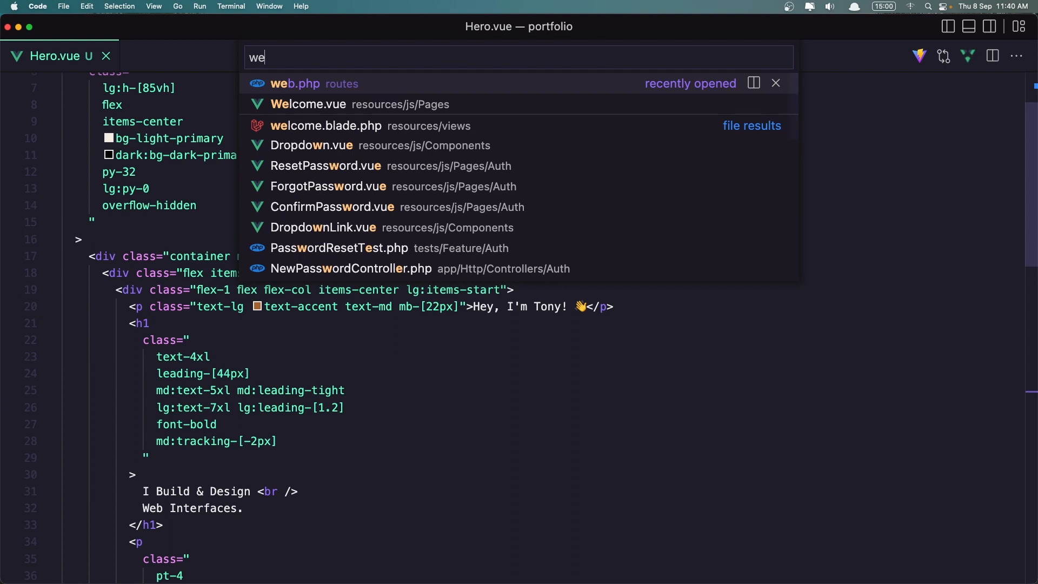
{"action": "left_click", "coordinate": [308, 103]}
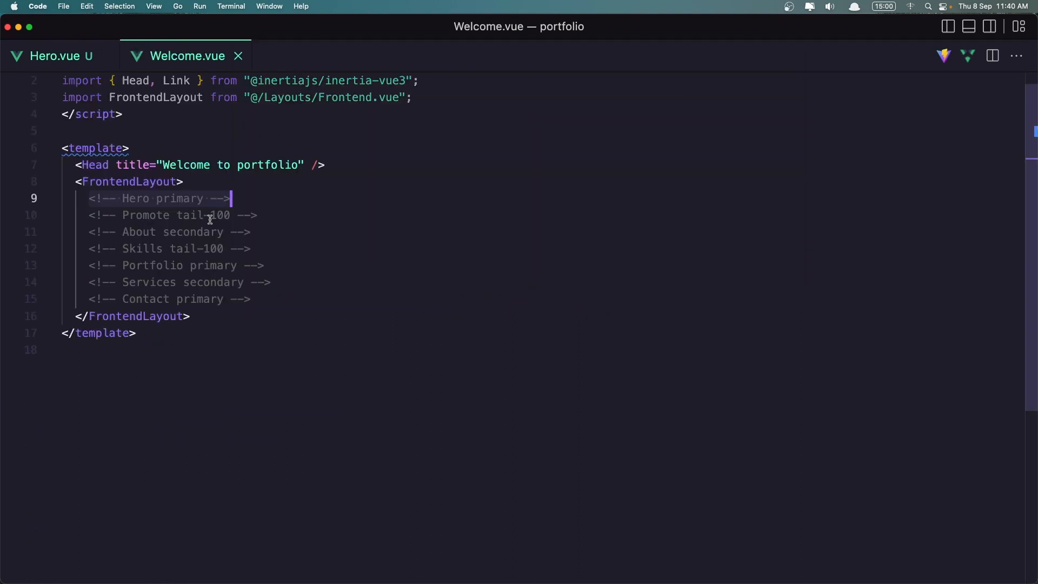
{"action": "left_click", "coordinate": [261, 200]}
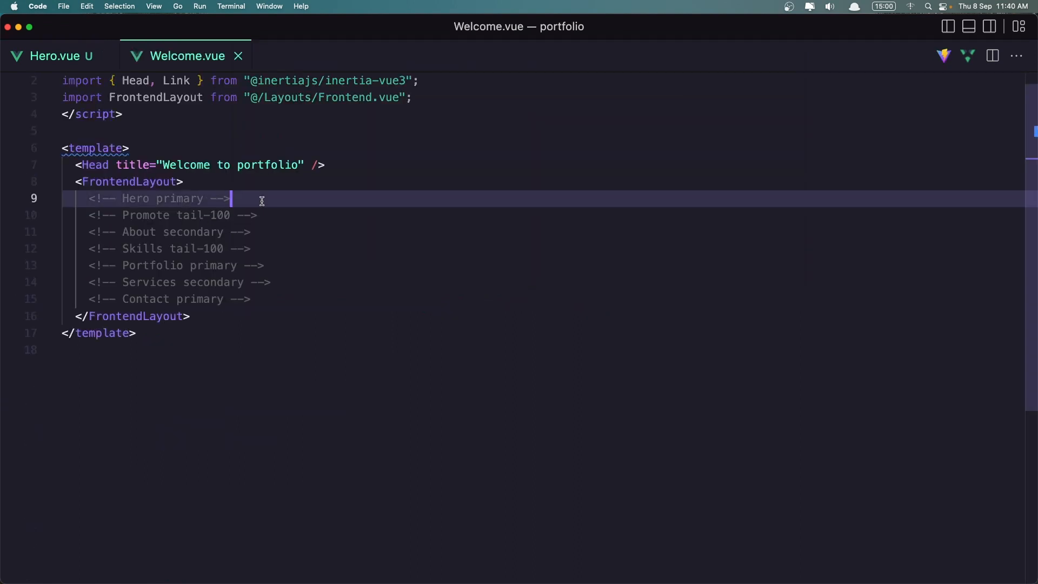
{"action": "type", "text": "<Her"}
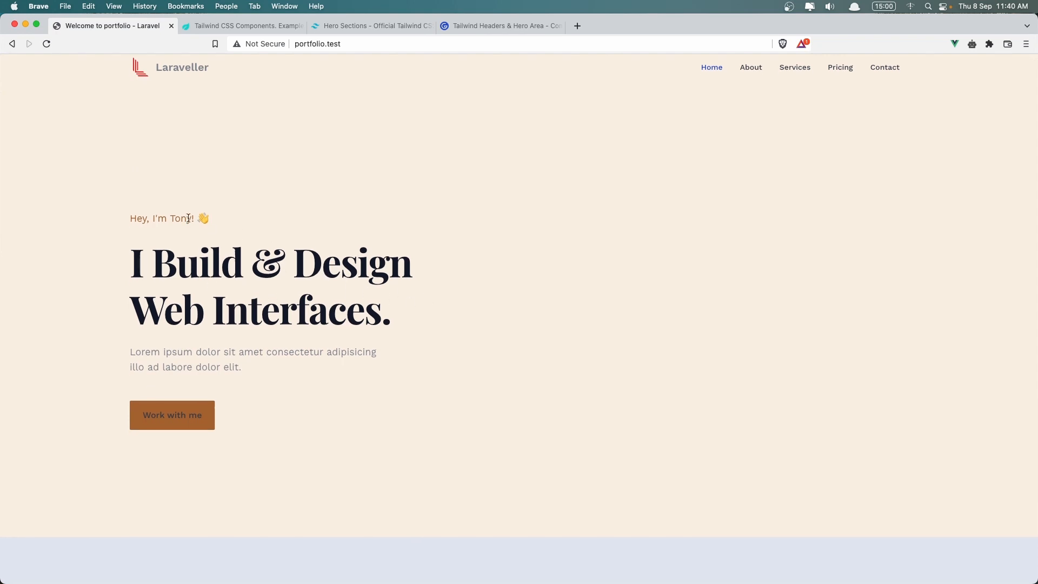
{"action": "mouse_move", "coordinate": [281, 419]}
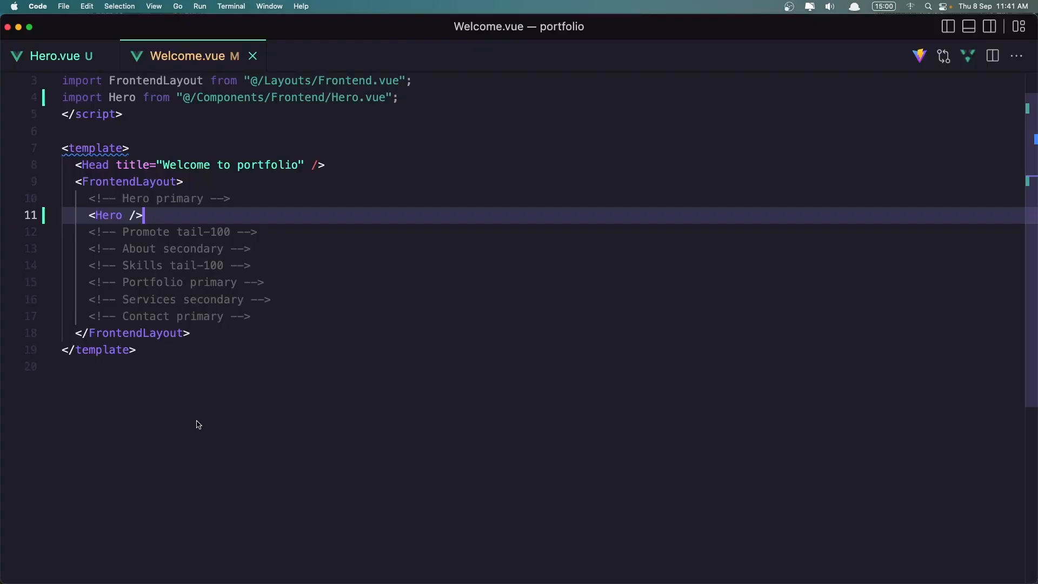
- Return to the Hero.vue tab in VS Code after previewing the hero
{"action": "left_click", "coordinate": [52, 56]}
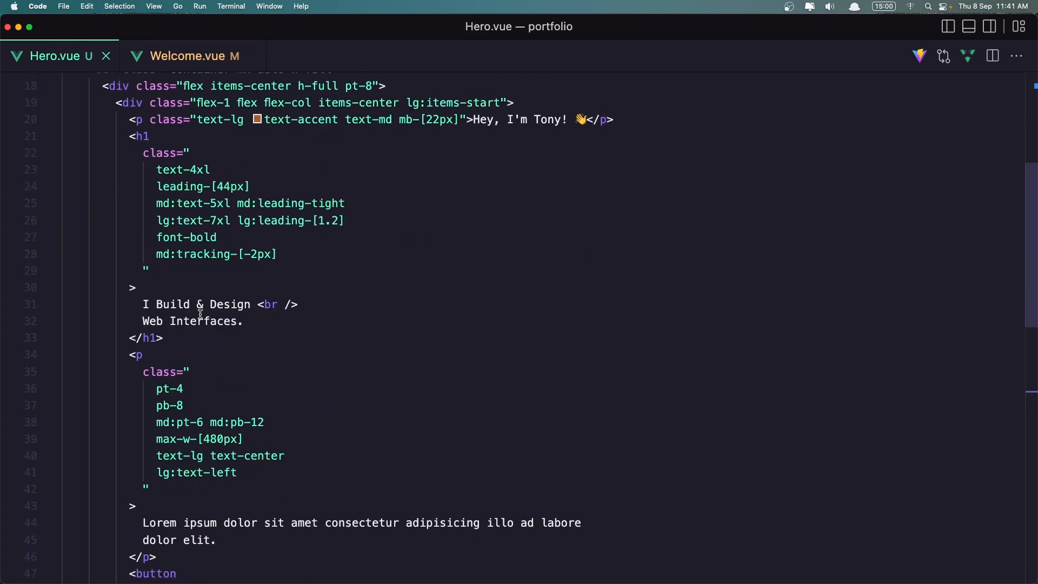
- Add hover:text-light after hover:bg-light-secondary in the button's class list
{"action": "scroll", "scroll_direction": "down", "scroll_amount": 3}
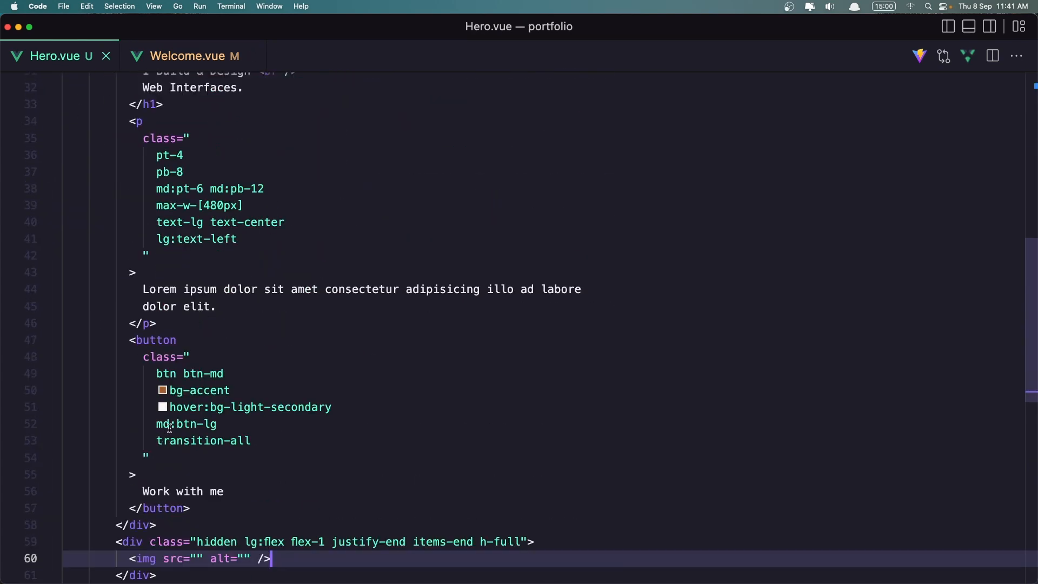
{"action": "left_click", "coordinate": [433, 407]}
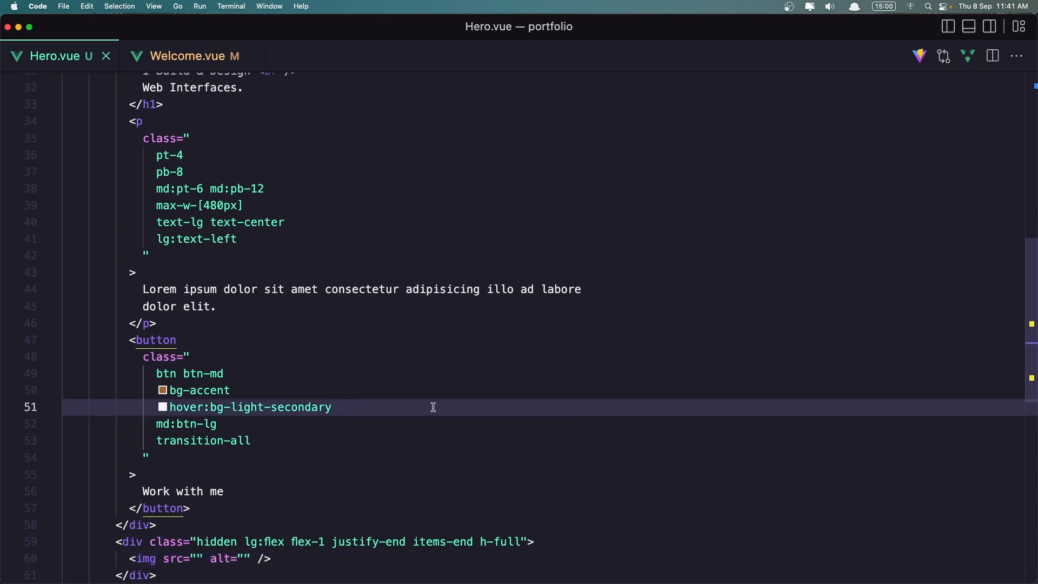
{"action": "type", "text": "ho"}
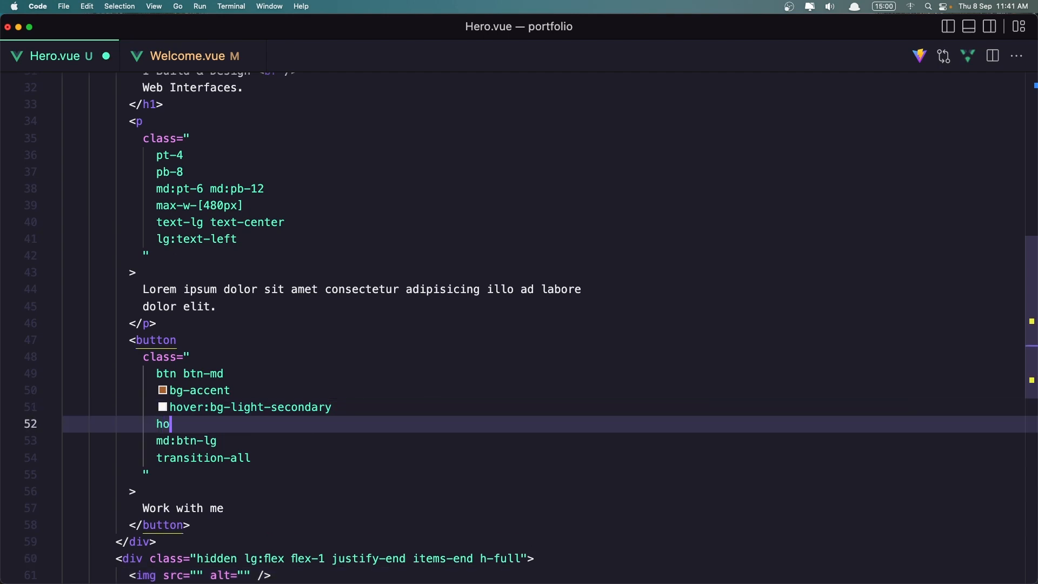
{"action": "type", "text": "ver"}
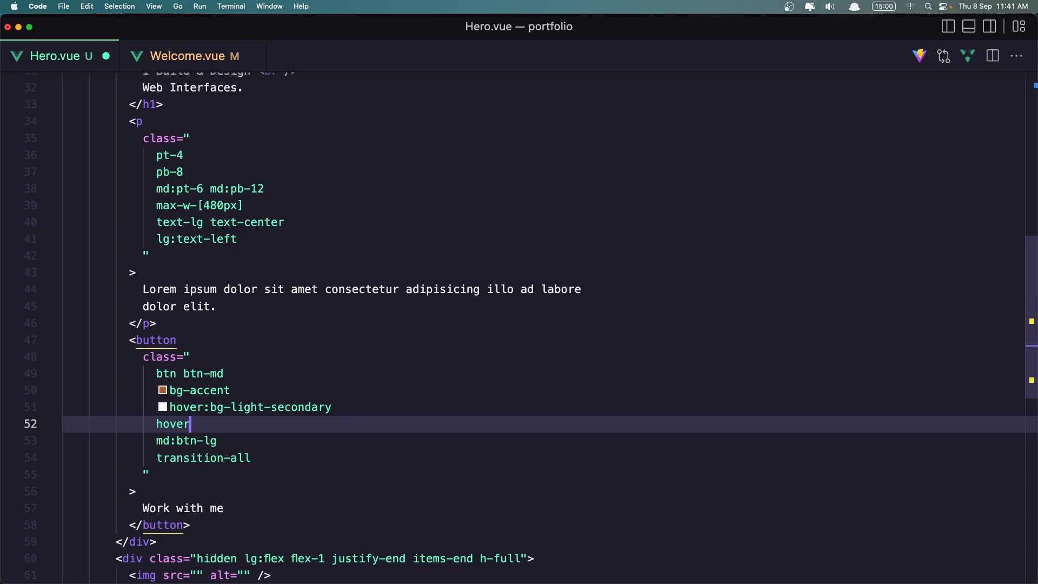
{"action": "type", "text": ":text"}
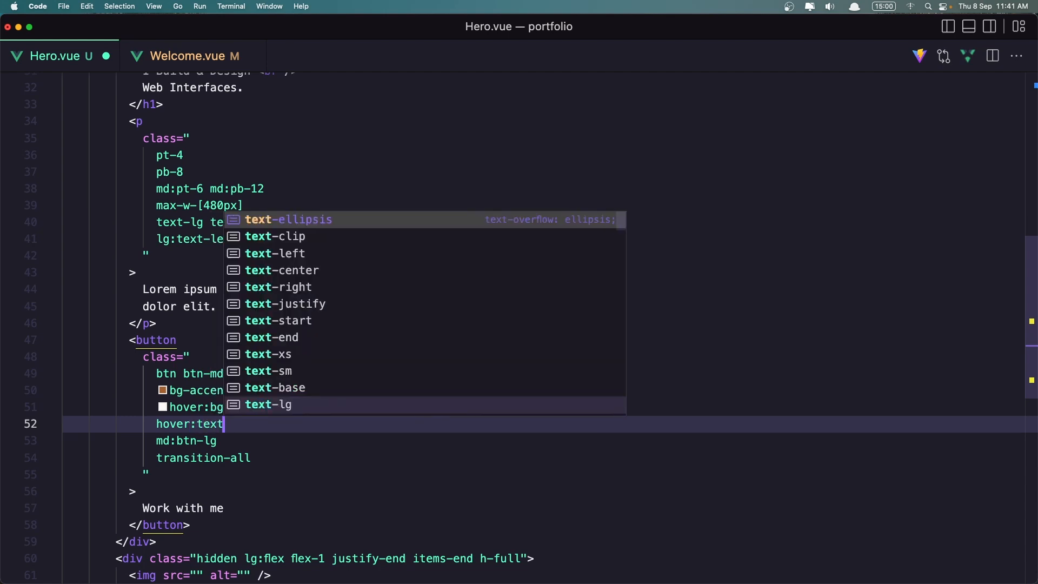
{"action": "type", "text": "-light"}
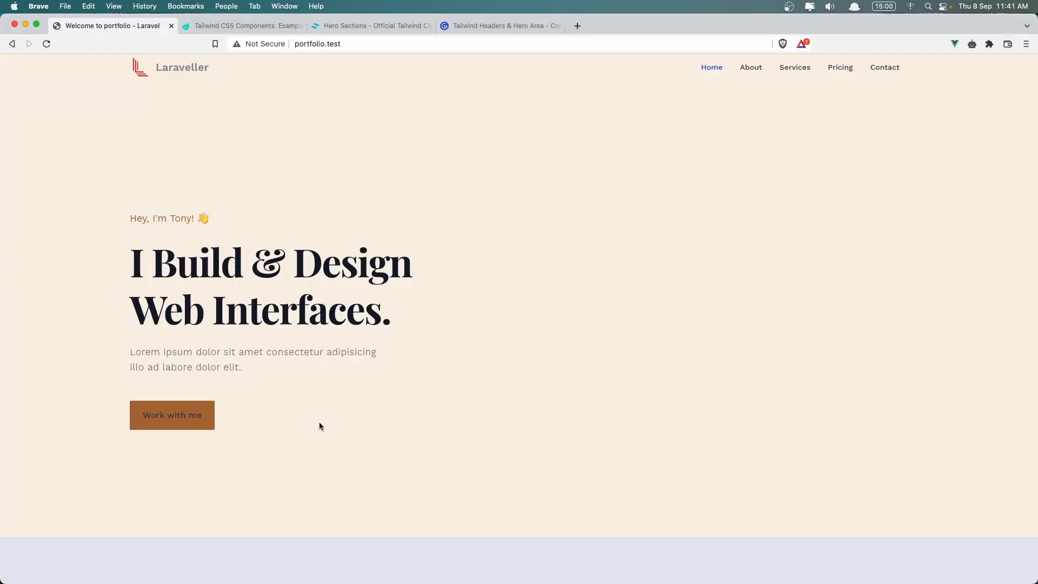
{"action": "mouse_move", "coordinate": [191, 419]}
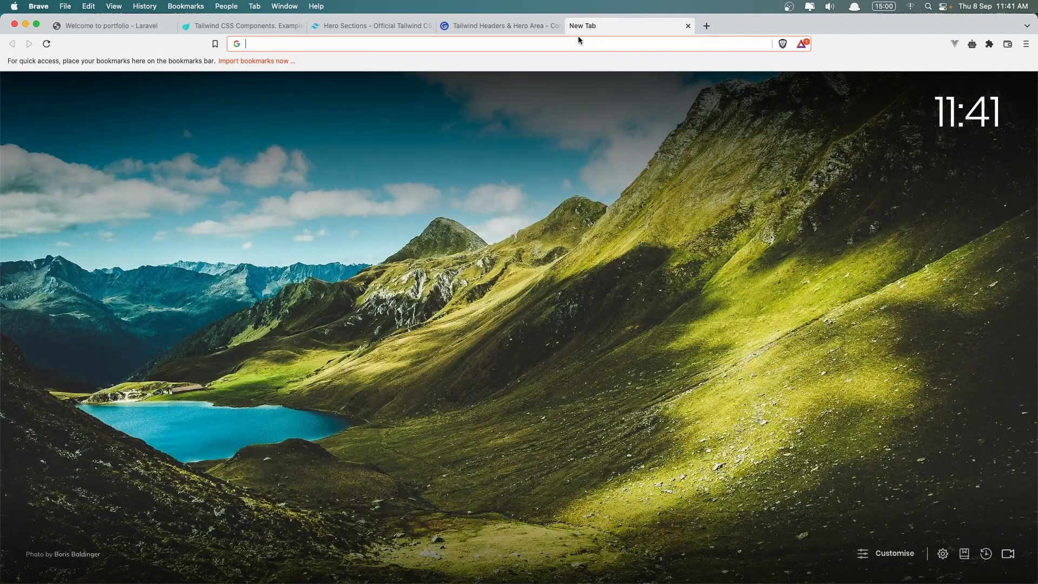
- Search the web for free images and open the Unsplash site
{"action": "type", "text": "free+images&oq=free+images&aqs=chrome..69i57.4121j0j1&sourceid=chrome&ie=UTF-8"}
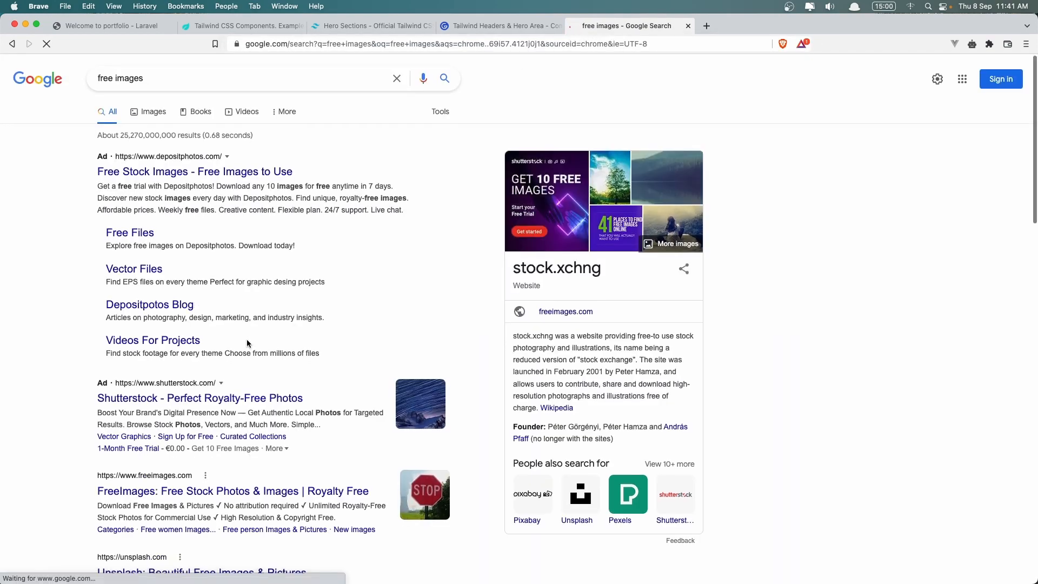
{"action": "scroll", "scroll_direction": "down", "scroll_amount": 3}
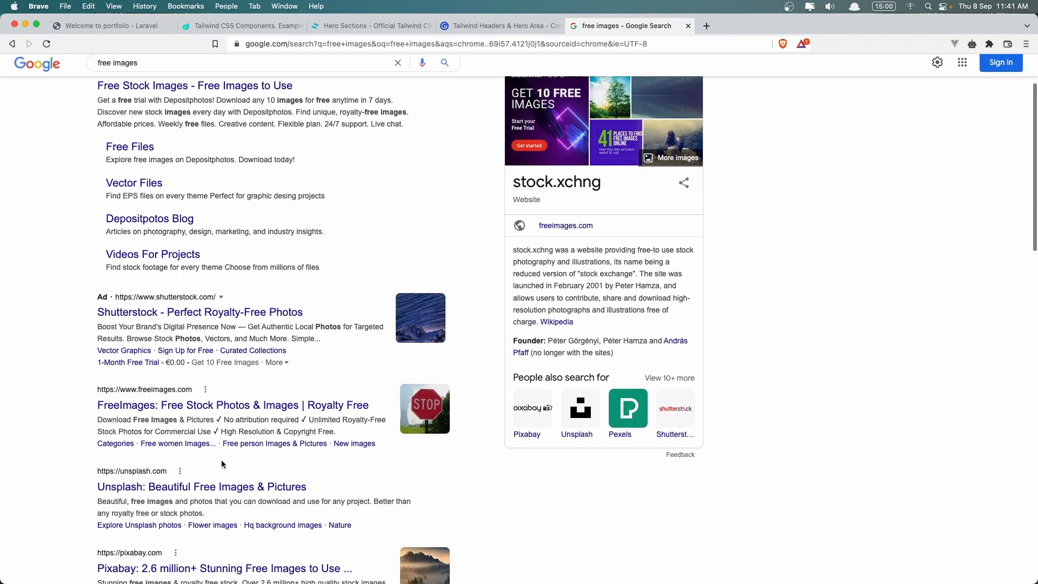
{"action": "left_click", "coordinate": [202, 487]}
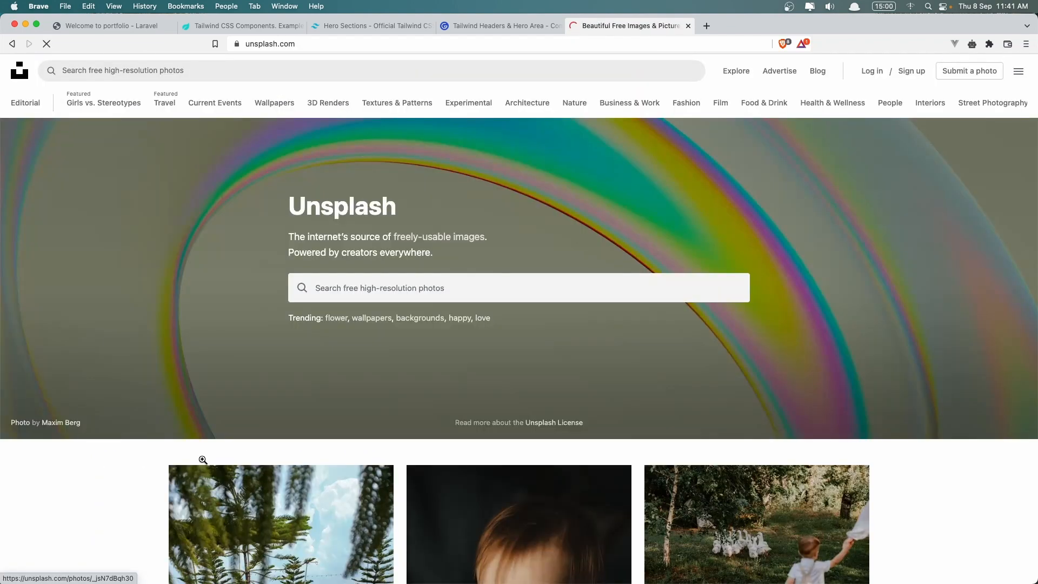
- Search Unsplash for 'work' and download the laptop photo, saving it as hero
{"action": "scroll", "scroll_direction": "down", "scroll_amount": 3}
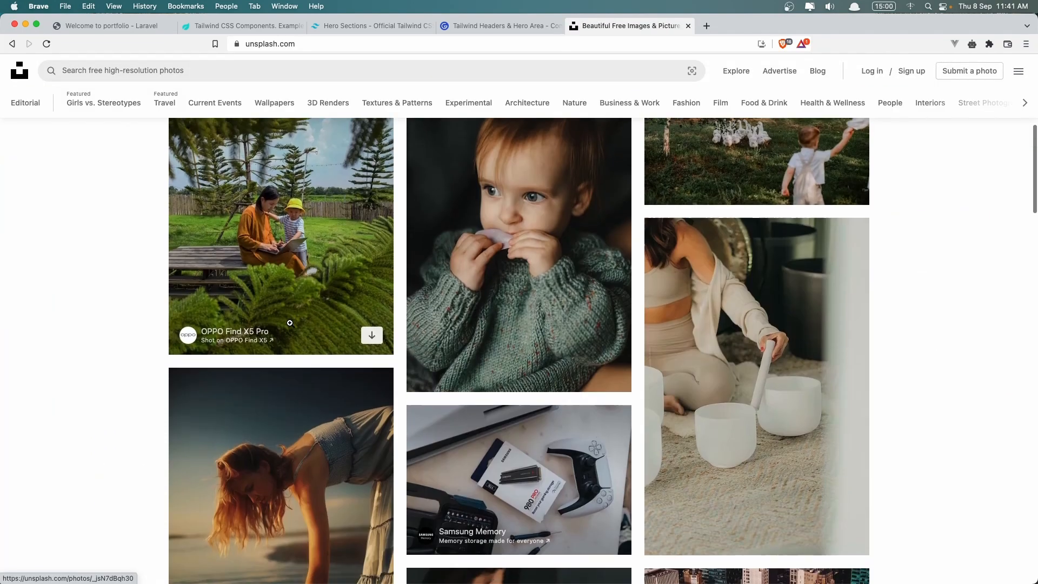
{"action": "type", "text": "work"}
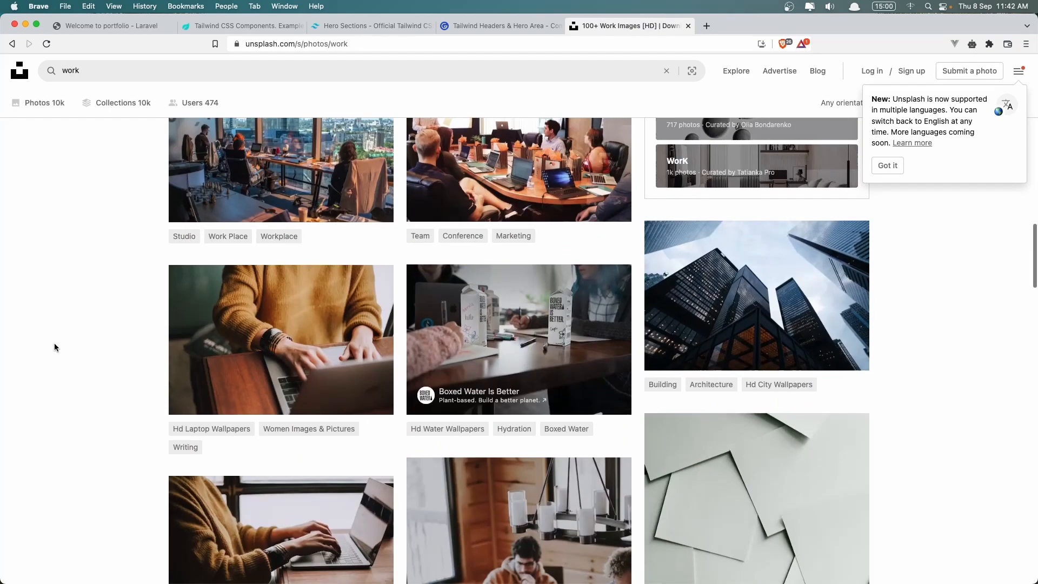
{"action": "mouse_move", "coordinate": [121, 65]}
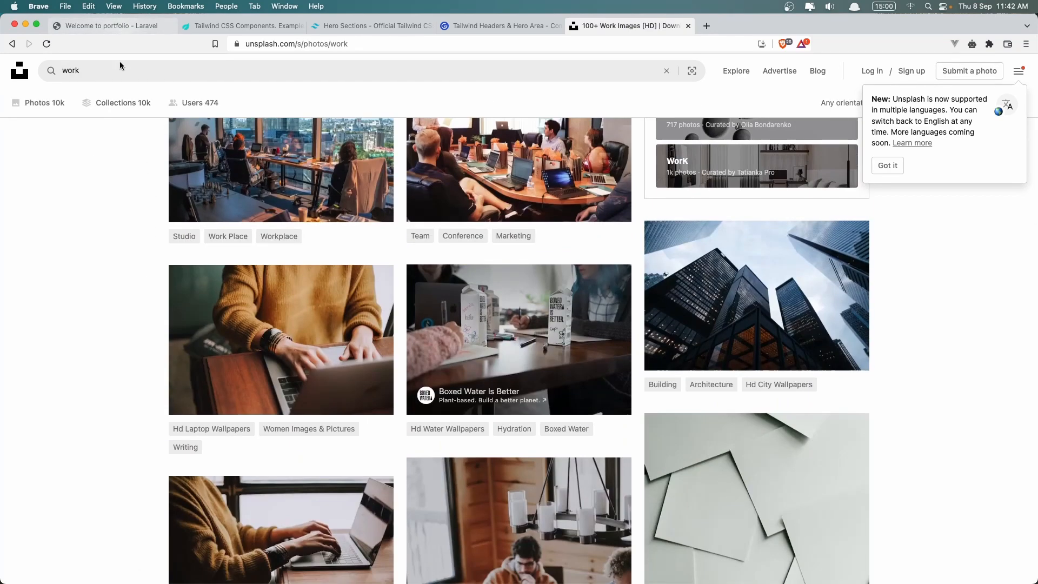
{"action": "scroll", "scroll_direction": "down", "scroll_amount": 3}
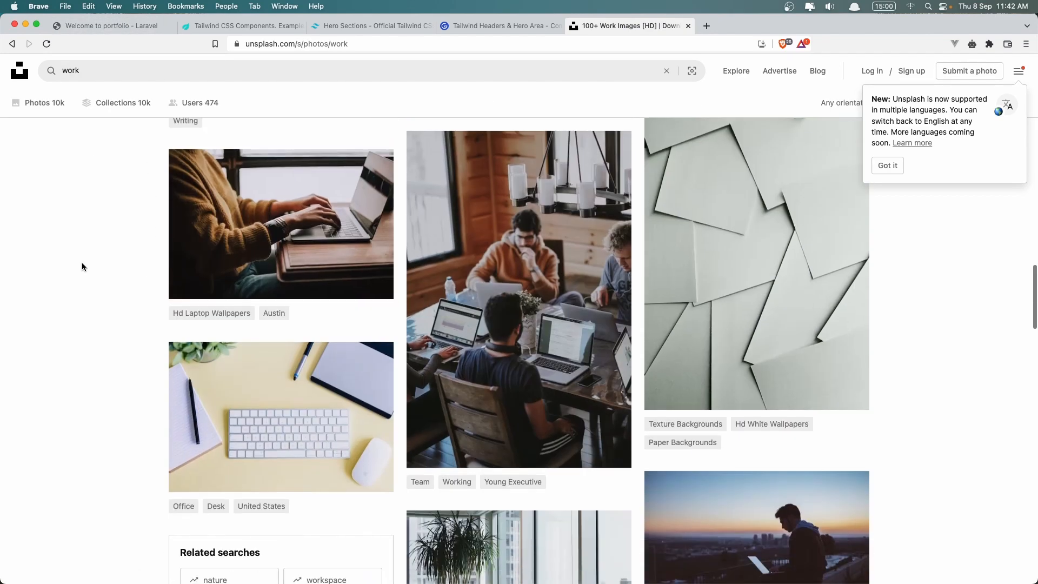
{"action": "scroll", "scroll_direction": "down", "scroll_amount": 3}
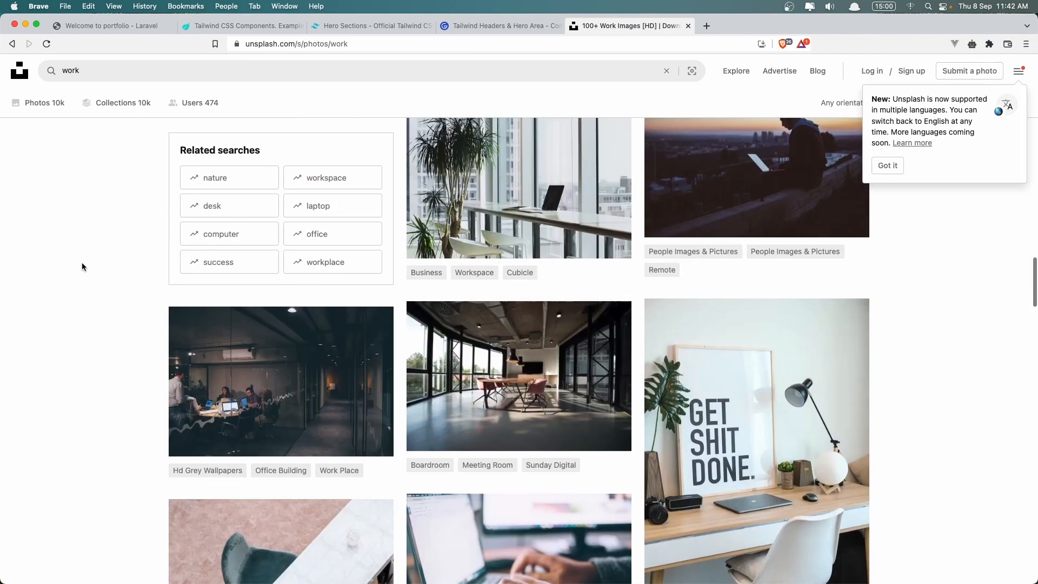
{"action": "scroll", "scroll_direction": "down", "scroll_amount": 3}
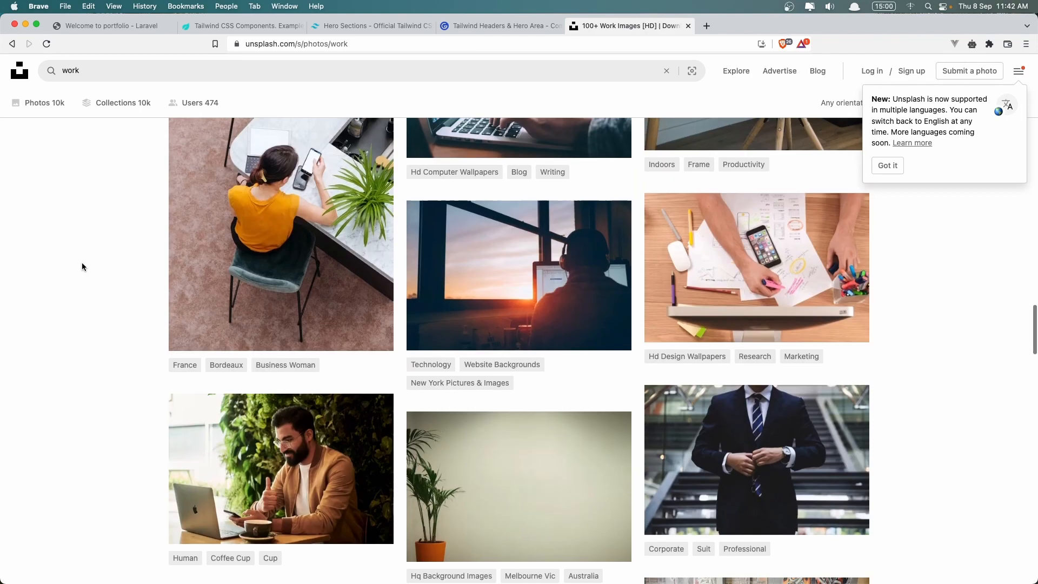
{"action": "scroll", "scroll_direction": "down", "scroll_amount": 3}
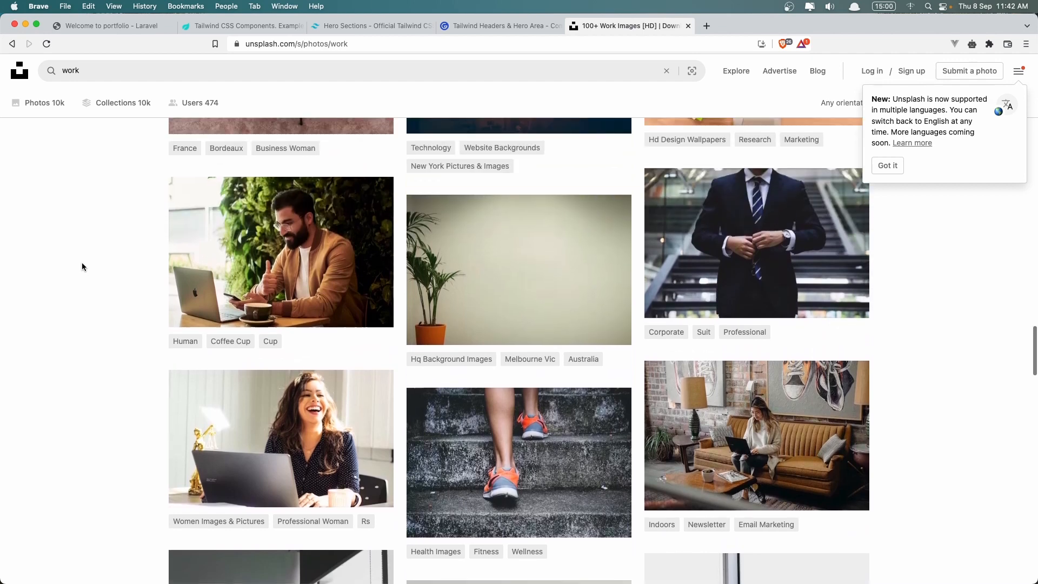
{"action": "mouse_move", "coordinate": [371, 311]}
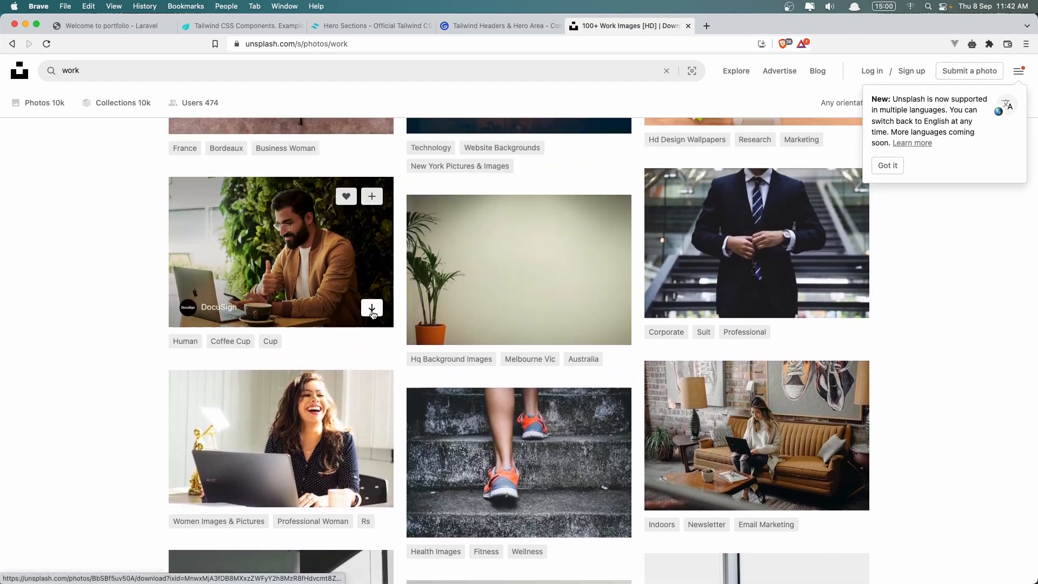
{"action": "left_click", "coordinate": [371, 308]}
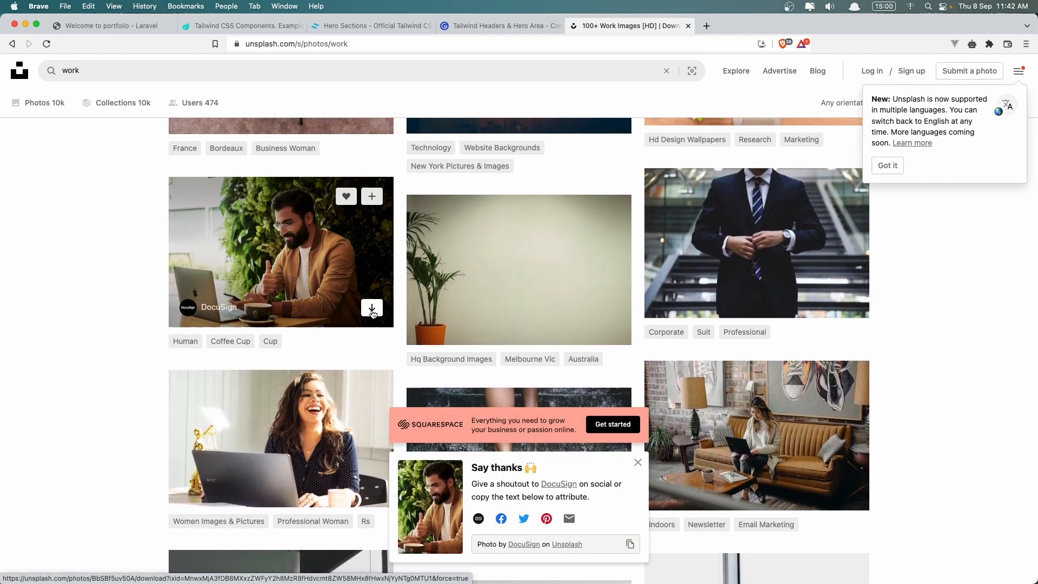
{"action": "left_click", "coordinate": [371, 308]}
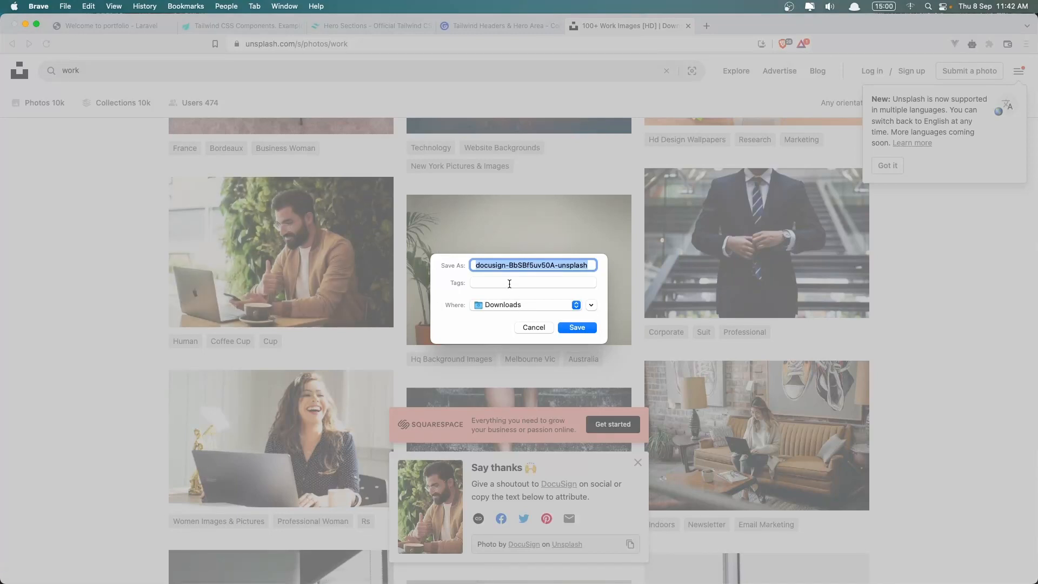
{"action": "type", "text": "hero"}
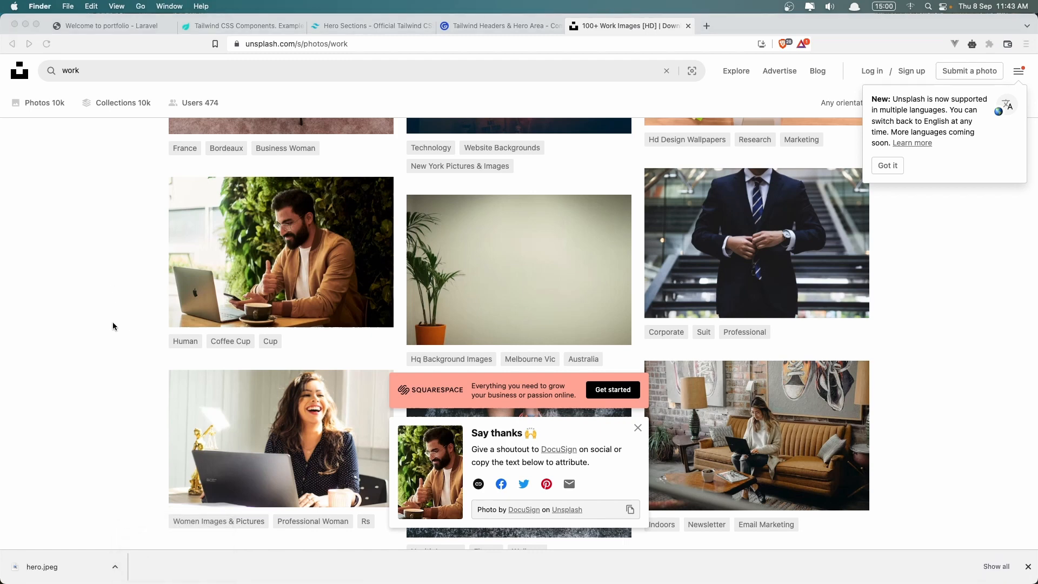
{"action": "mouse_move", "coordinate": [130, 314]}
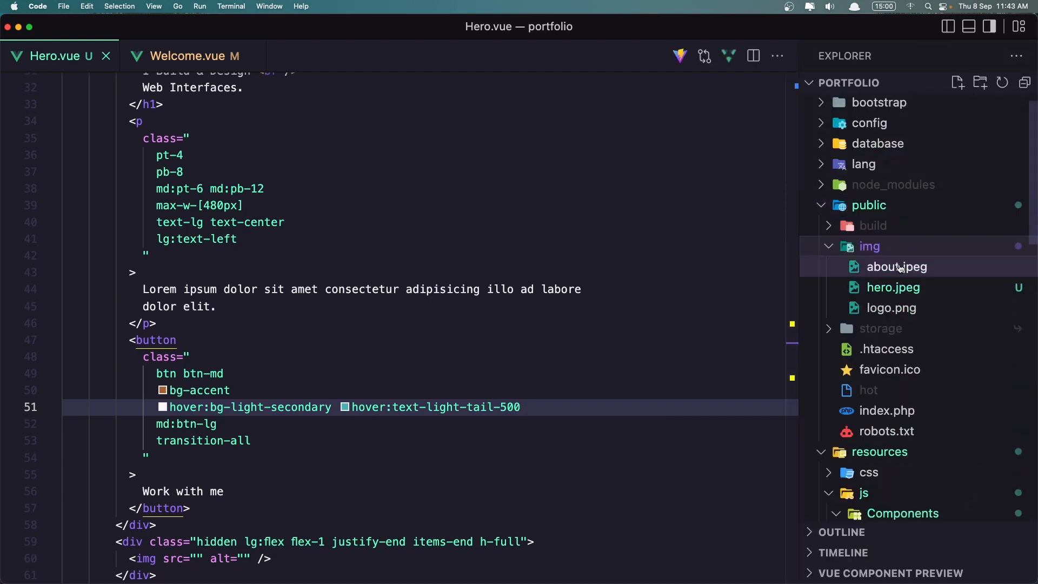
{"action": "mouse_move", "coordinate": [907, 297]}
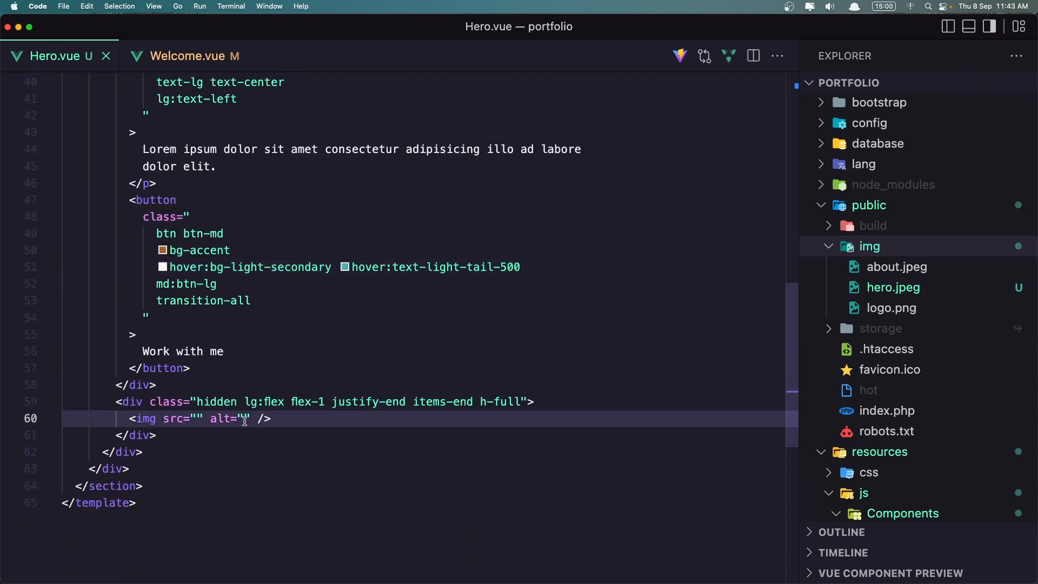
{"action": "type", "text": "http:"}
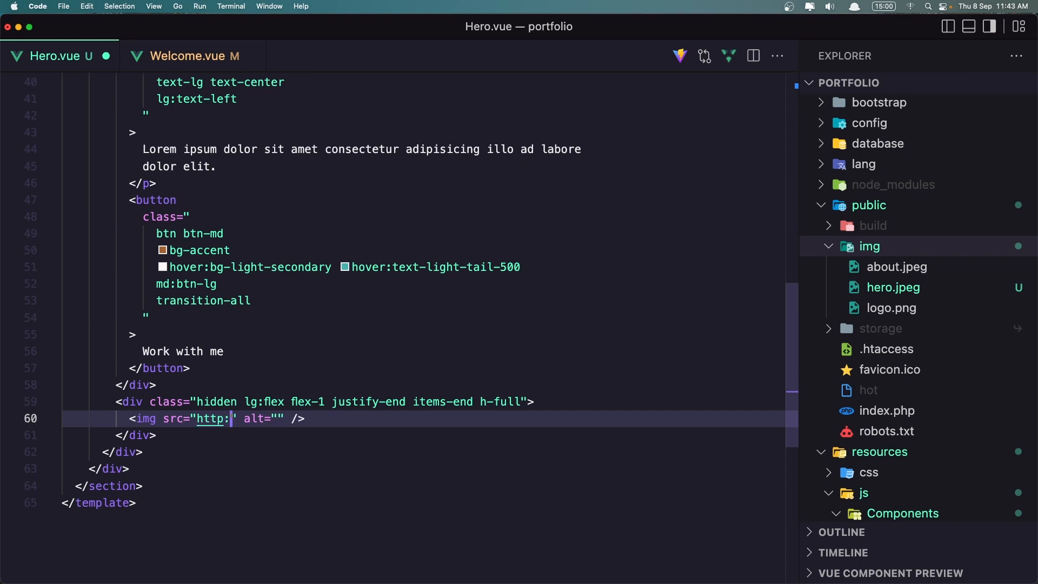
{"action": "type", "text": "//po"}
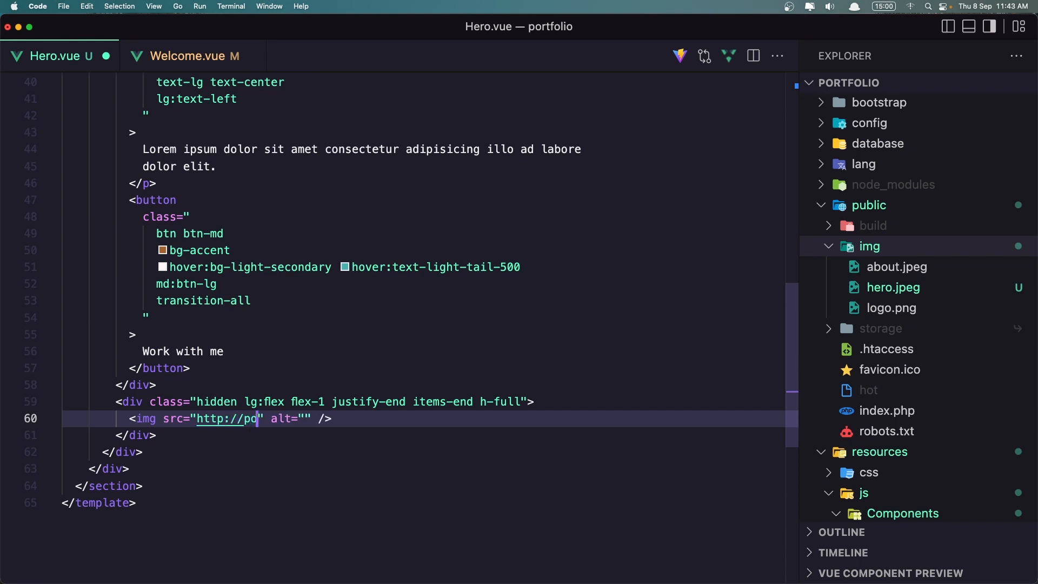
{"action": "type", "text": "rtfolio"}
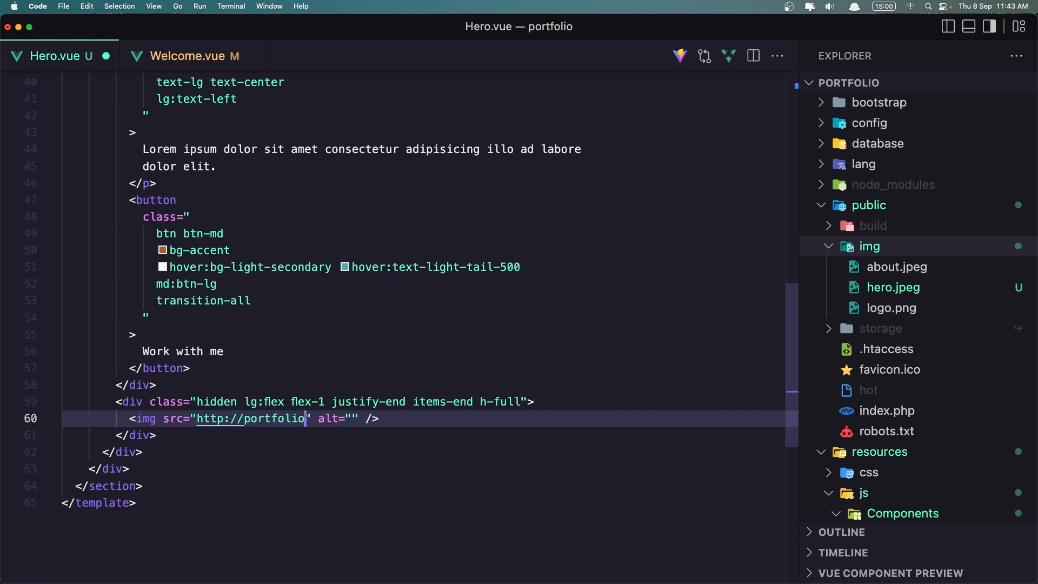
{"action": "type", "text": ".test/i"}
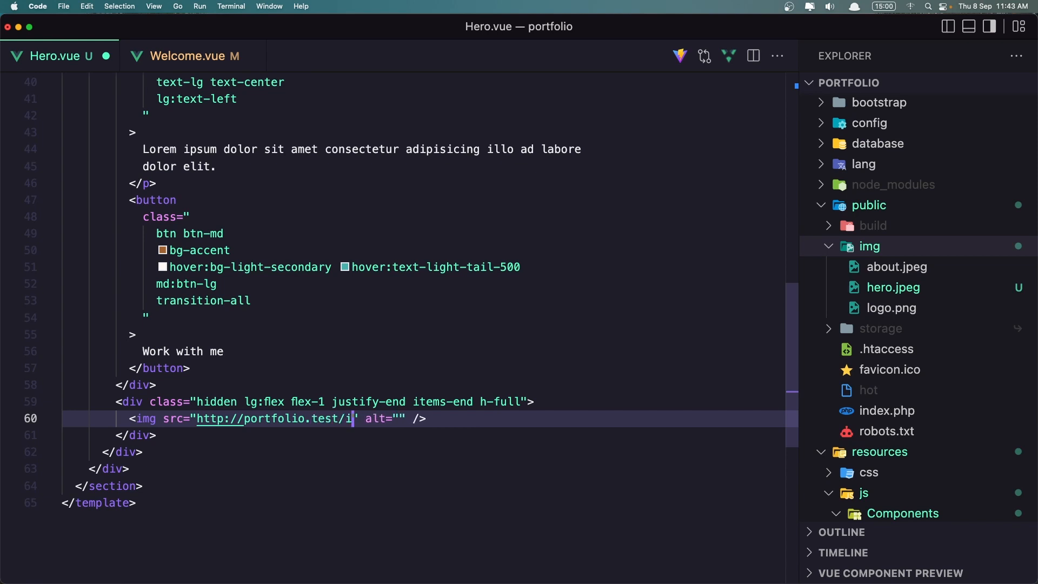
{"action": "type", "text": "mg/"}
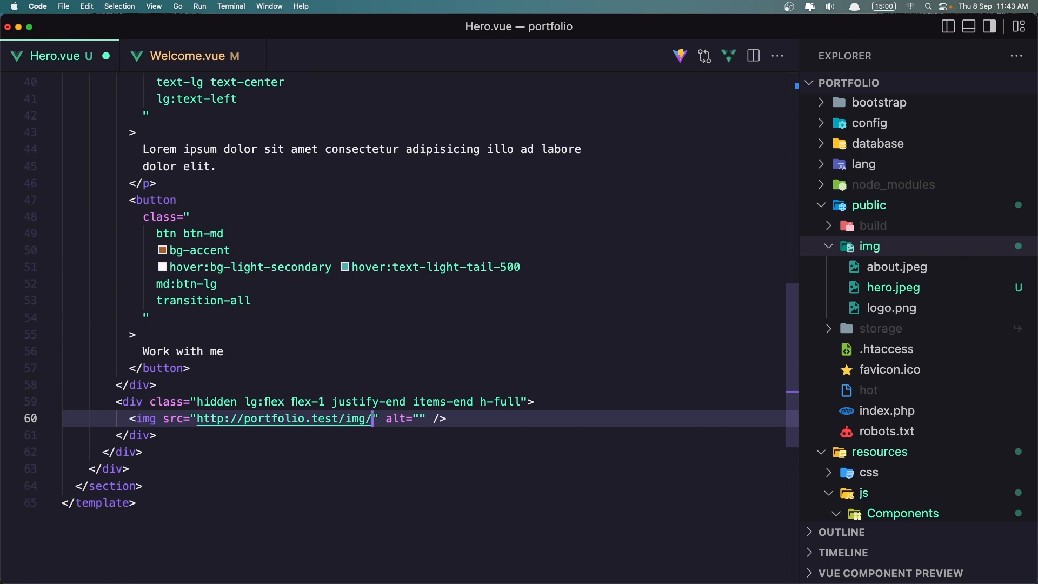
{"action": "type", "text": "hero"}
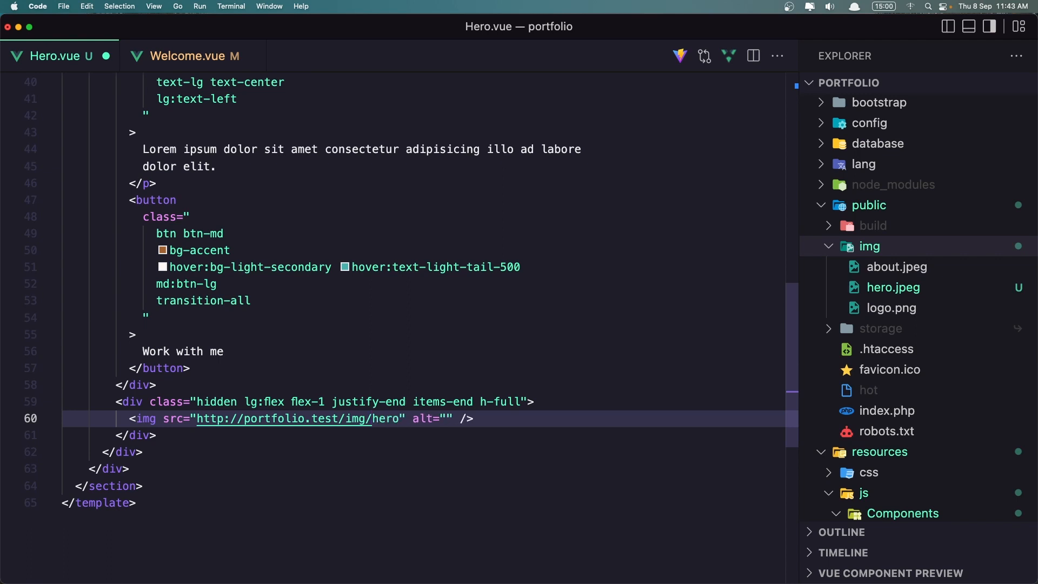
{"action": "type", "text": ".j"}
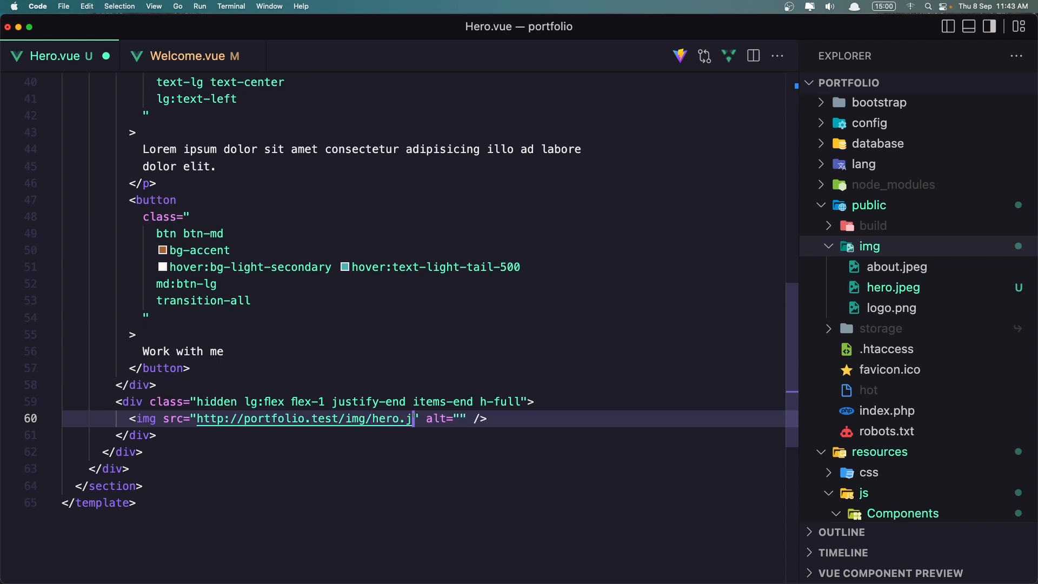
{"action": "type", "text": "peg"}
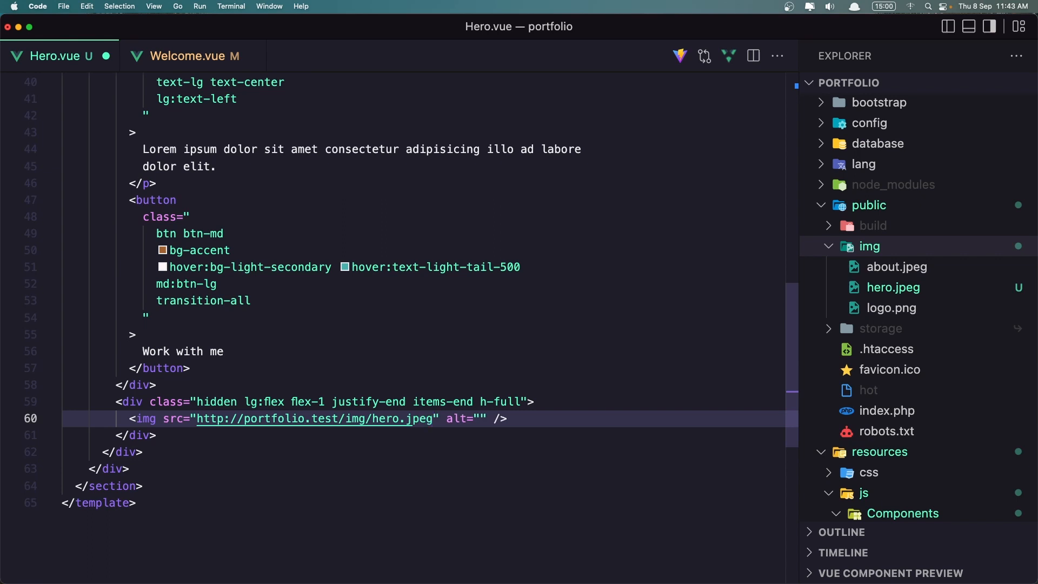
{"action": "left_click", "coordinate": [481, 418]}
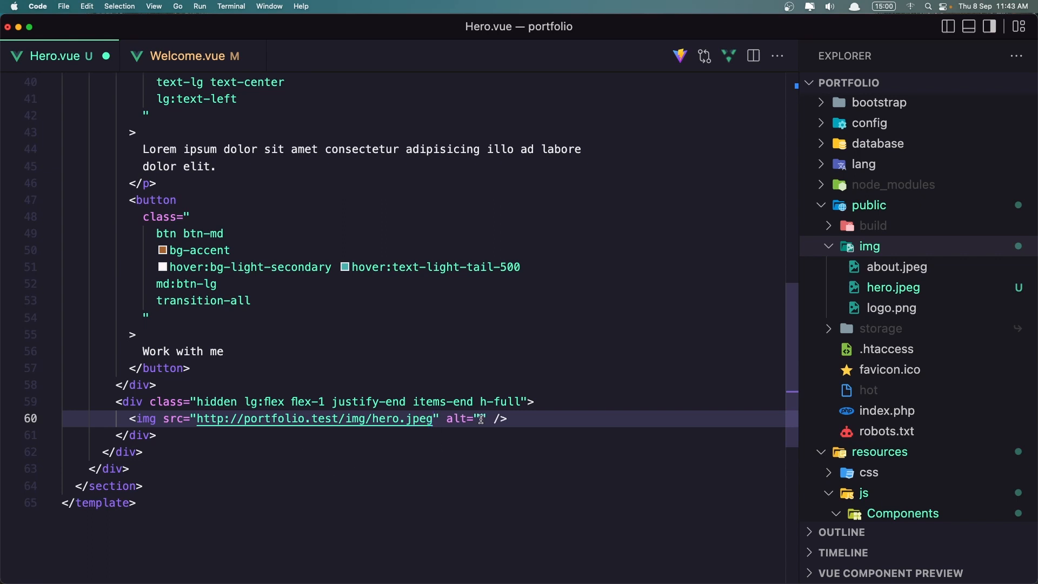
{"action": "type", "text": "Hero"}
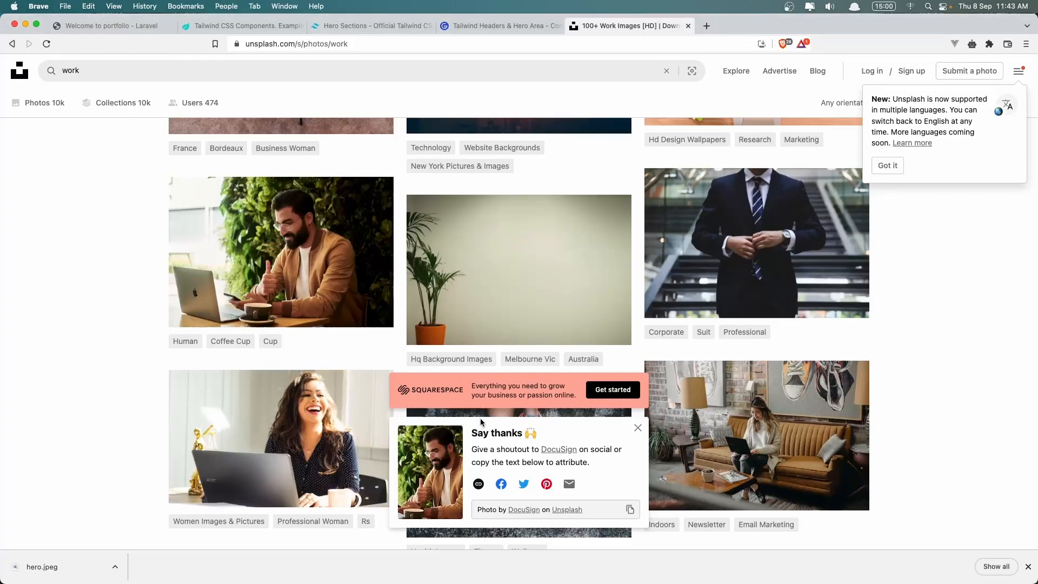
{"action": "left_click", "coordinate": [108, 26]}
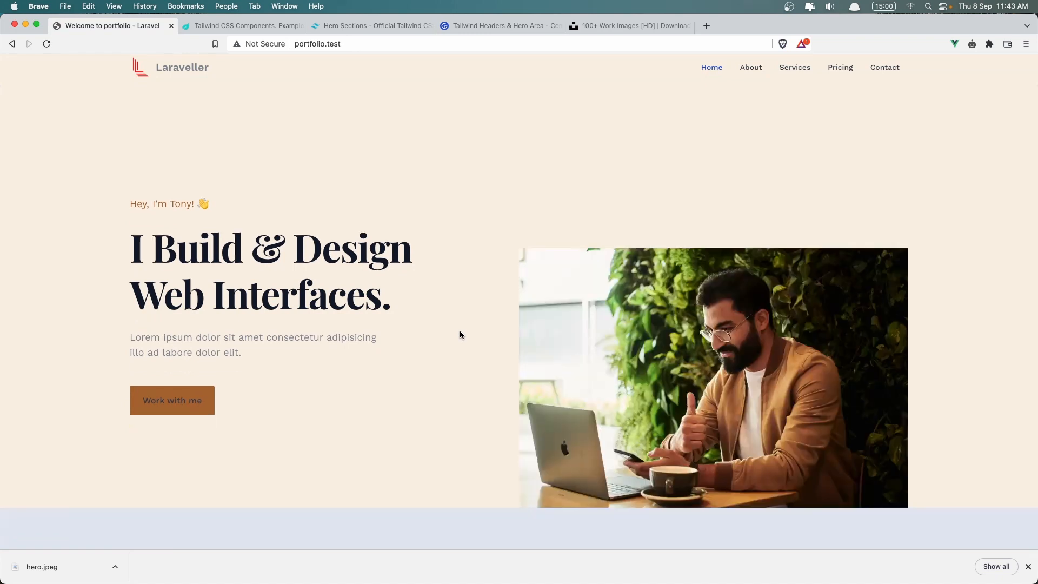
{"action": "mouse_move", "coordinate": [462, 339]}
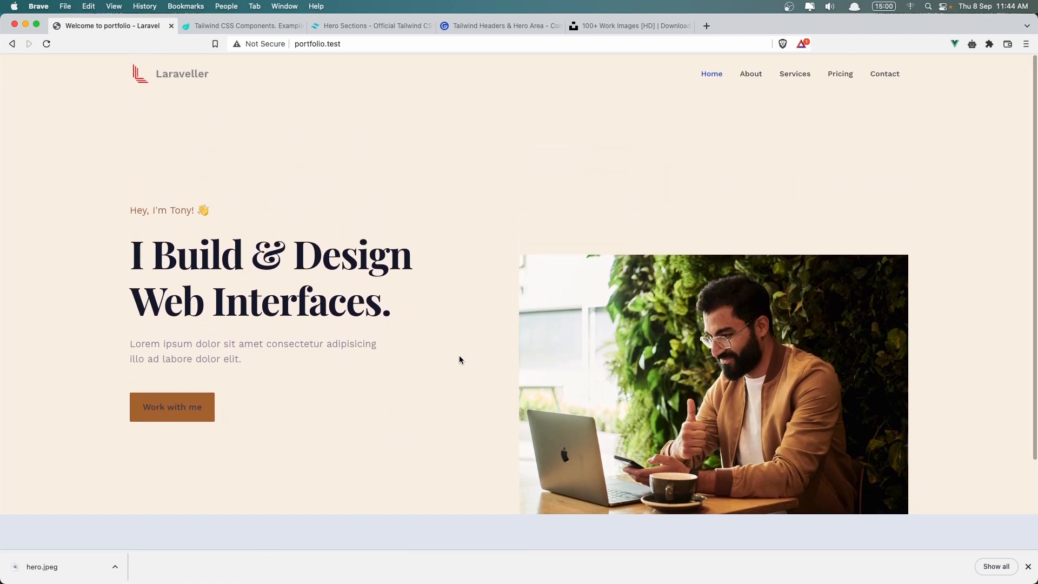
{"action": "mouse_move", "coordinate": [549, 295]}
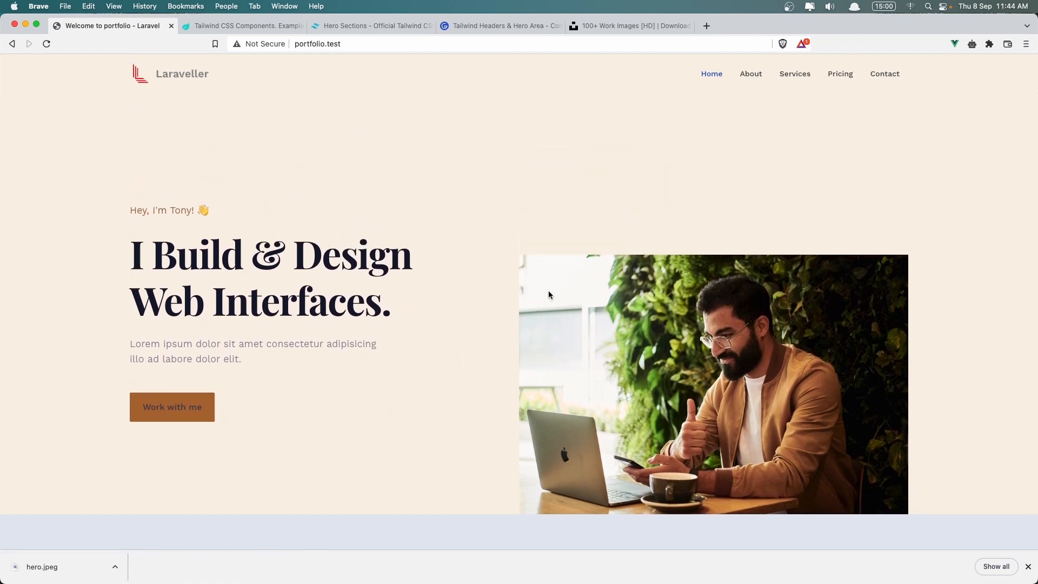
{"action": "mouse_move", "coordinate": [554, 246]}
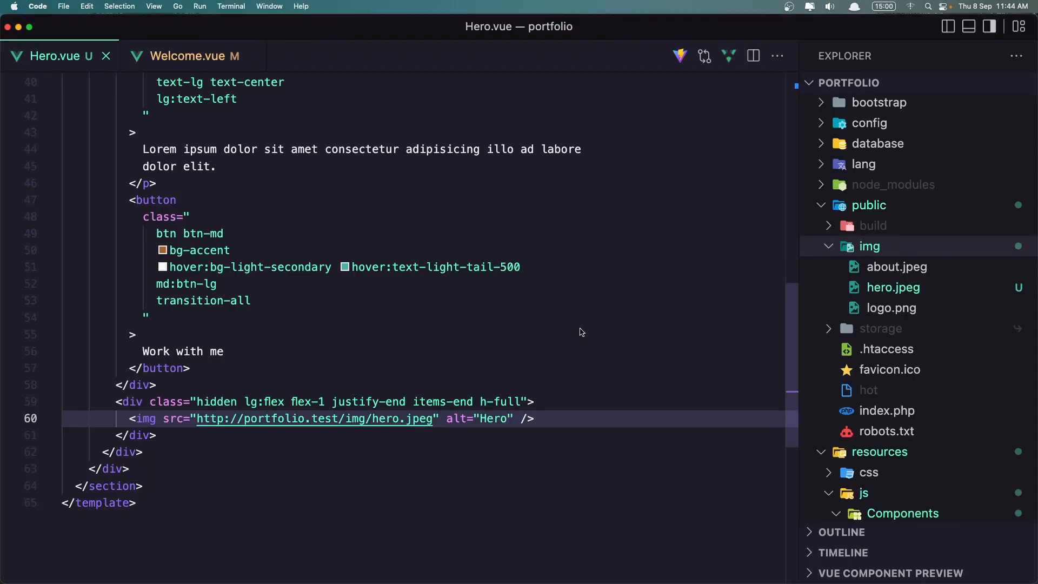
{"action": "mouse_move", "coordinate": [356, 414]}
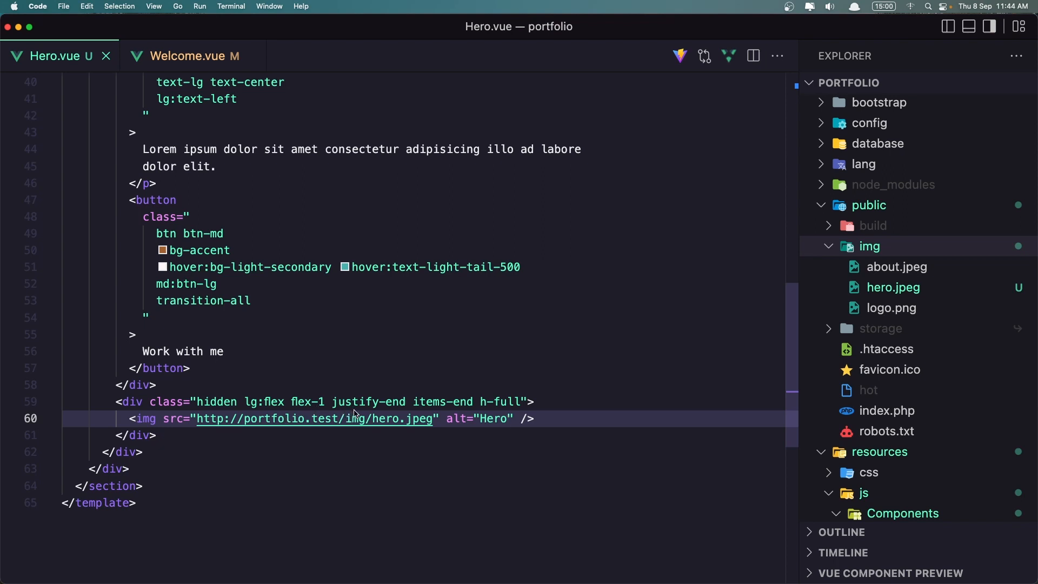
{"action": "mouse_move", "coordinate": [417, 415]}
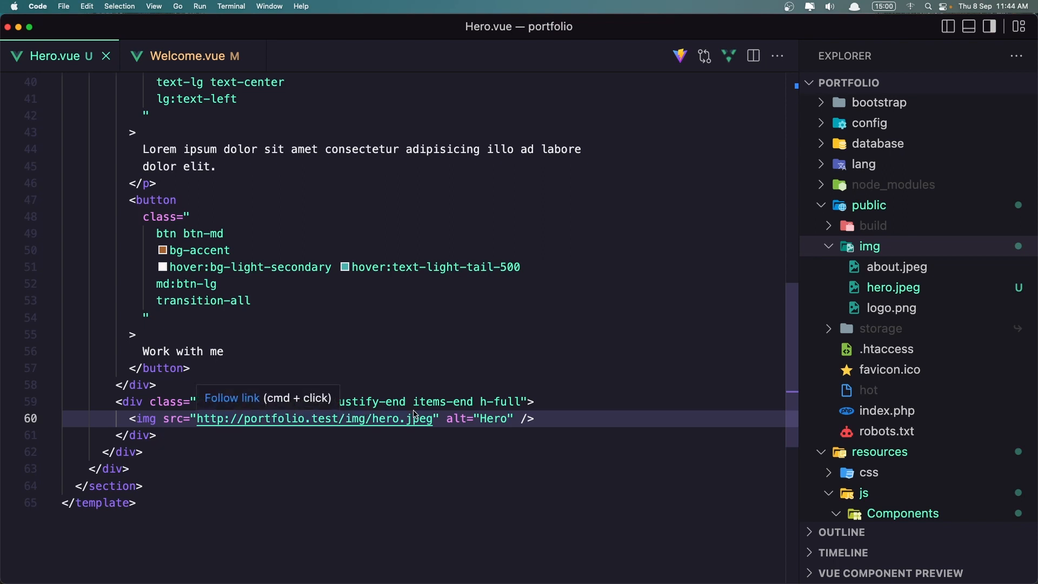
{"action": "mouse_move", "coordinate": [460, 401]}
{"action": "type", "text": "c"}
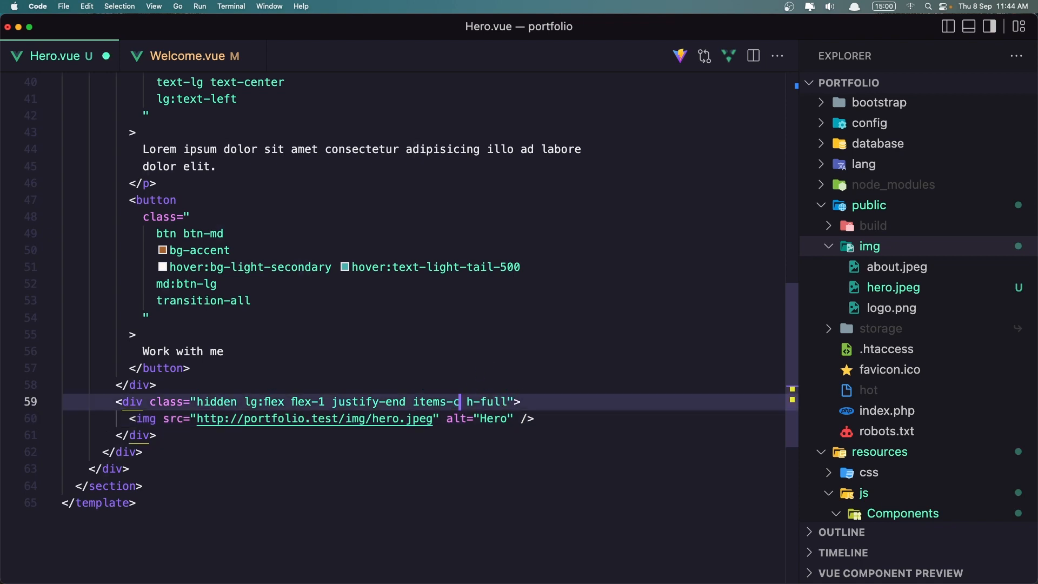
- Centre the image wrapper with items-center and put rounded-lg on the img tag instead
{"action": "type", "text": "enter"}
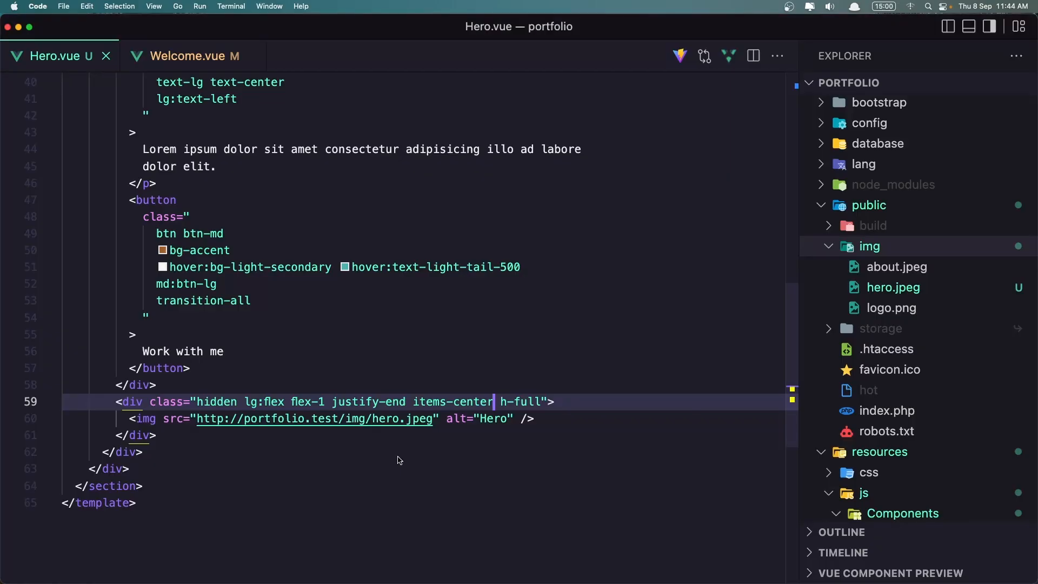
{"action": "left_click", "coordinate": [538, 401]}
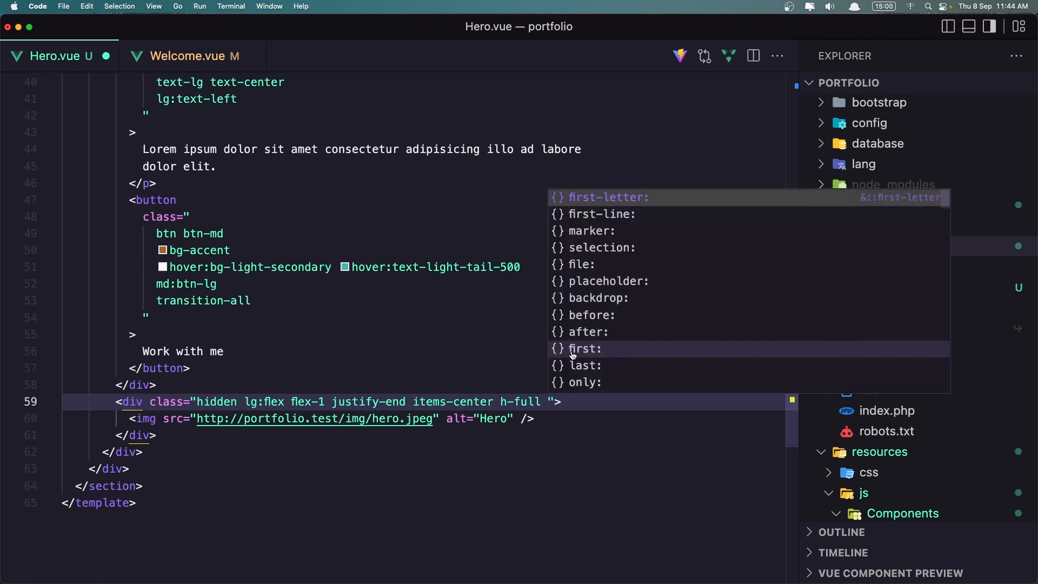
{"action": "type", "text": "ro"}
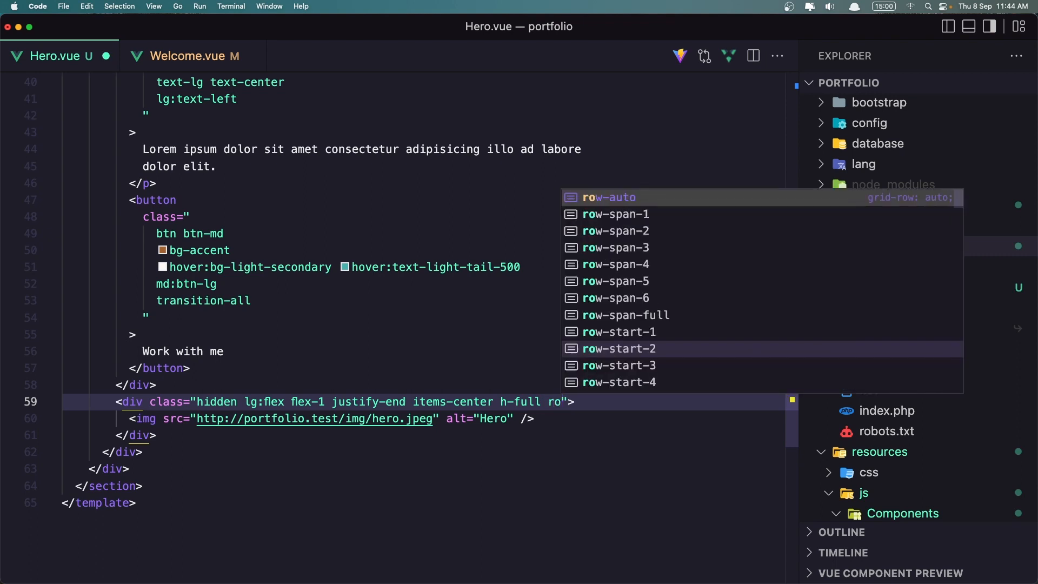
{"action": "type", "text": "unded-lg"}
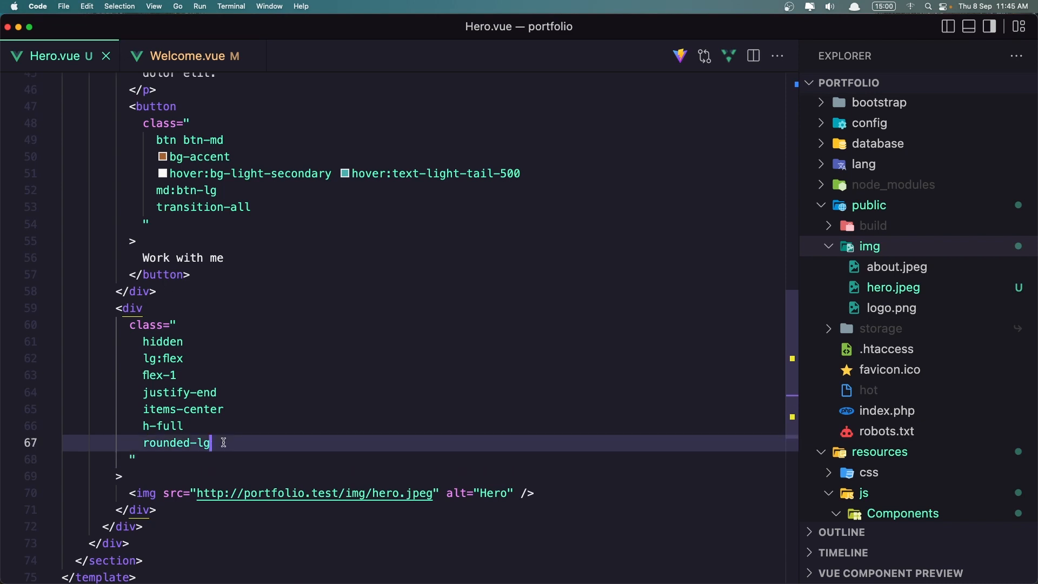
{"action": "key", "text": "Backspace"}
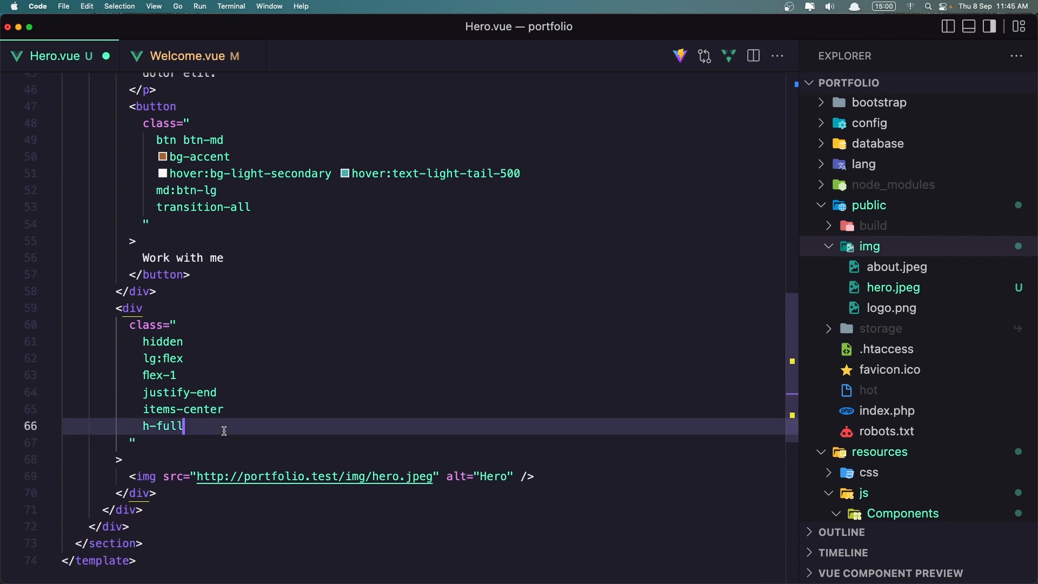
{"action": "left_click", "coordinate": [157, 476]}
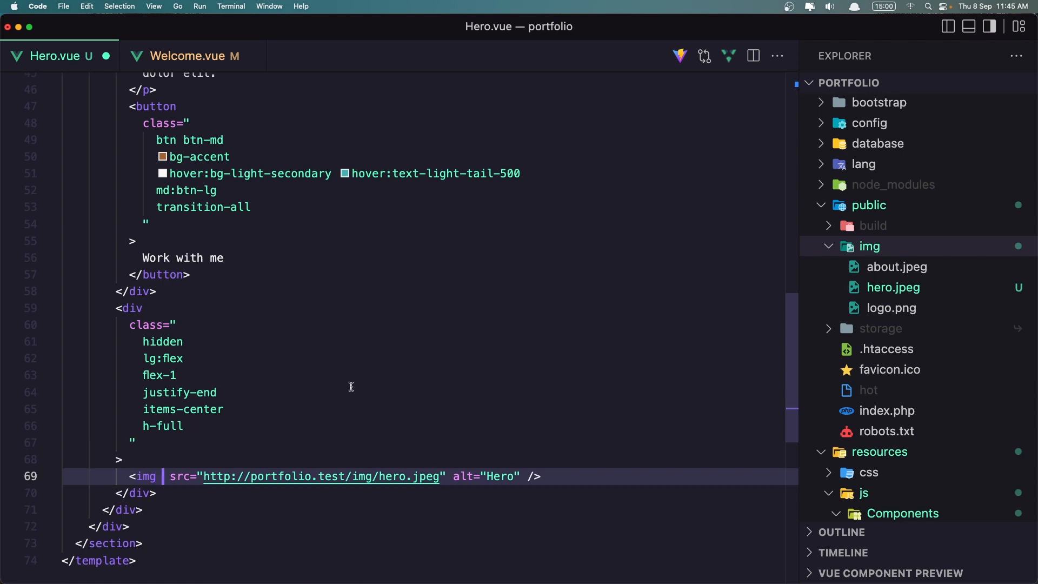
{"action": "type", "text": "cl"}
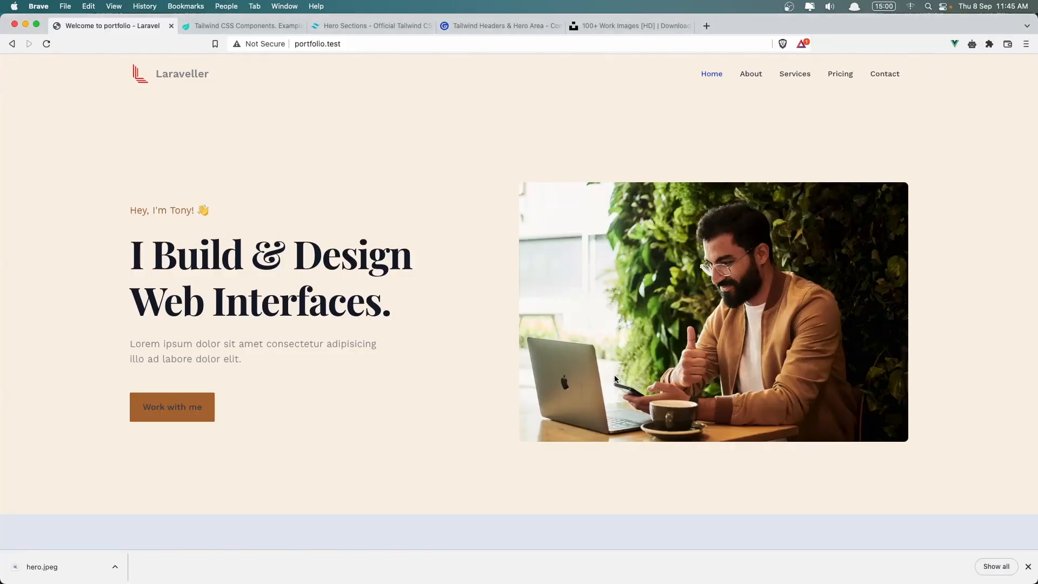
{"action": "mouse_move", "coordinate": [547, 157]}
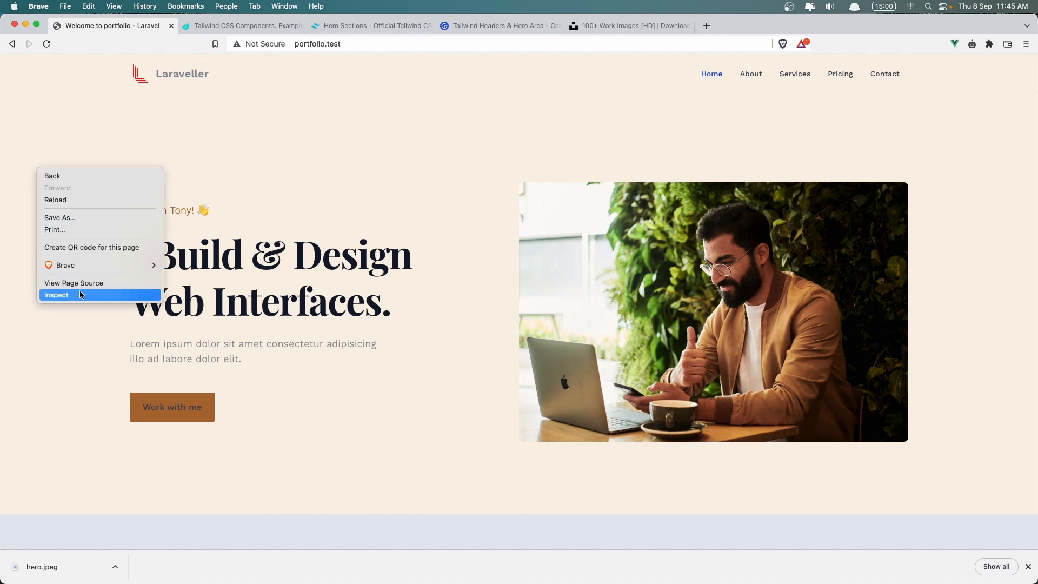
- Open the Inspect page inspector on the rendered hero in Brave
{"action": "left_click", "coordinate": [56, 294]}
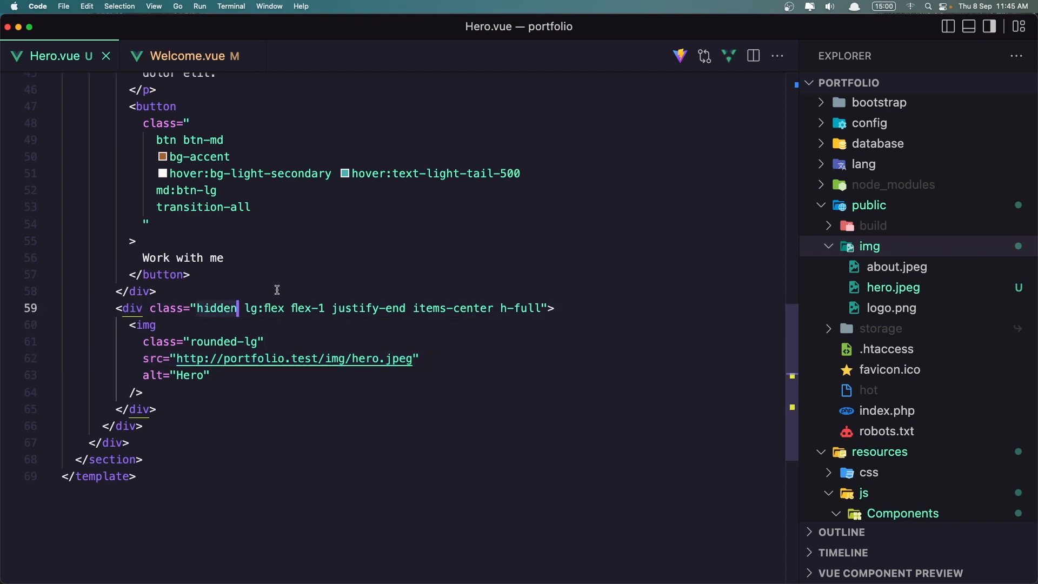
- Delete 'hidden' and the lg: prefix so the image wrapper is flex everywhere
{"action": "key", "text": "Backspace"}
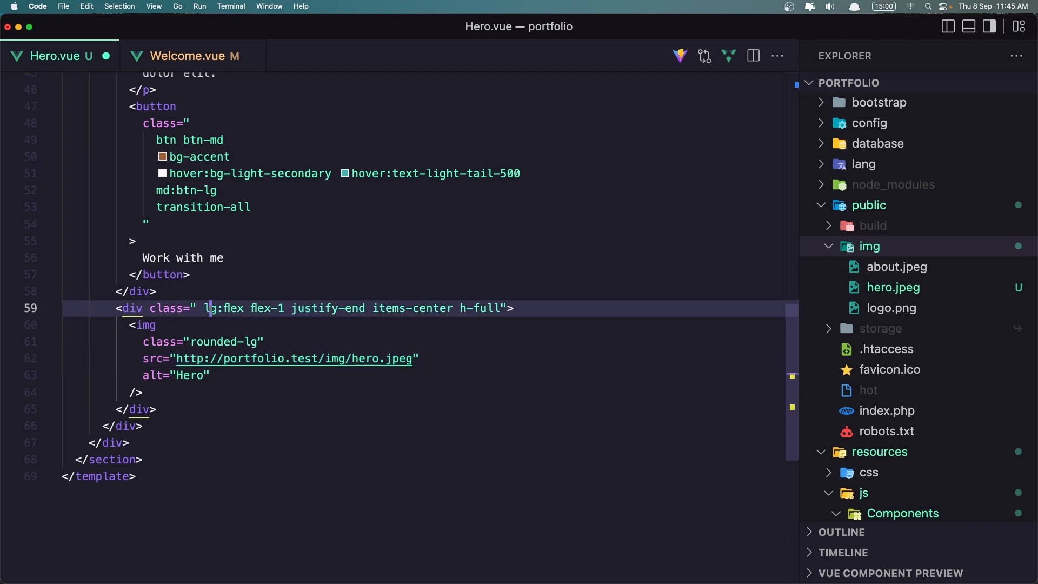
{"action": "key", "text": "Backspace"}
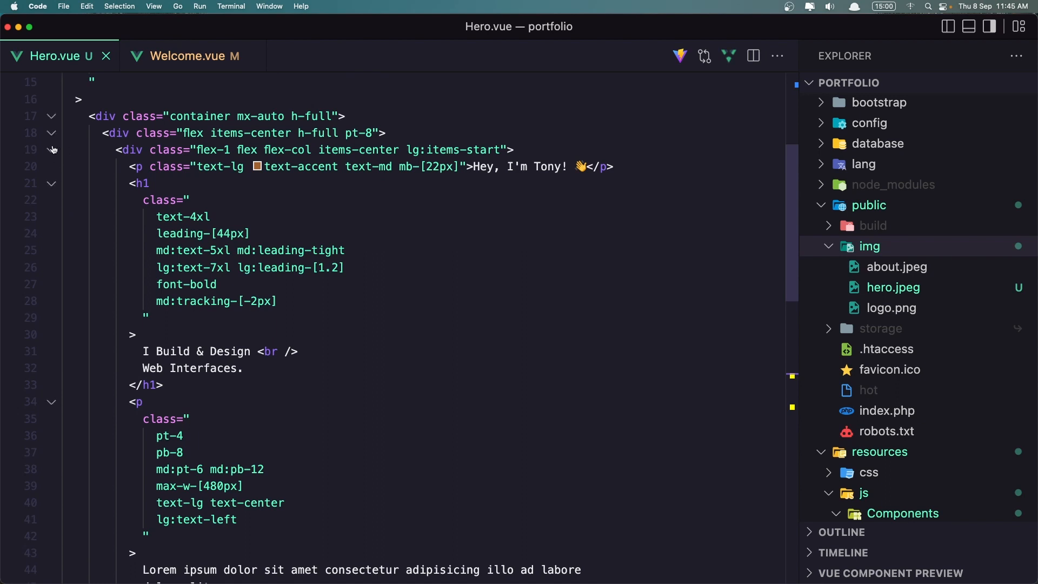
- Add flex-col md:flex-row to the outer row wrapper's classes on line 18
{"action": "left_click", "coordinate": [52, 150]}
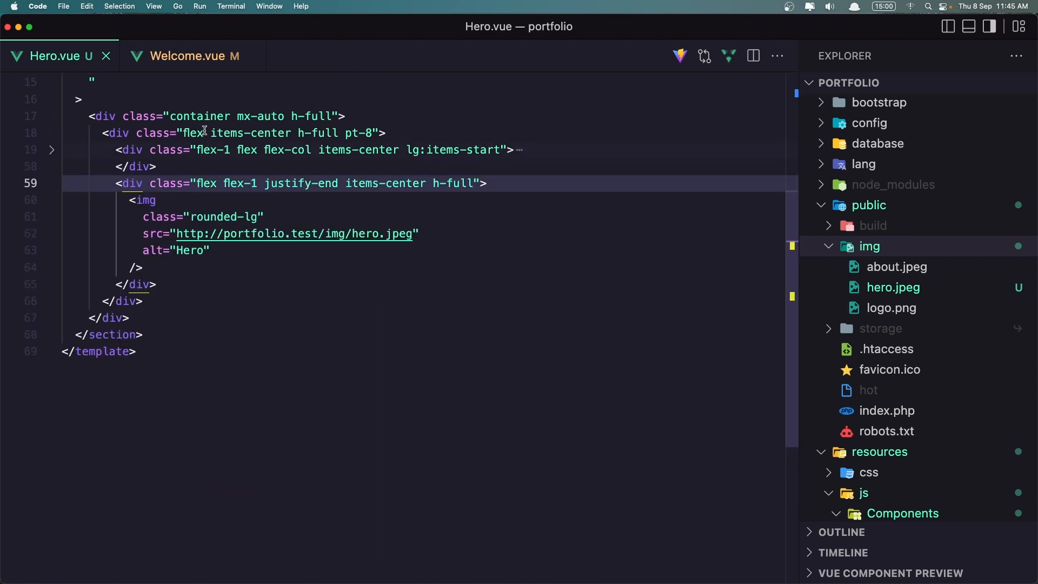
{"action": "left_click", "coordinate": [203, 133]}
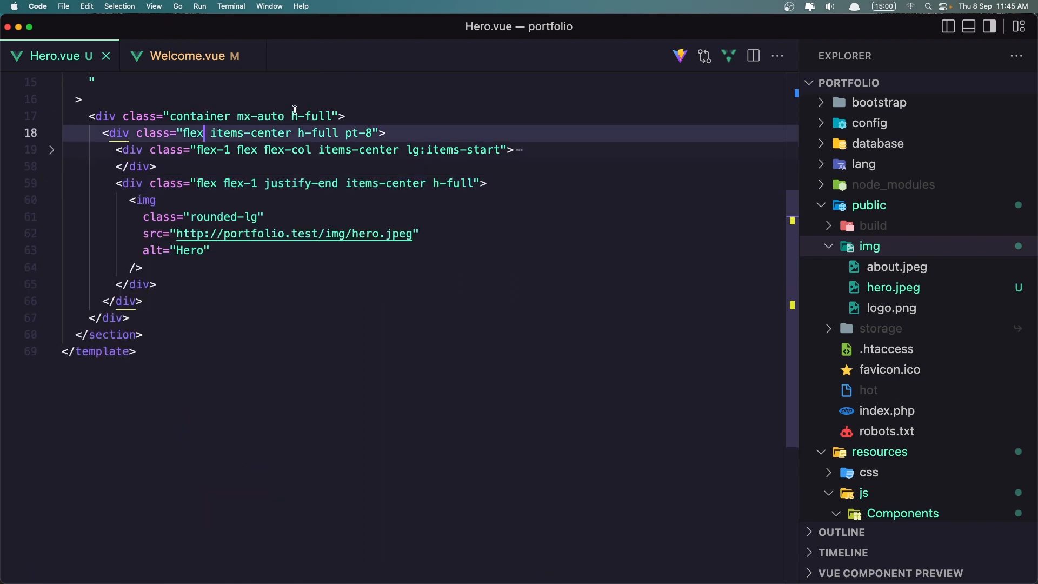
{"action": "type", "text": "fle"}
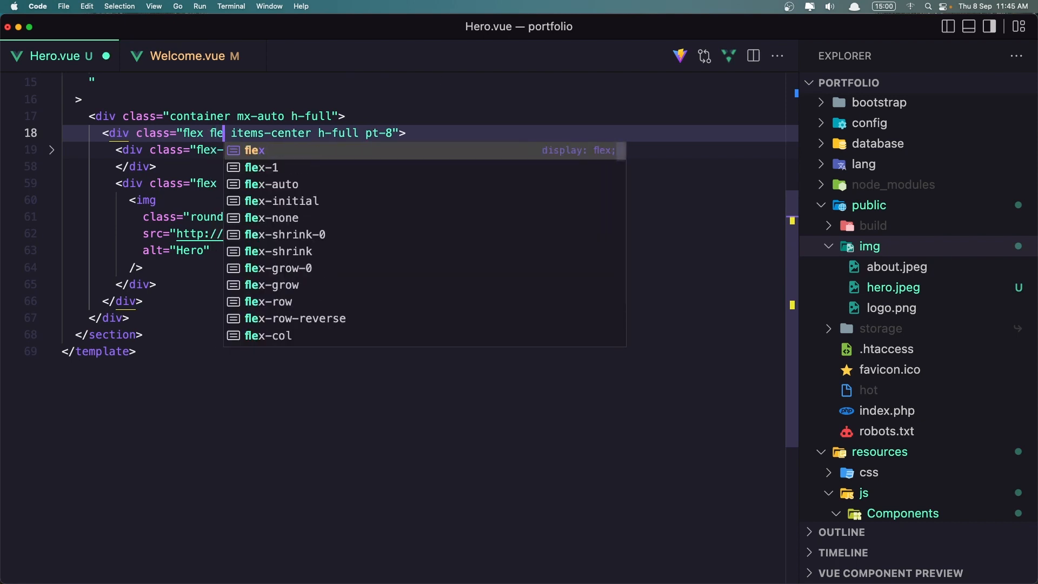
{"action": "type", "text": "-"}
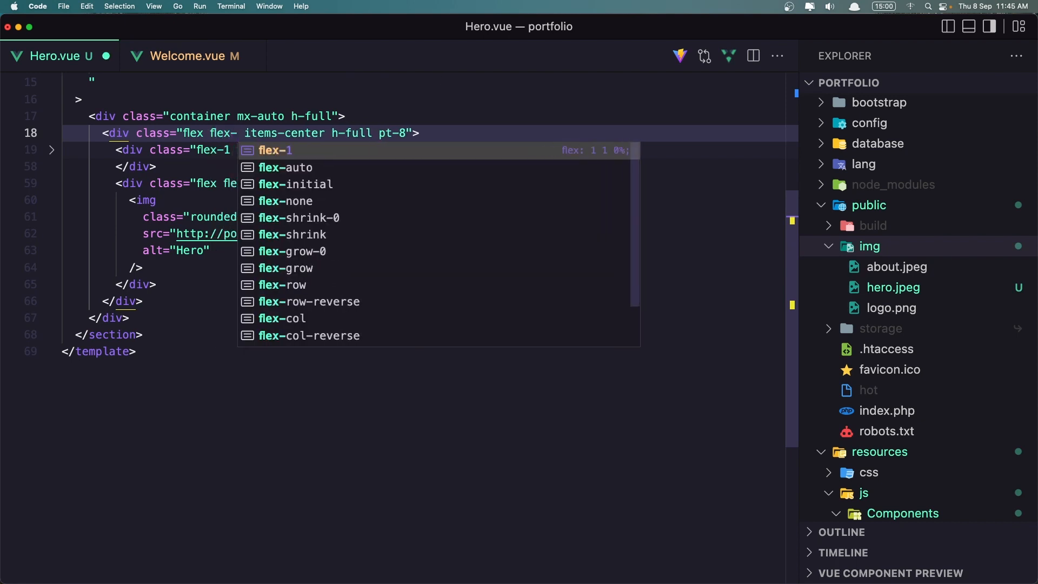
{"action": "type", "text": "col"}
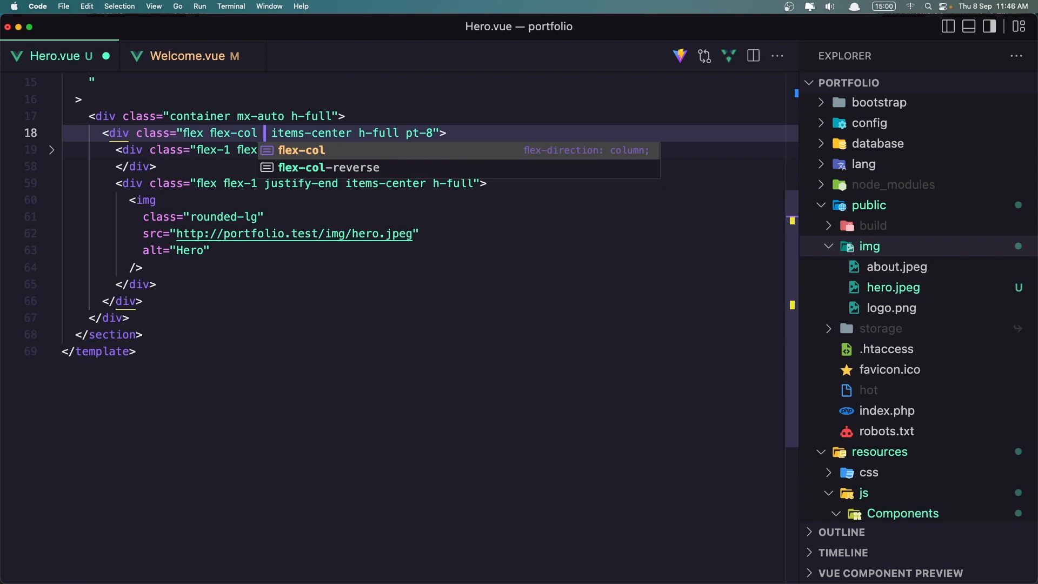
{"action": "type", "text": "md:"}
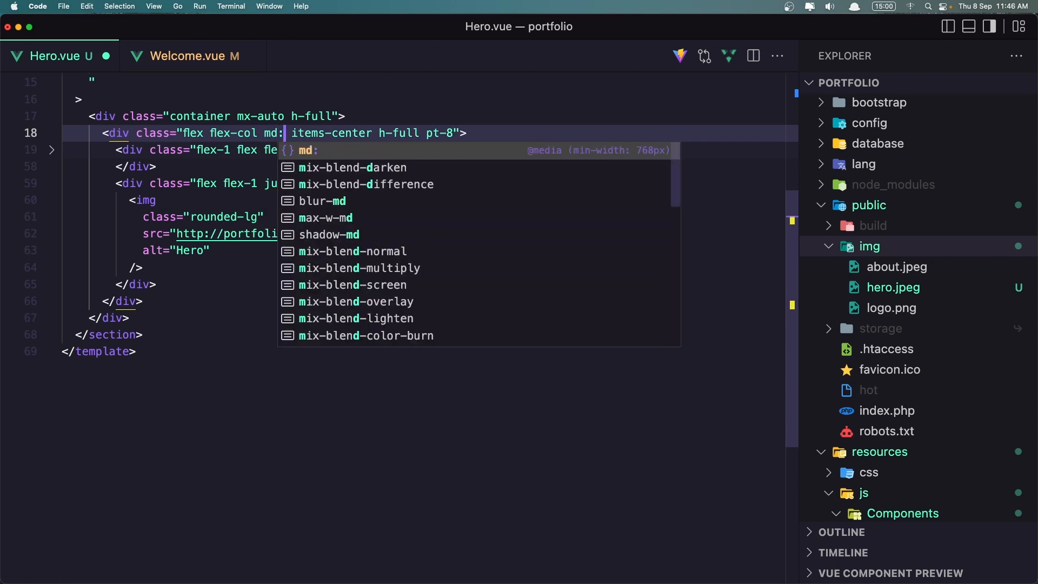
{"action": "type", "text": "fle"}
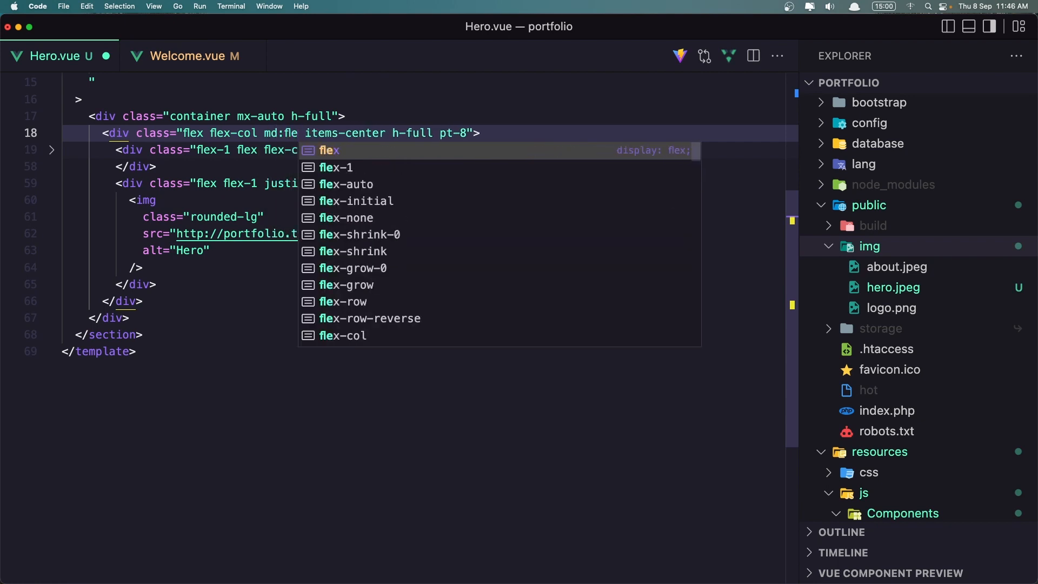
{"action": "type", "text": "-"}
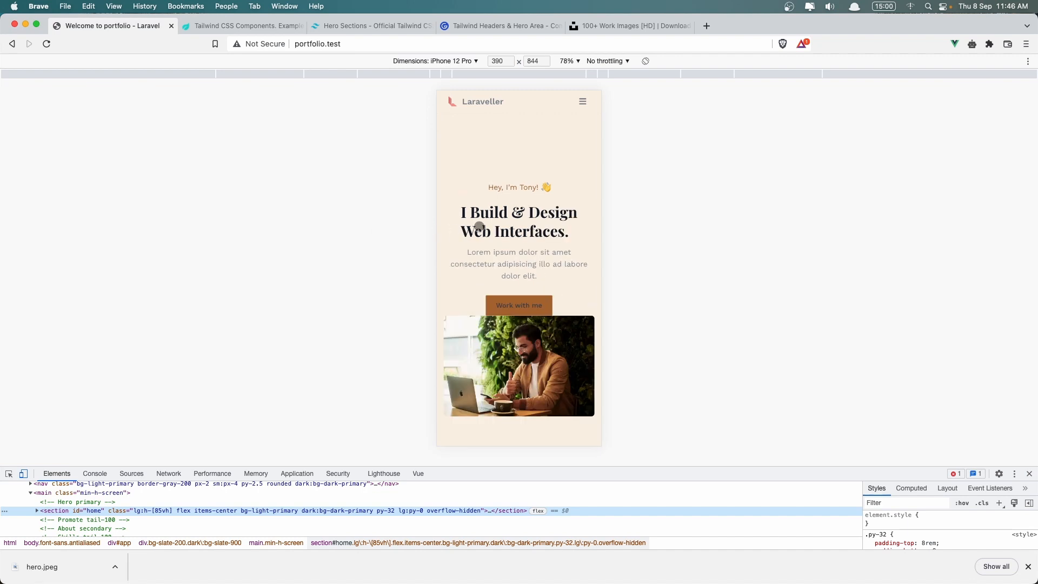
- Scroll the iPhone 12 Pro preview to see the photo below the button
{"action": "scroll", "scroll_direction": "down", "scroll_amount": 3}
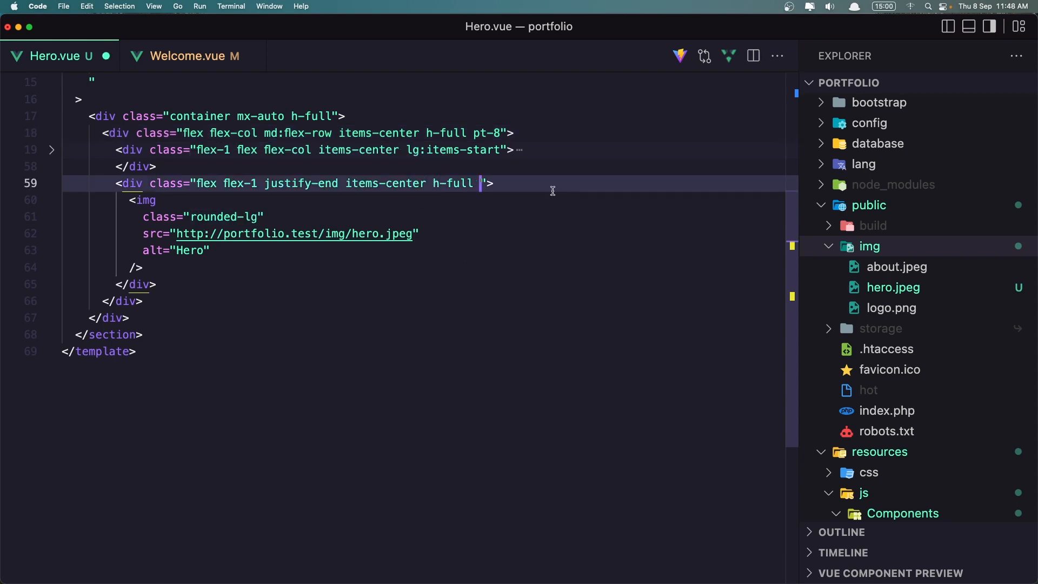
- Append mt-8 md:mt-0 to the image wrapper div's class list on line 59 of Hero.vue
{"action": "type", "text": "mt"}
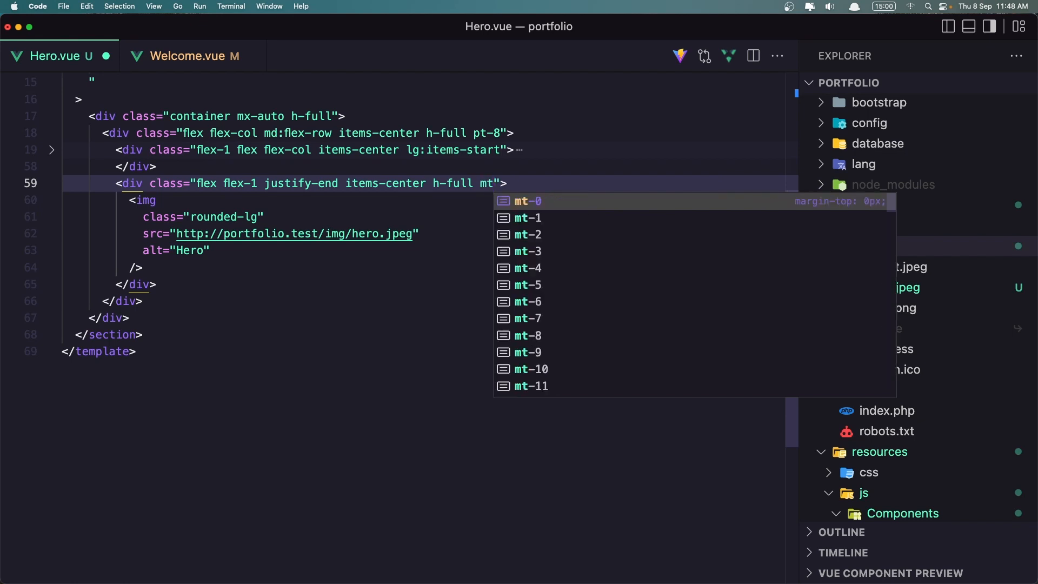
{"action": "type", "text": "-"}
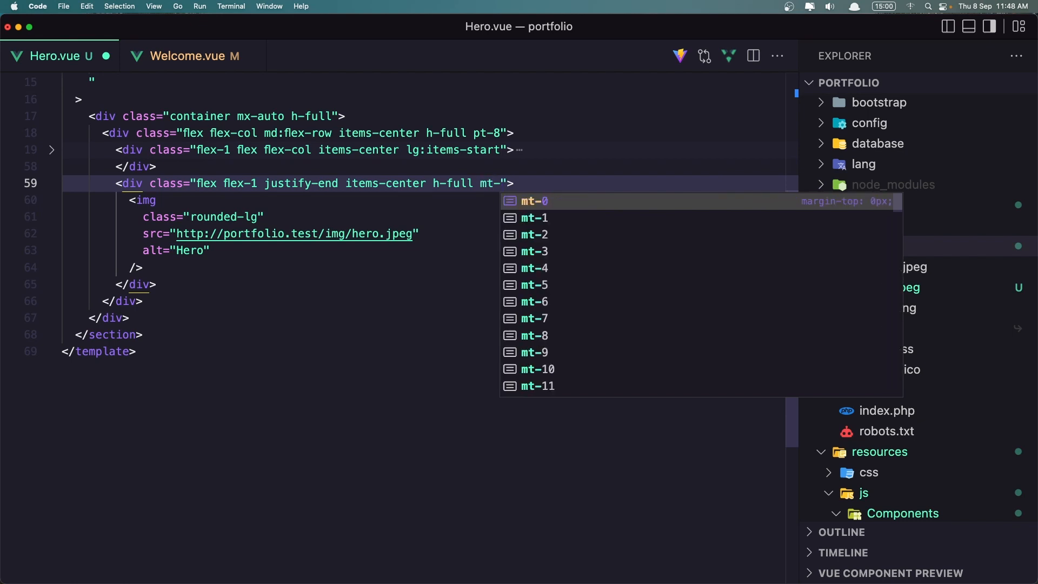
{"action": "type", "text": "8"}
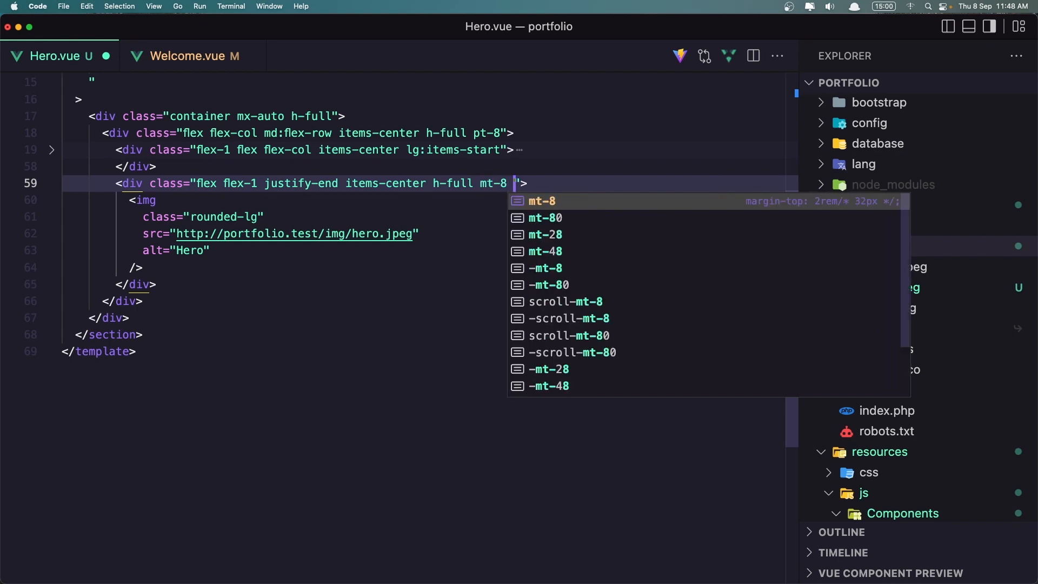
{"action": "type", "text": "md:"}
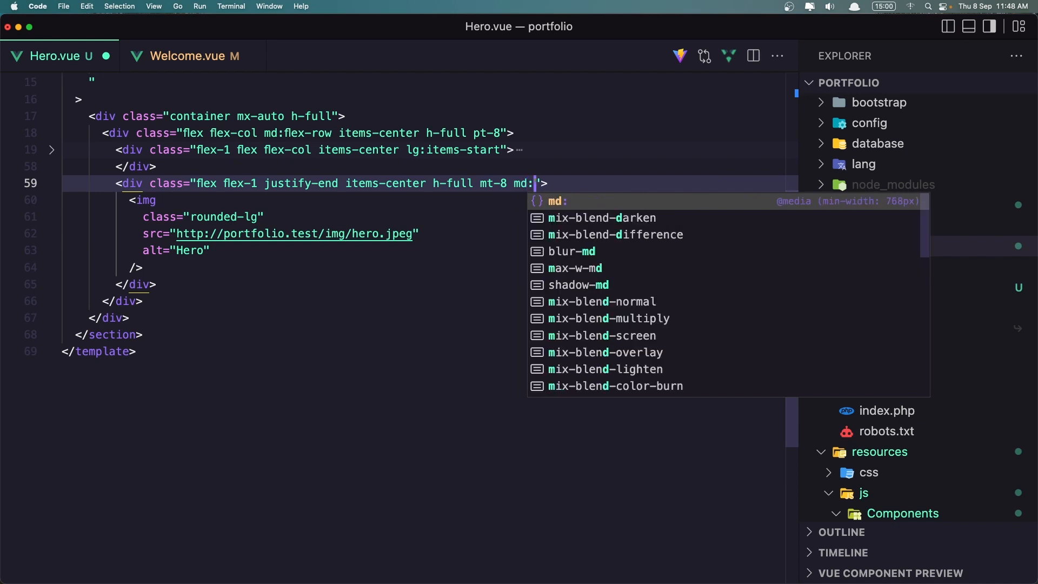
{"action": "type", "text": "mt-"}
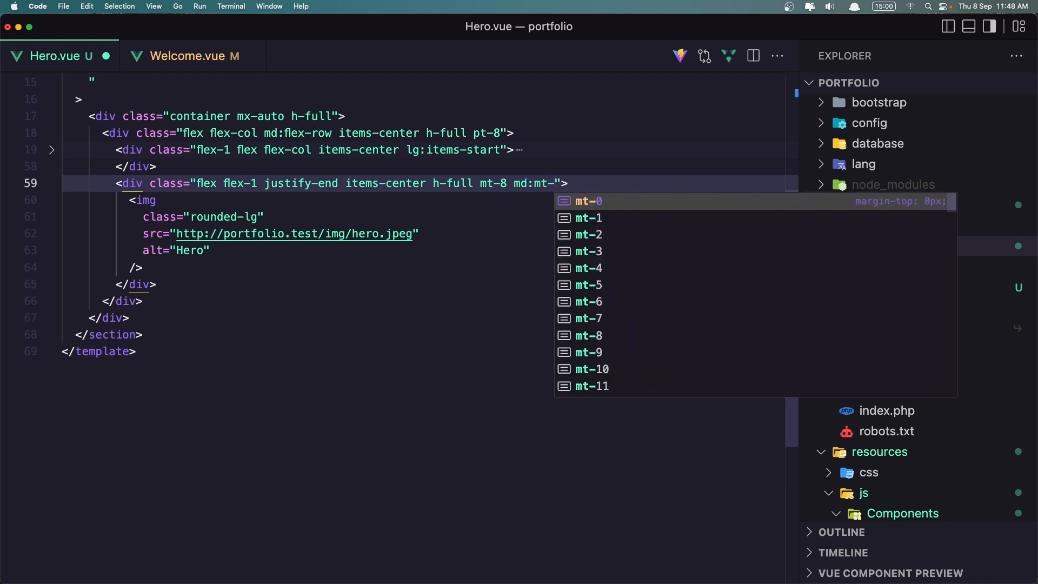
{"action": "type", "text": "0"}
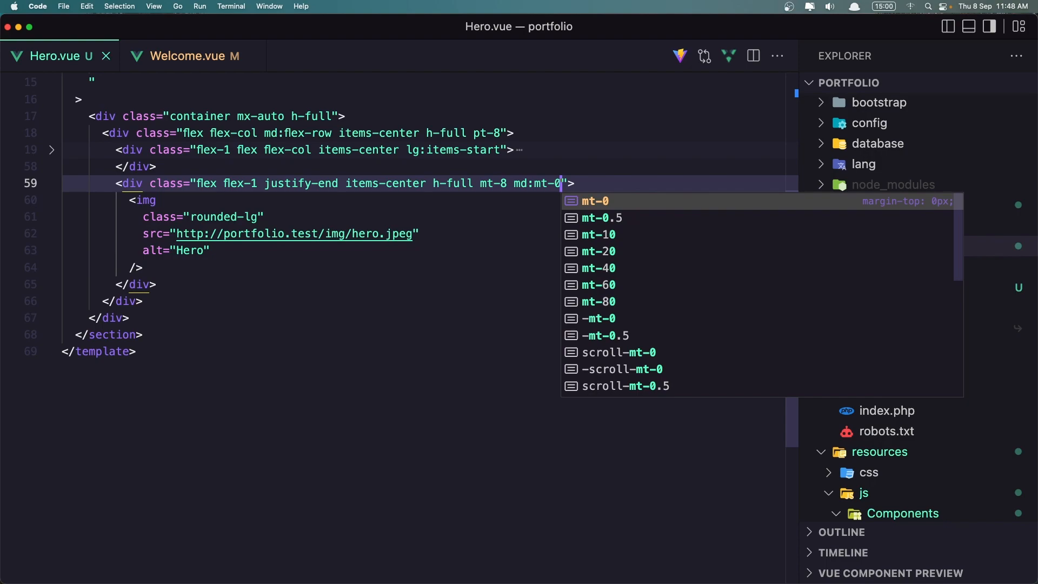
{"action": "mouse_move", "coordinate": [508, 380]}
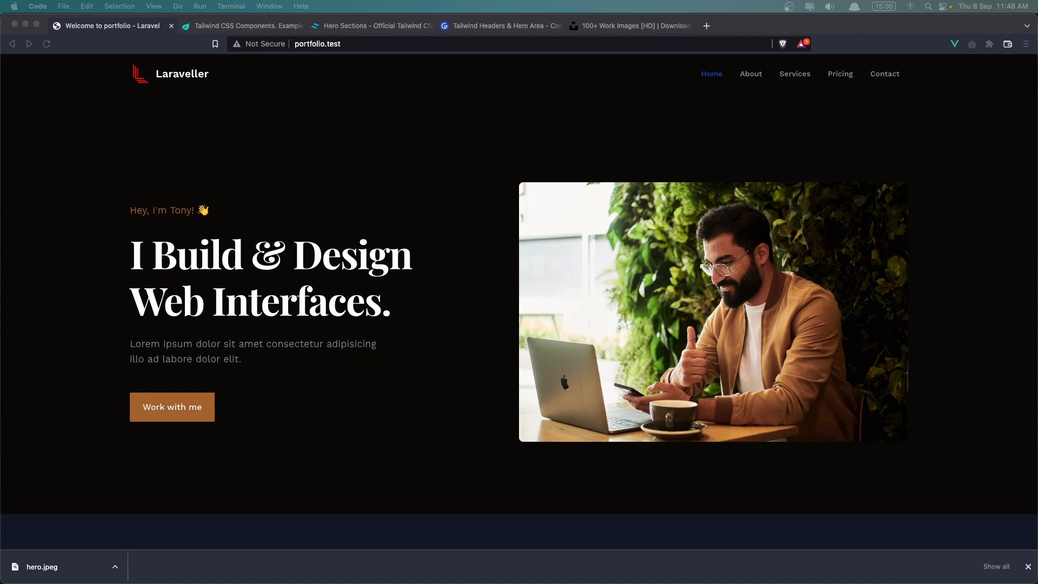
{"action": "right_click", "coordinate": [225, 121]}
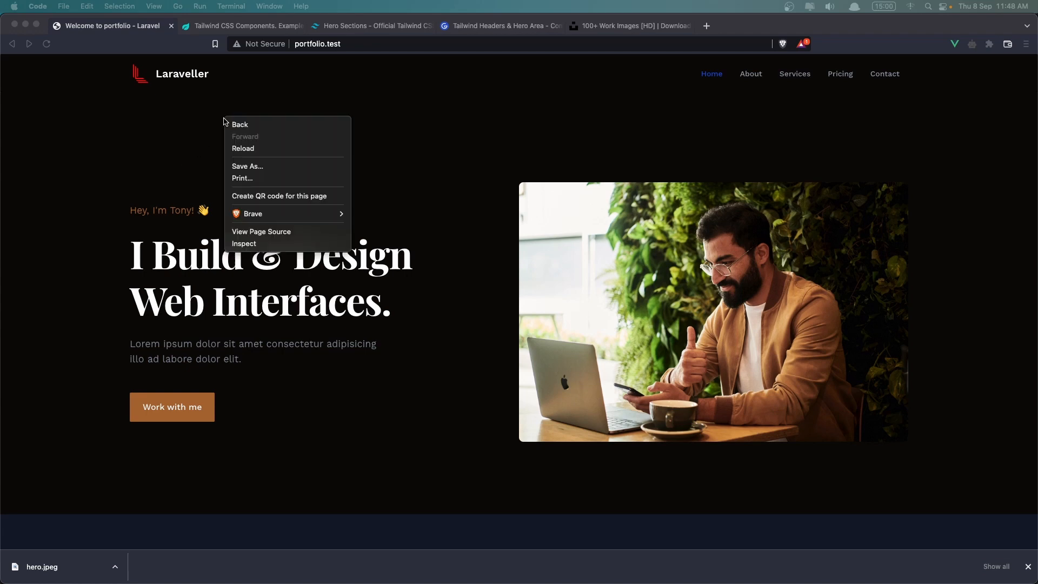
{"action": "mouse_move", "coordinate": [276, 245]}
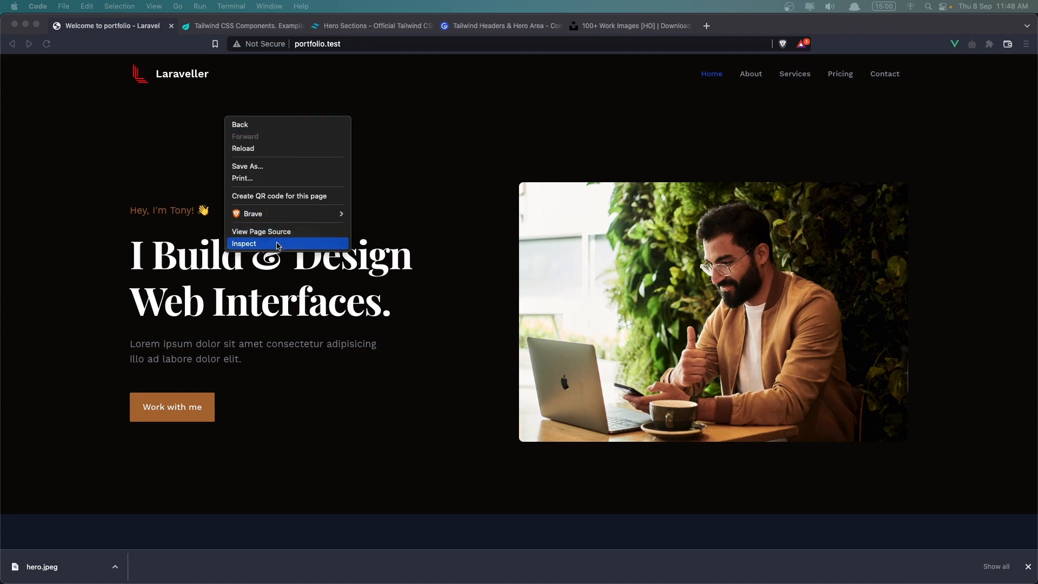
{"action": "left_click", "coordinate": [244, 244]}
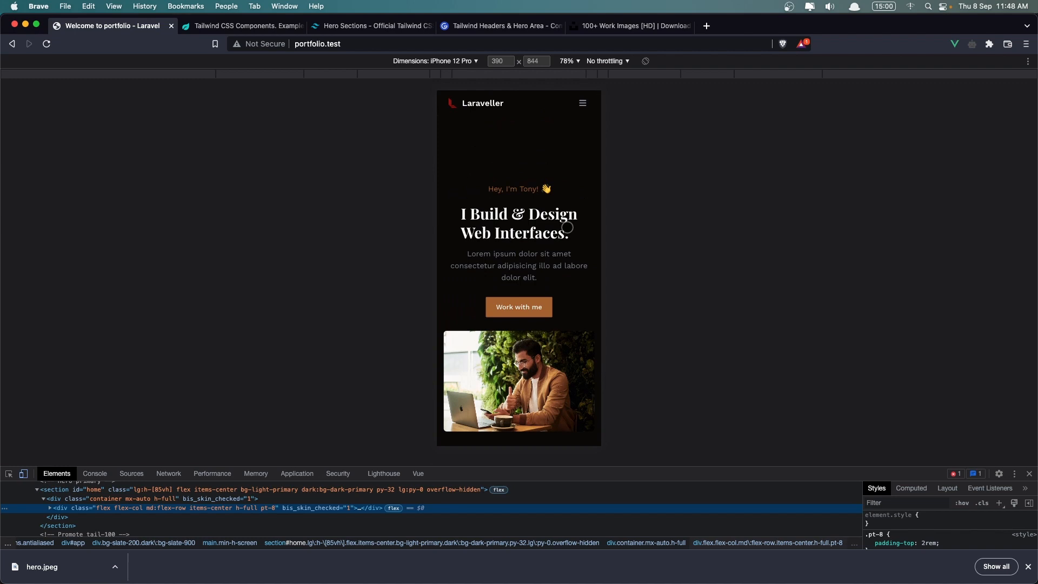
{"action": "mouse_move", "coordinate": [747, 331]}
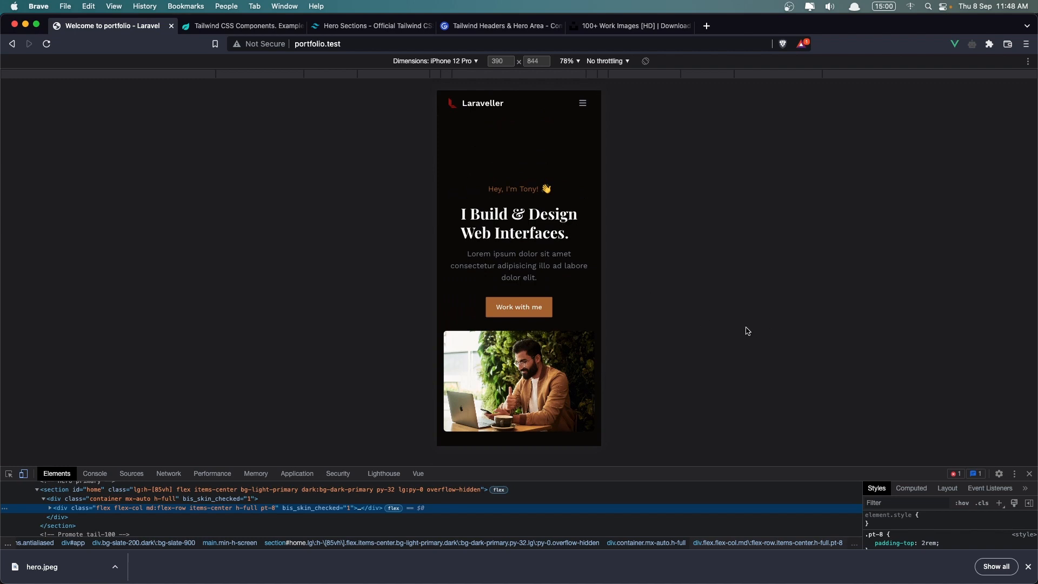
{"action": "mouse_move", "coordinate": [1028, 474]}
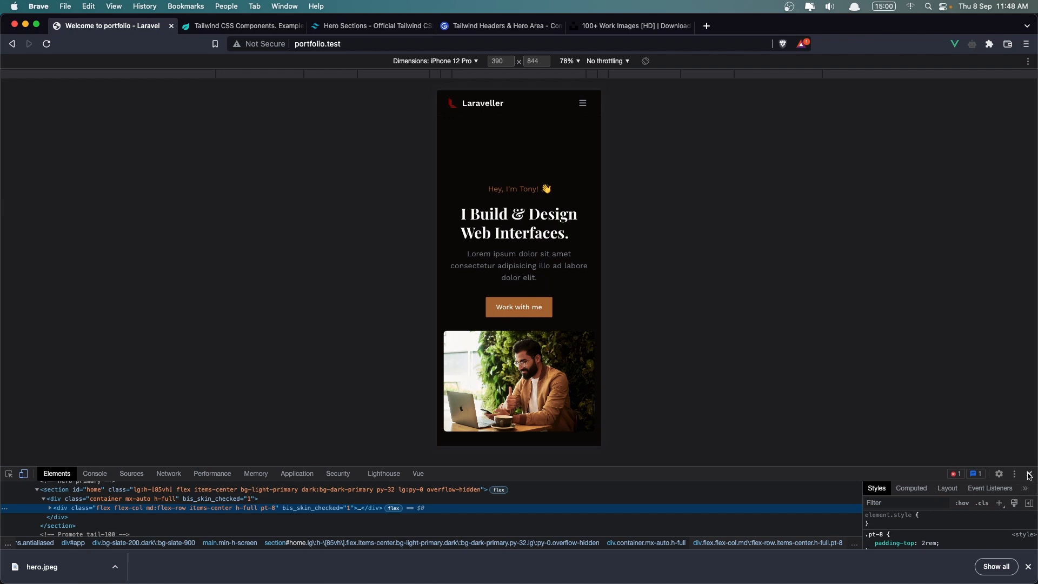
{"action": "left_click", "coordinate": [1027, 473]}
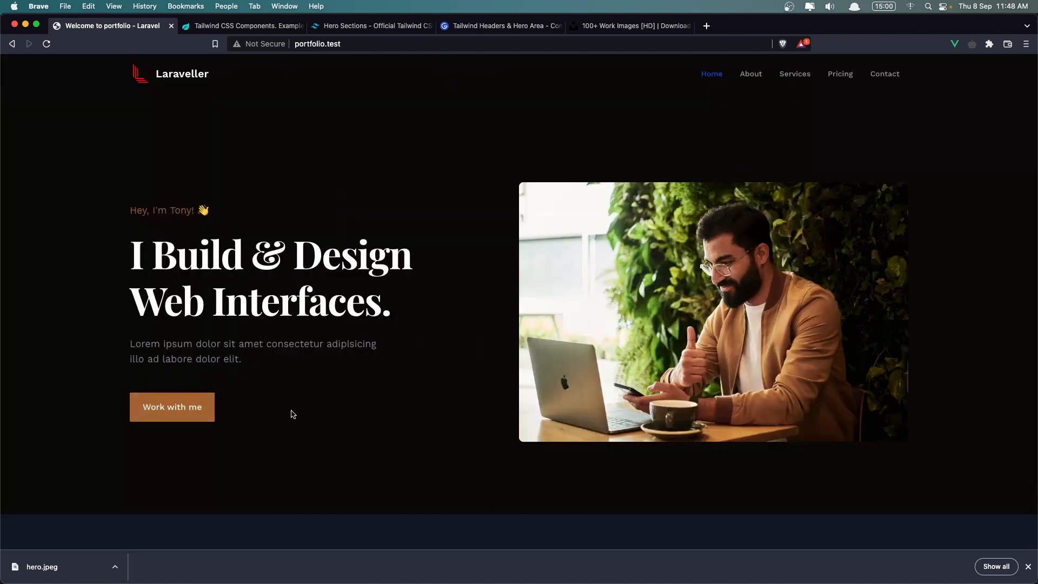
{"action": "mouse_move", "coordinate": [269, 416]}
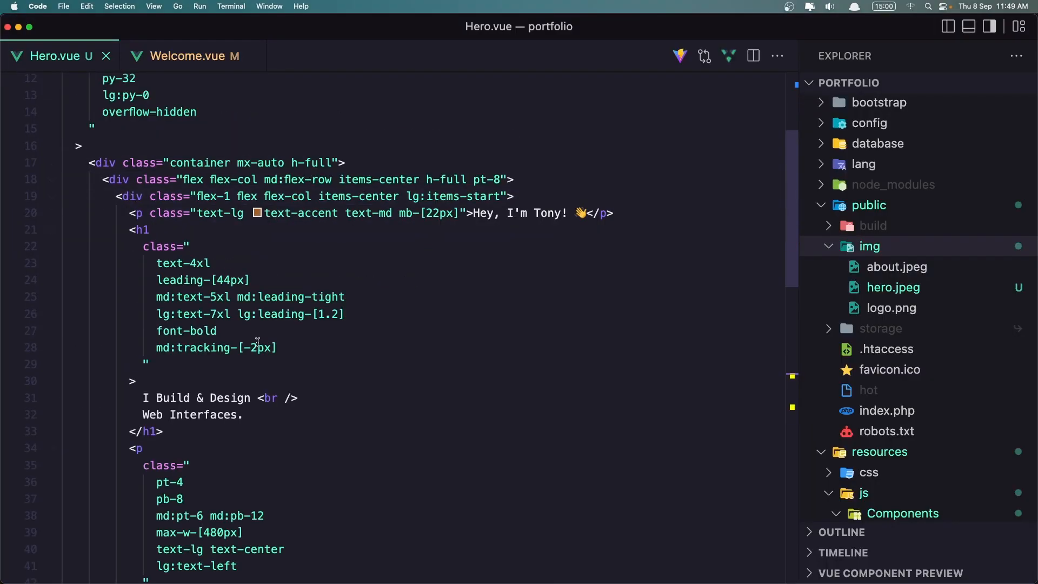
- Add dark:hover:bg-dark-secondary dark:hover:text-dark-navy-100 on a new line 52 of the button classes
{"action": "scroll", "scroll_direction": "down", "scroll_amount": 3}
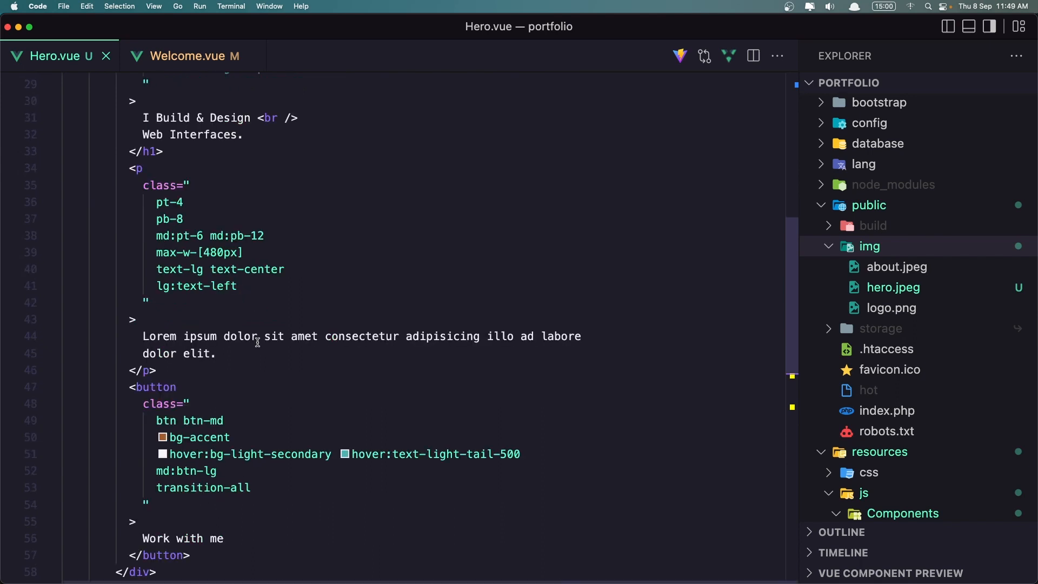
{"action": "mouse_move", "coordinate": [304, 454]}
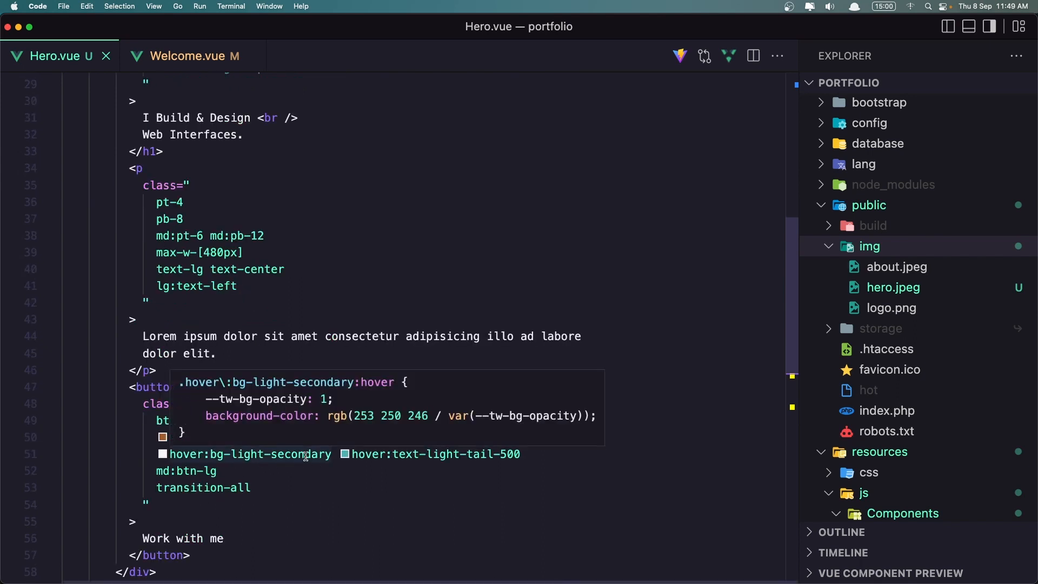
{"action": "mouse_move", "coordinate": [528, 459]}
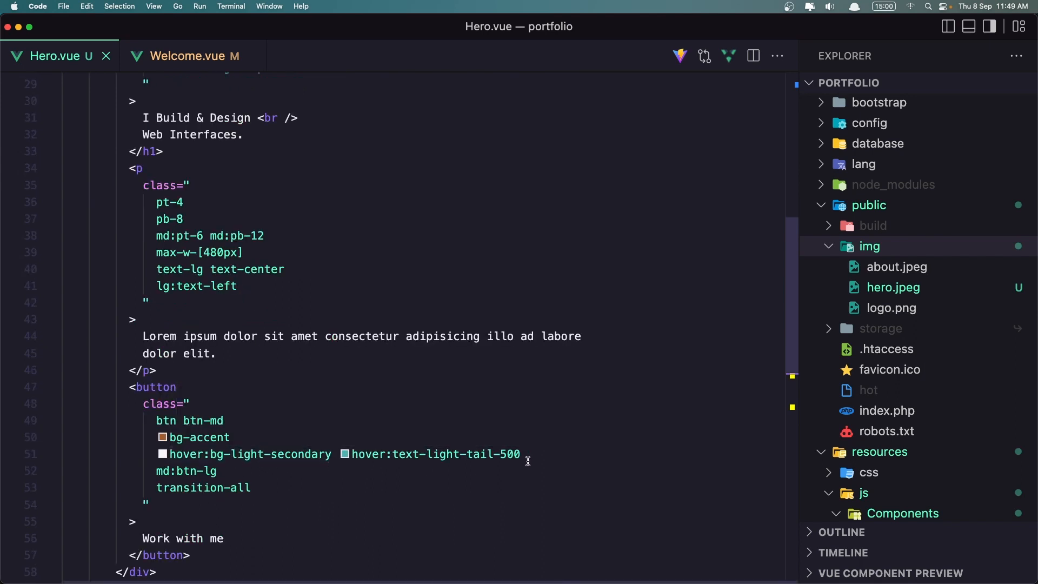
{"action": "left_click", "coordinate": [245, 453]}
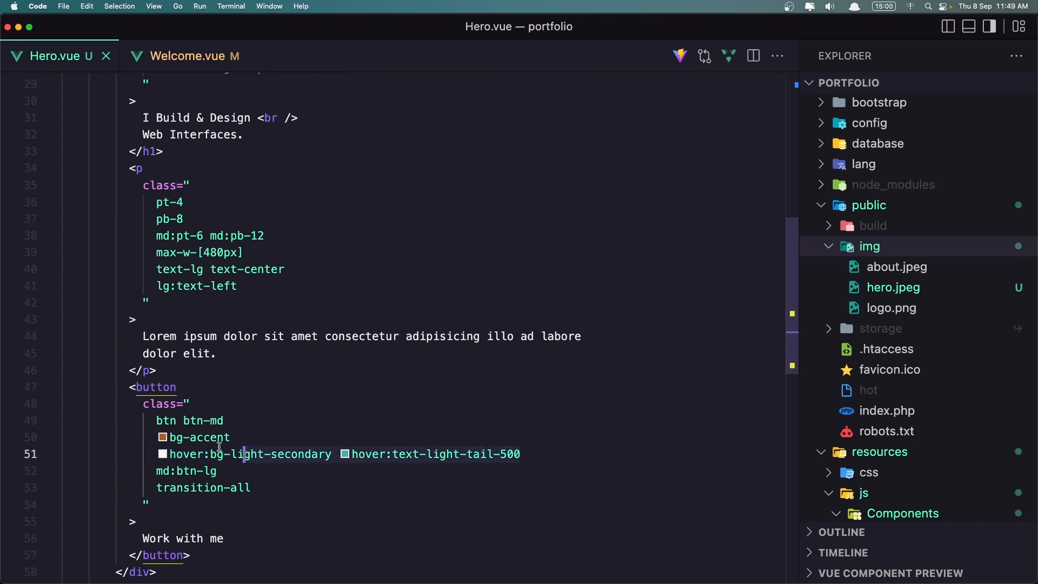
{"action": "mouse_move", "coordinate": [453, 454]}
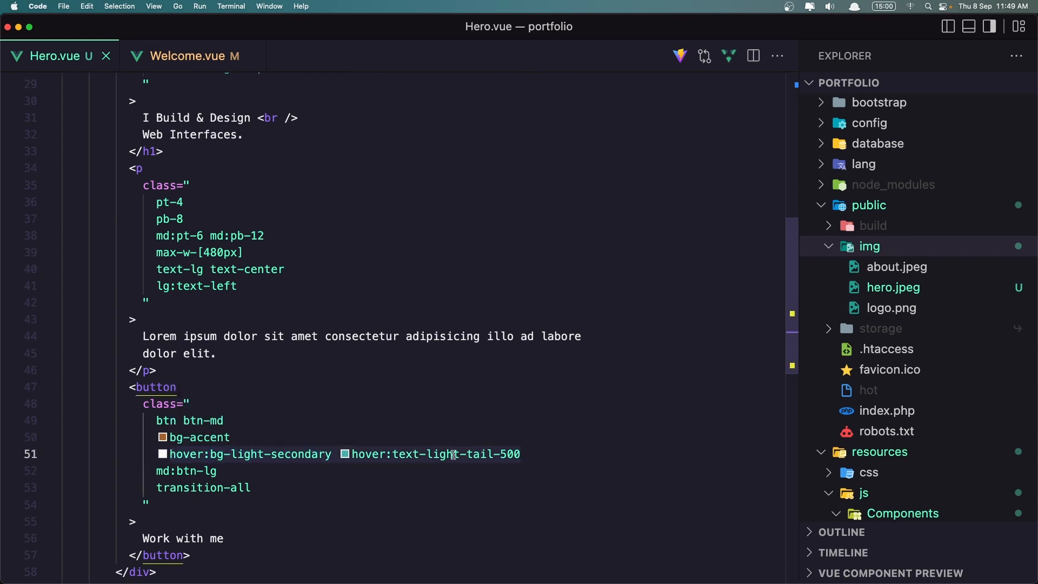
{"action": "type", "text": "hover:bg-light-secondary hover:text-light-tail-500"}
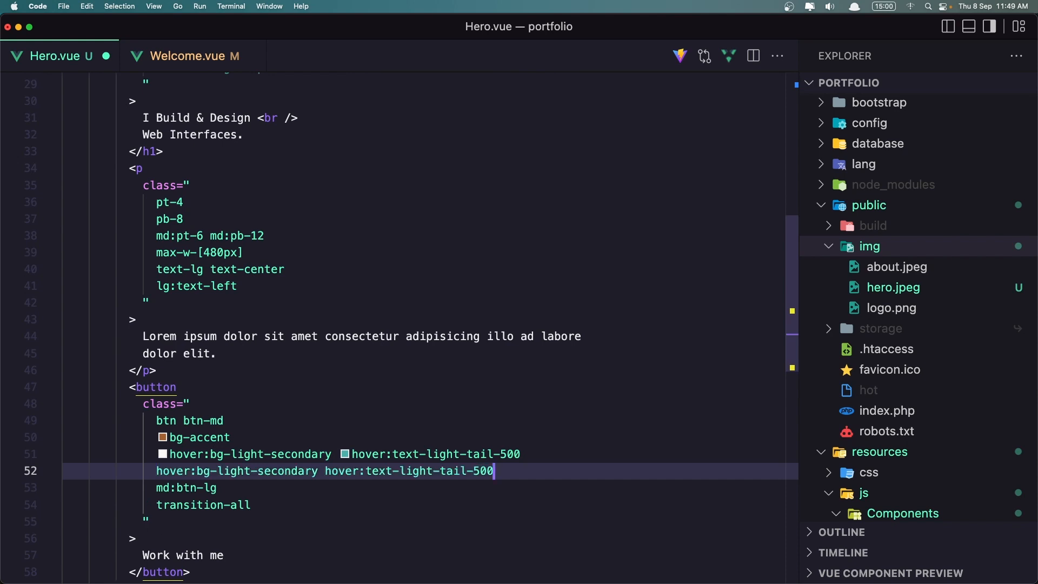
{"action": "mouse_move", "coordinate": [237, 471]}
{"action": "type", "text": "dark:"}
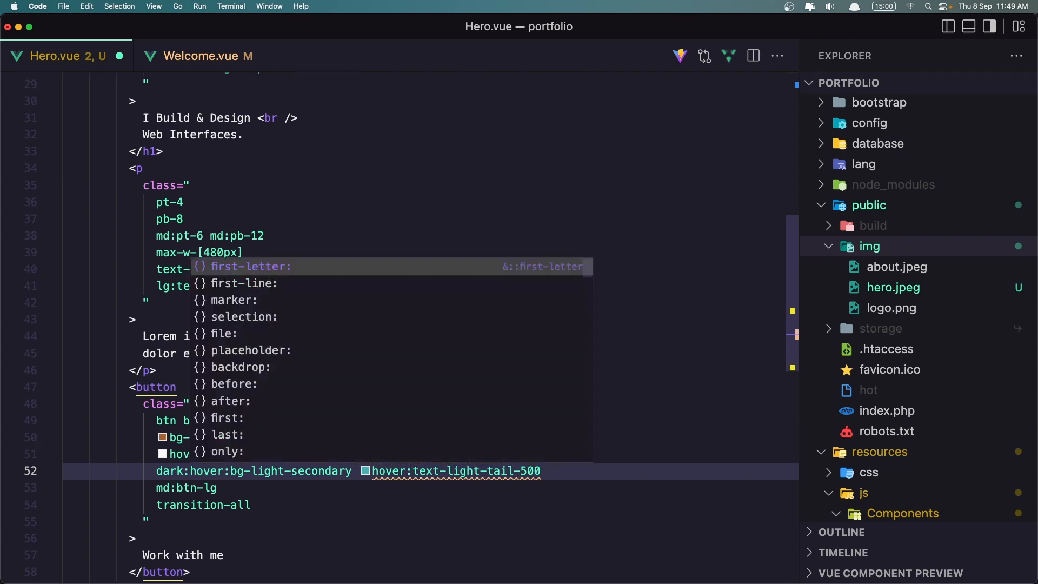
{"action": "key", "text": "Escape"}
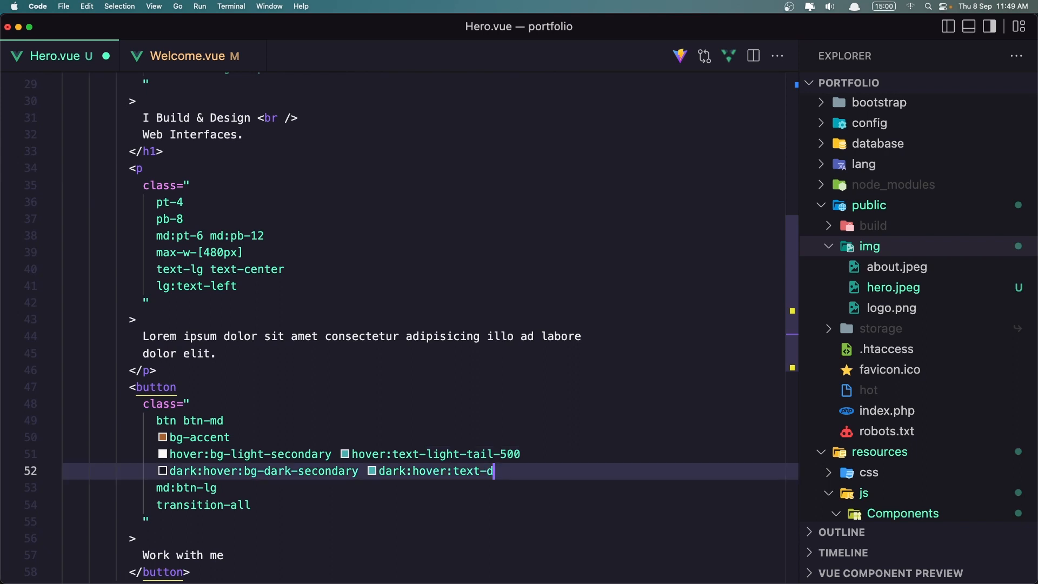
{"action": "type", "text": "ark"}
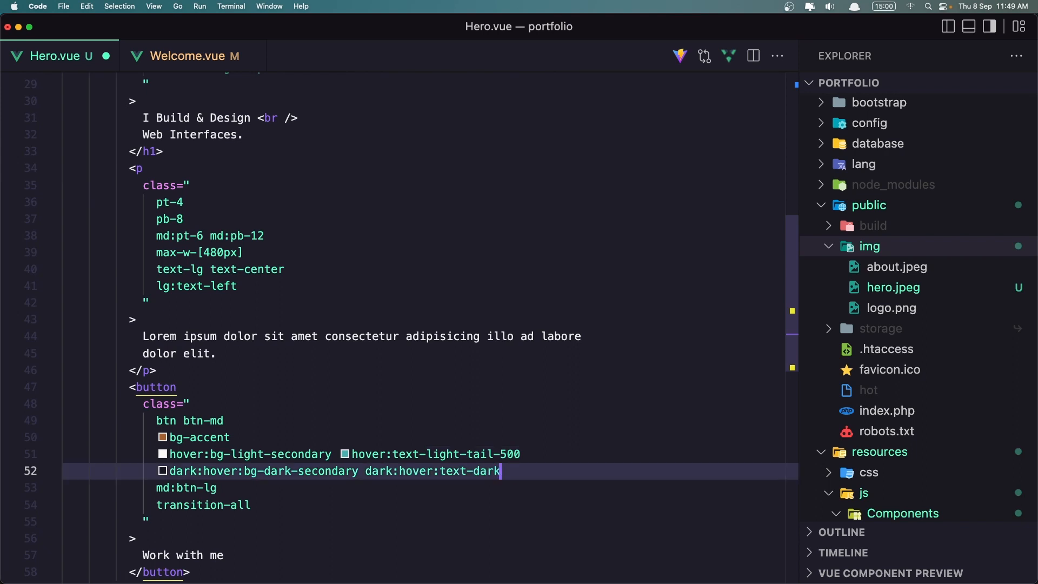
{"action": "type", "text": "-"}
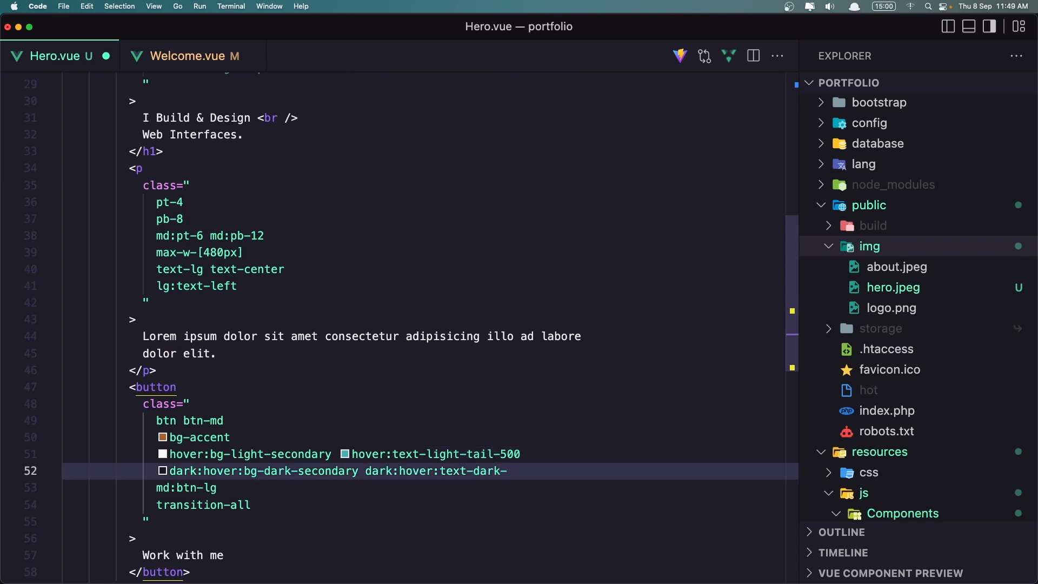
{"action": "type", "text": "navy"}
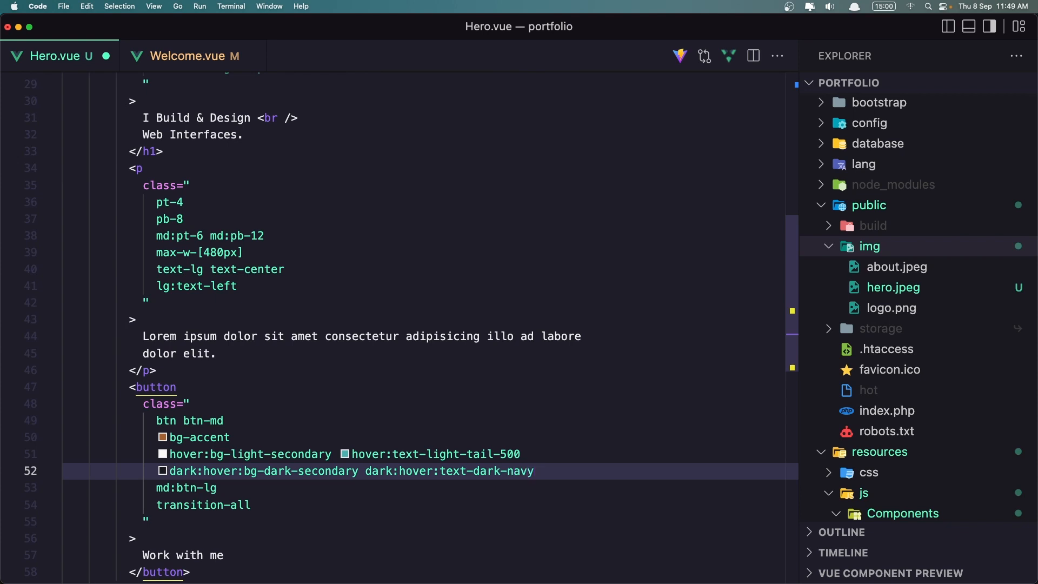
{"action": "type", "text": "-100"}
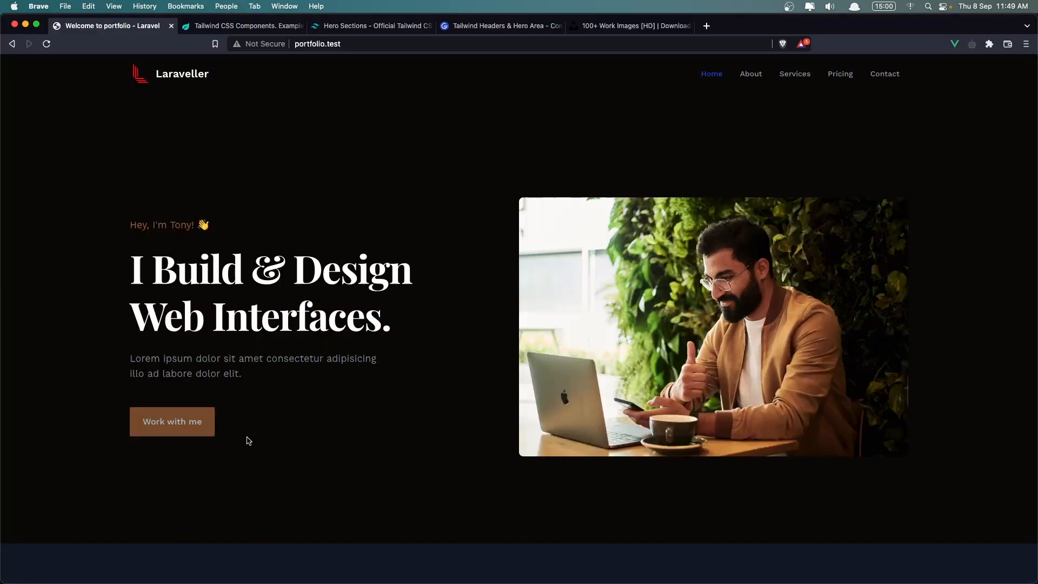
{"action": "mouse_move", "coordinate": [351, 433]}
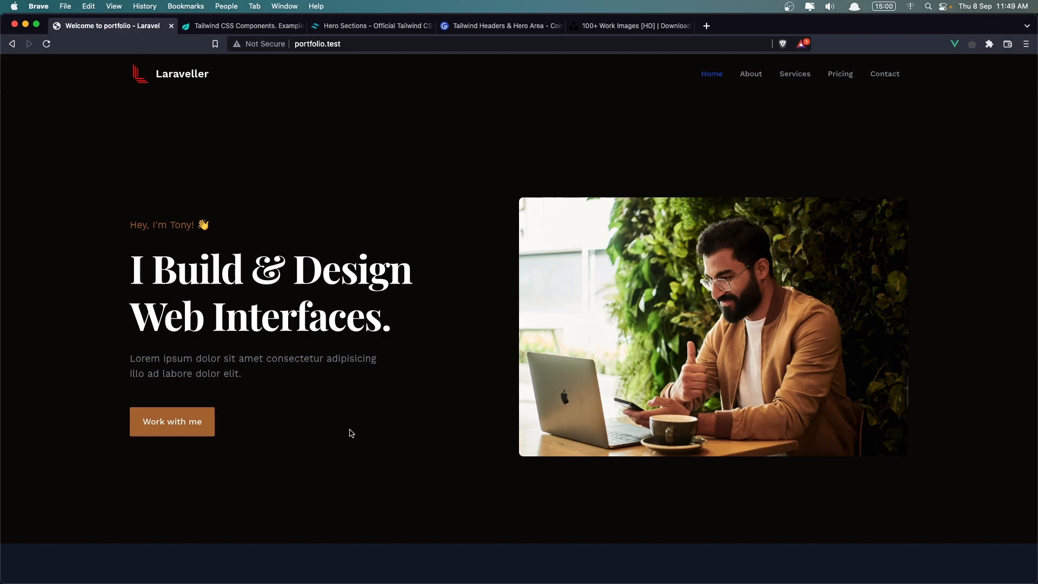